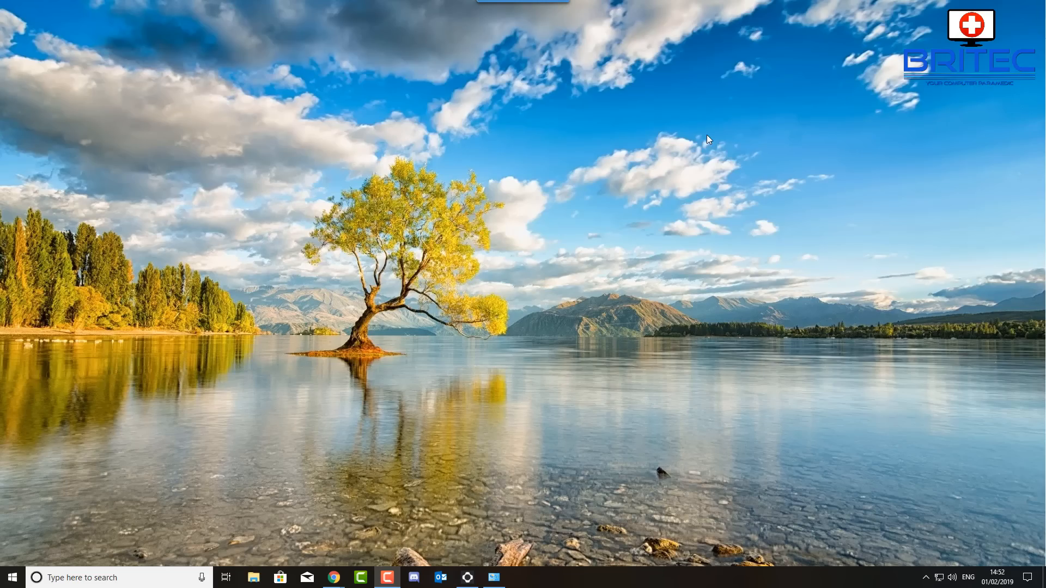
mouse_move(627, 110)
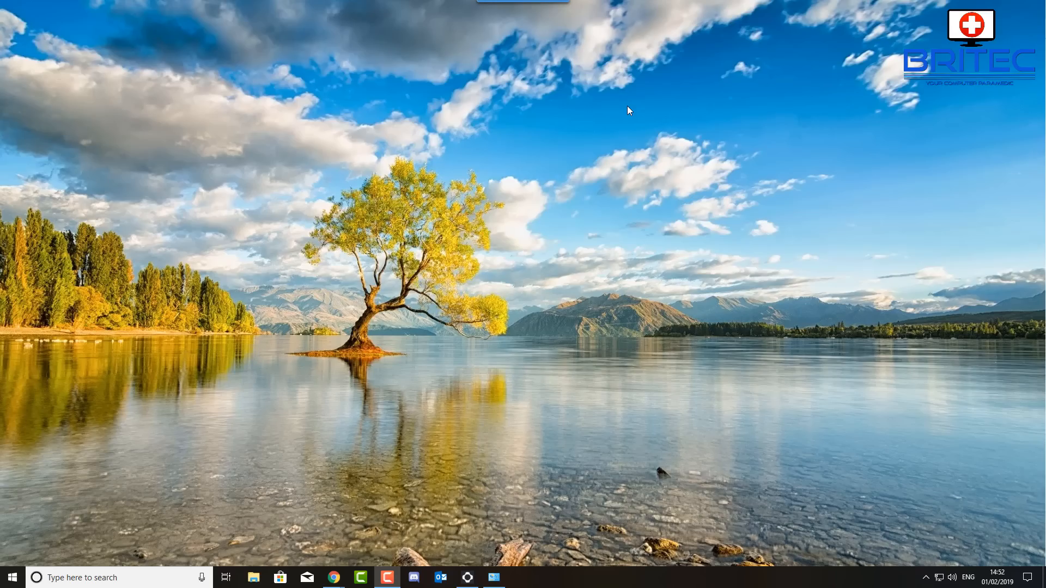
mouse_move(764, 92)
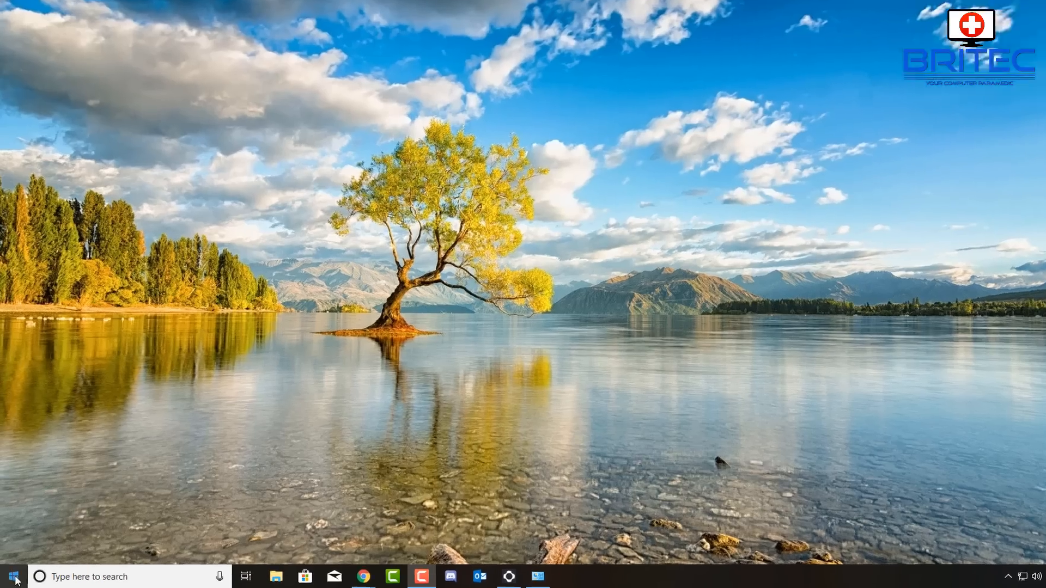
Run netsh wlan show drivers in an administrator Command Prompt and read the supported radio types
click(13, 577)
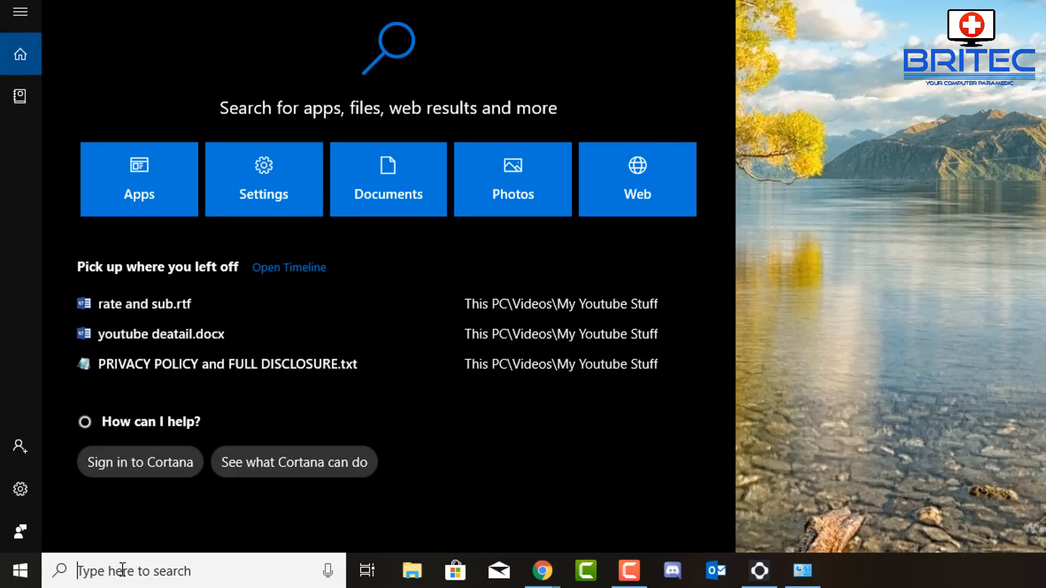
text(cmd)
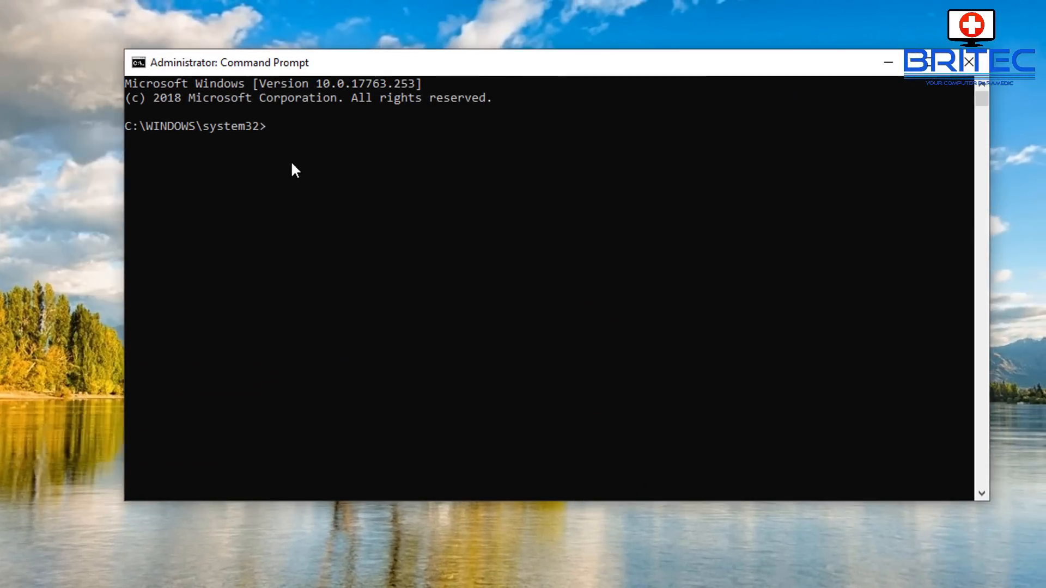
text(netsh wlan show drivers)
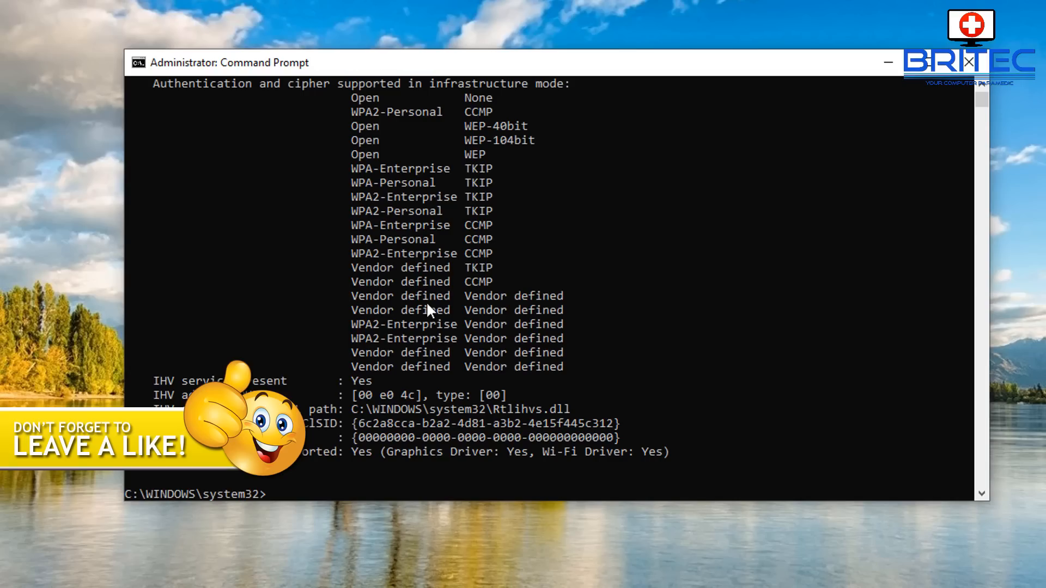
scroll(up, 3)
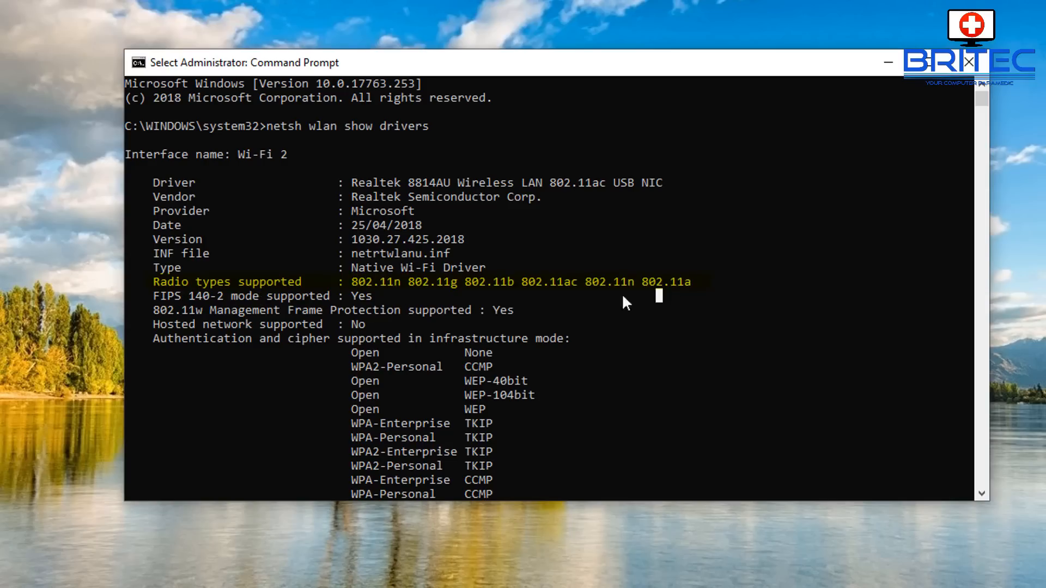
mouse_move(427, 303)
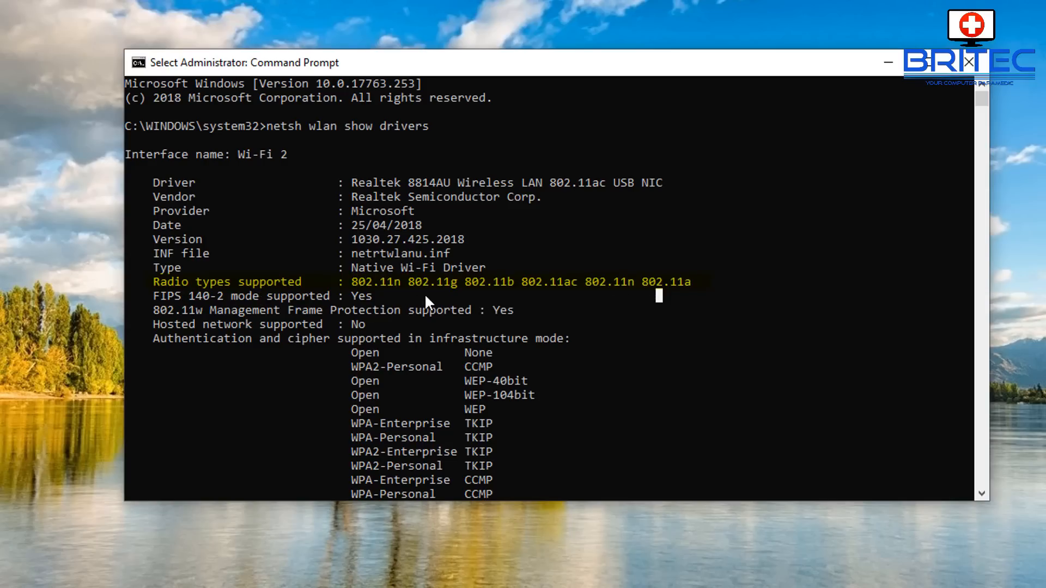
mouse_move(553, 290)
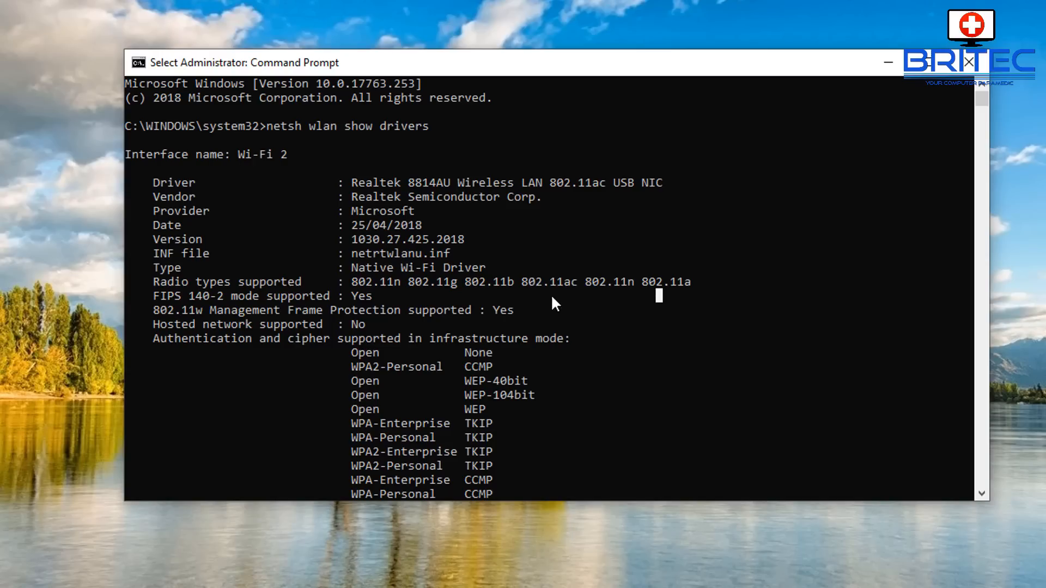
mouse_move(546, 294)
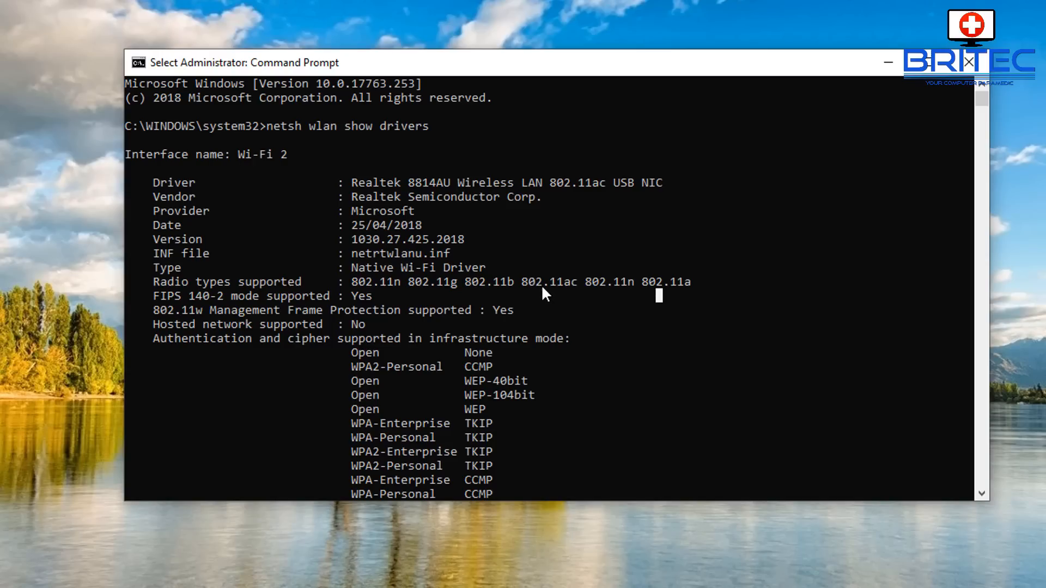
mouse_move(595, 299)
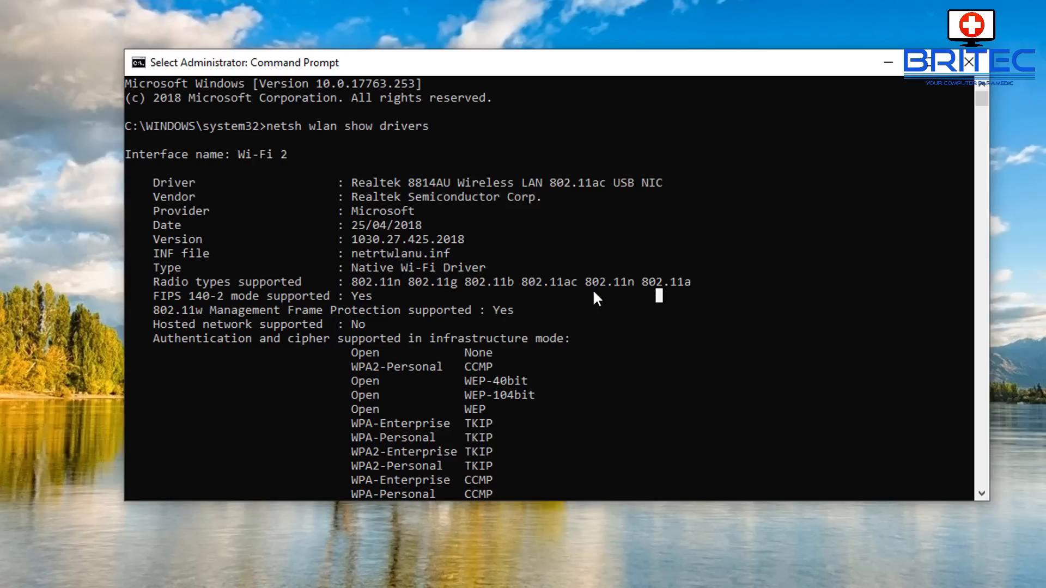
mouse_move(406, 291)
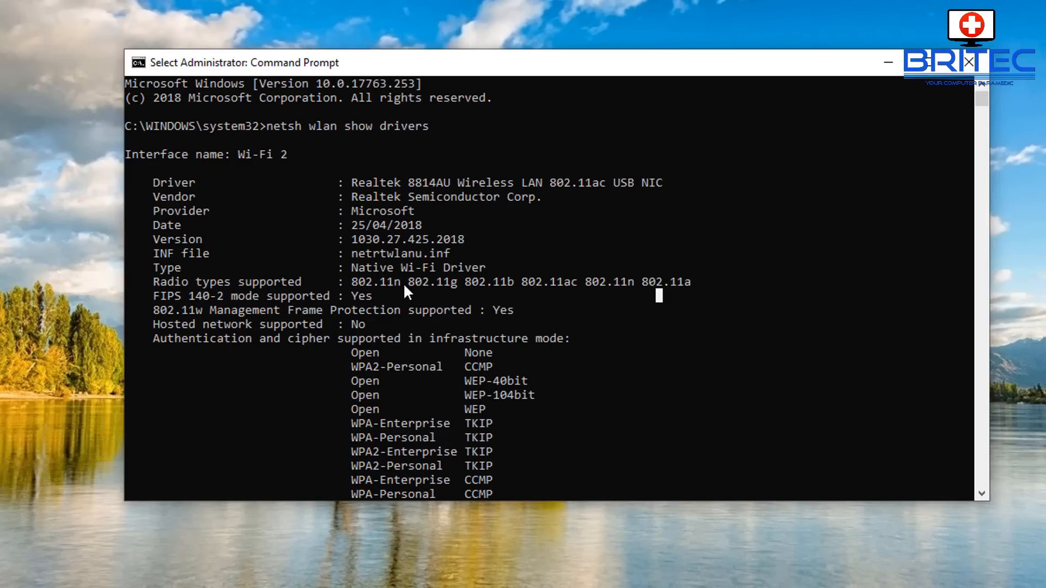
mouse_move(938, 101)
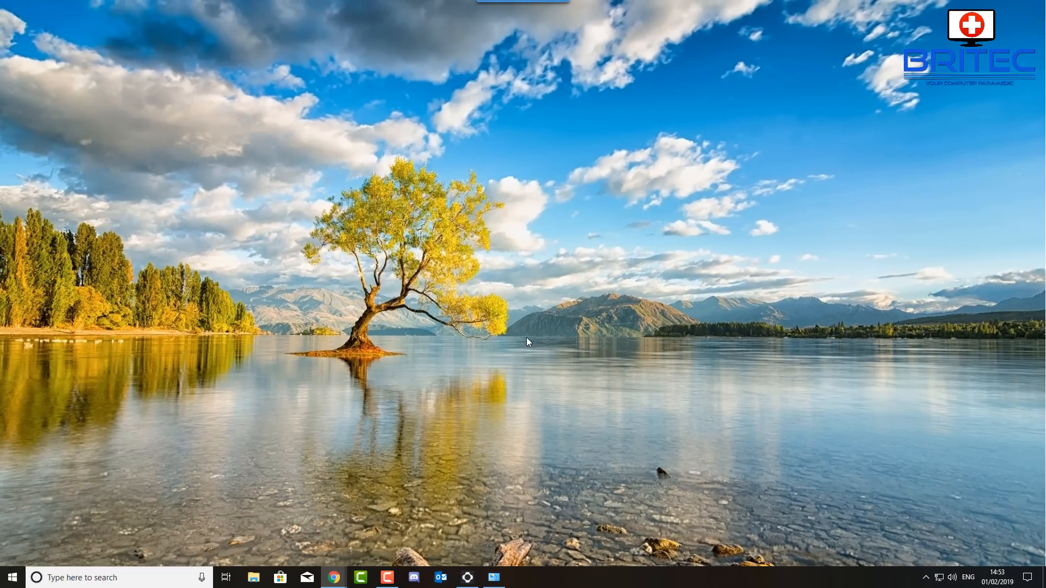
mouse_move(594, 314)
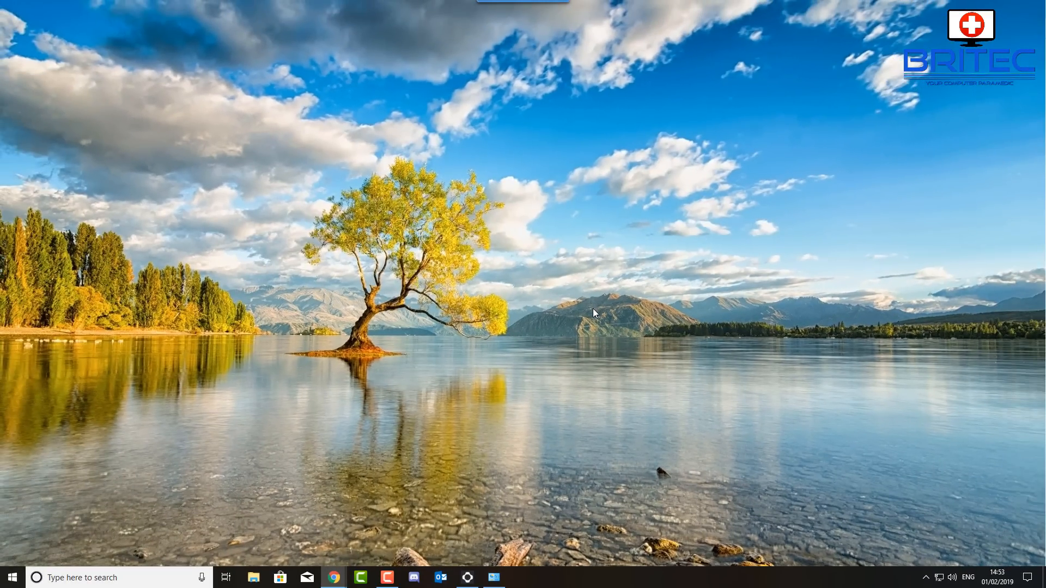
mouse_move(265, 491)
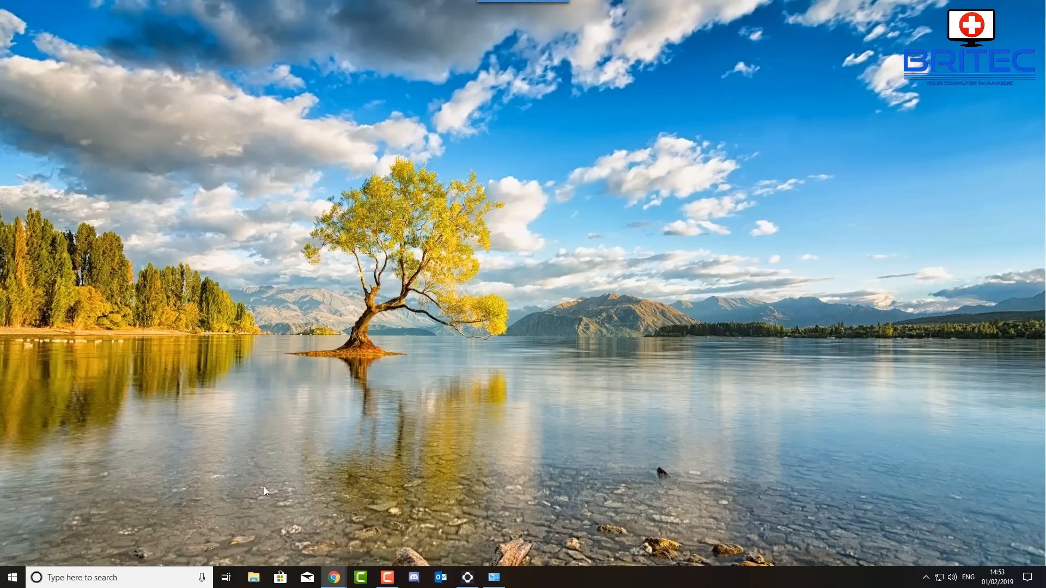
mouse_move(13, 574)
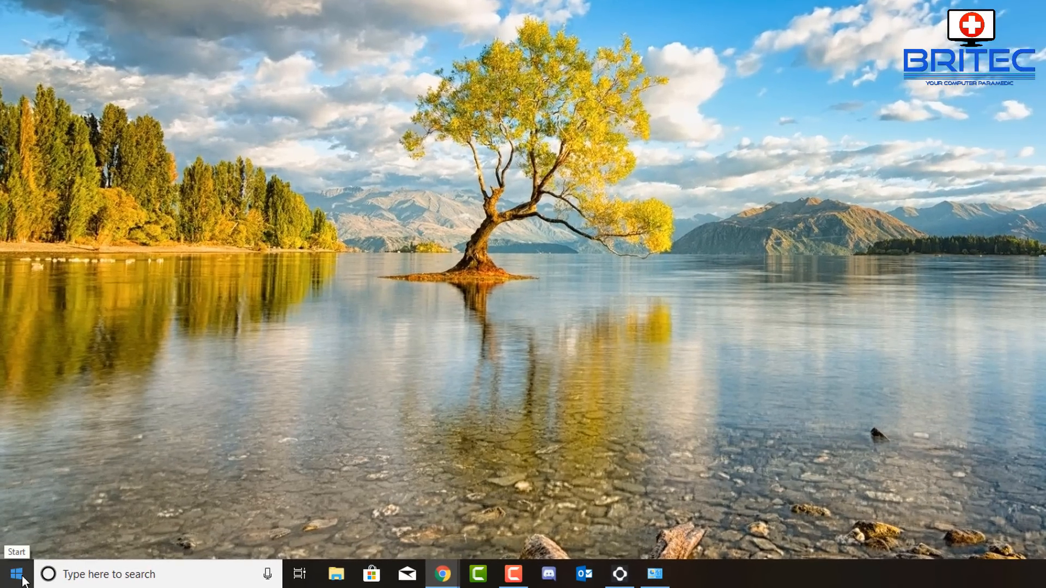
Launch Device Manager from the Start button's quick-link menu
right_click(13, 573)
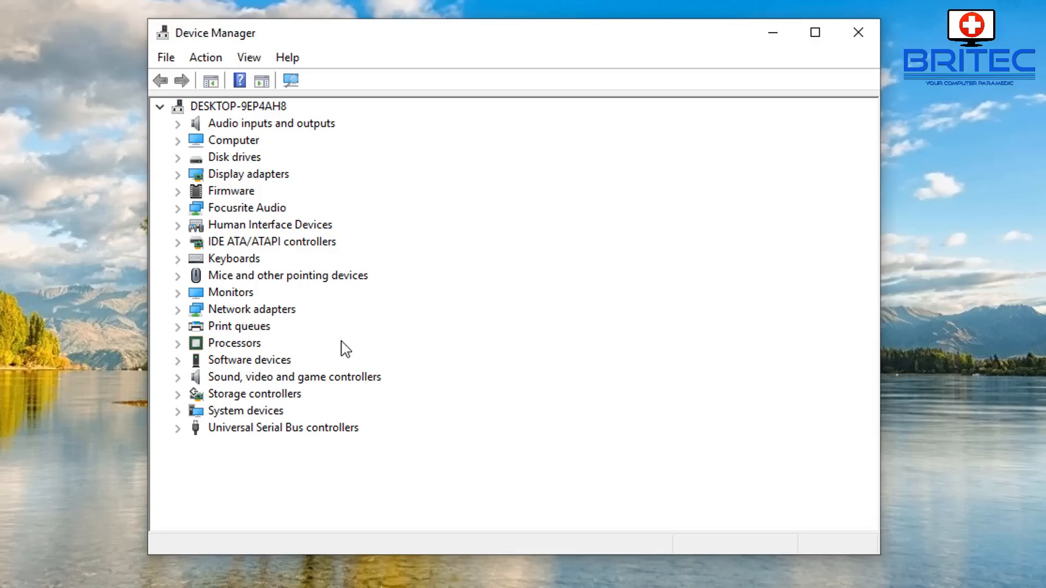
mouse_move(212, 279)
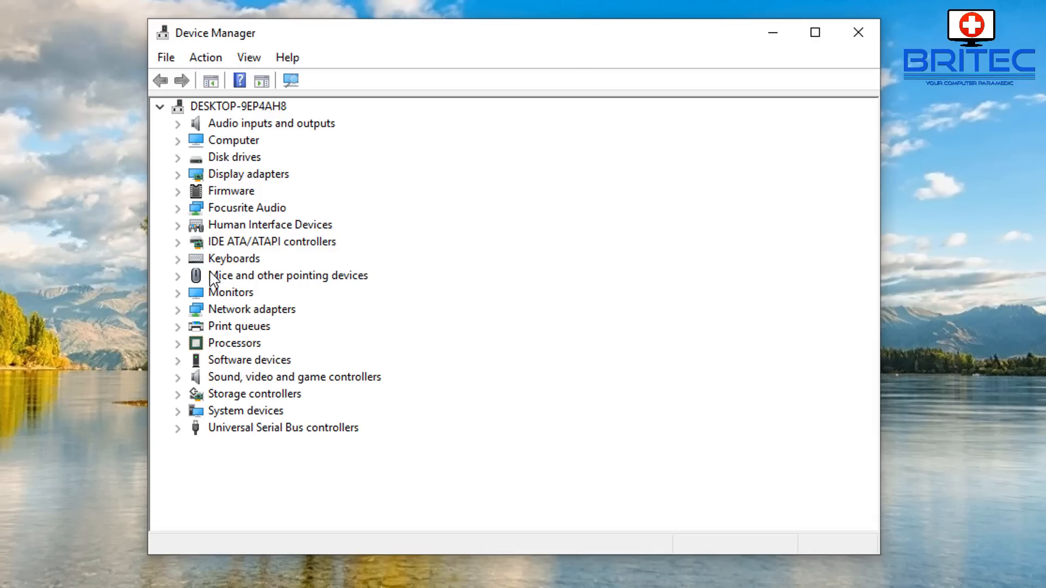
Expand Network adapters and show the Realtek 8814AU wireless adapter's Properties dialog
click(252, 309)
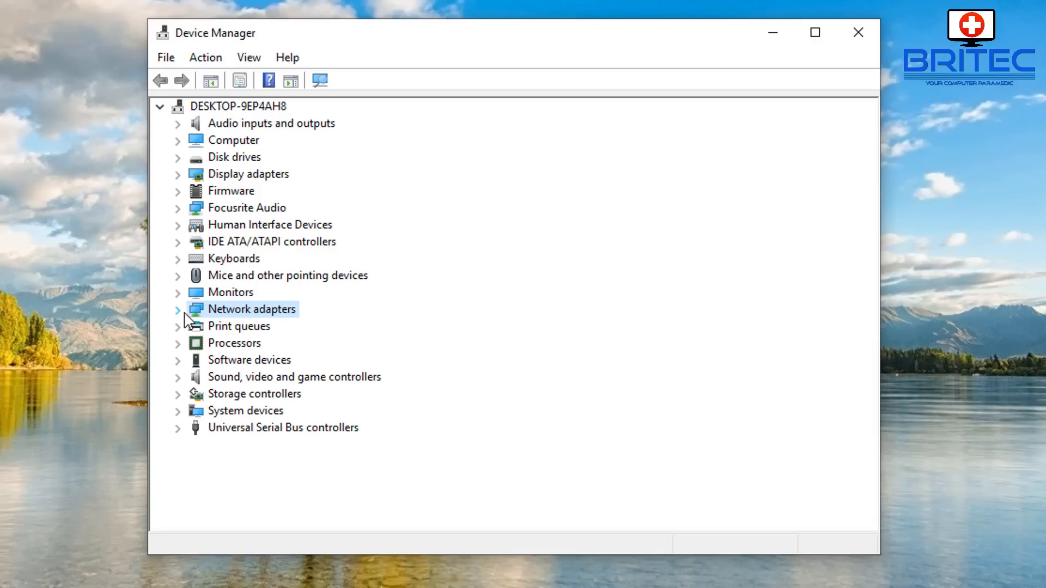
click(178, 309)
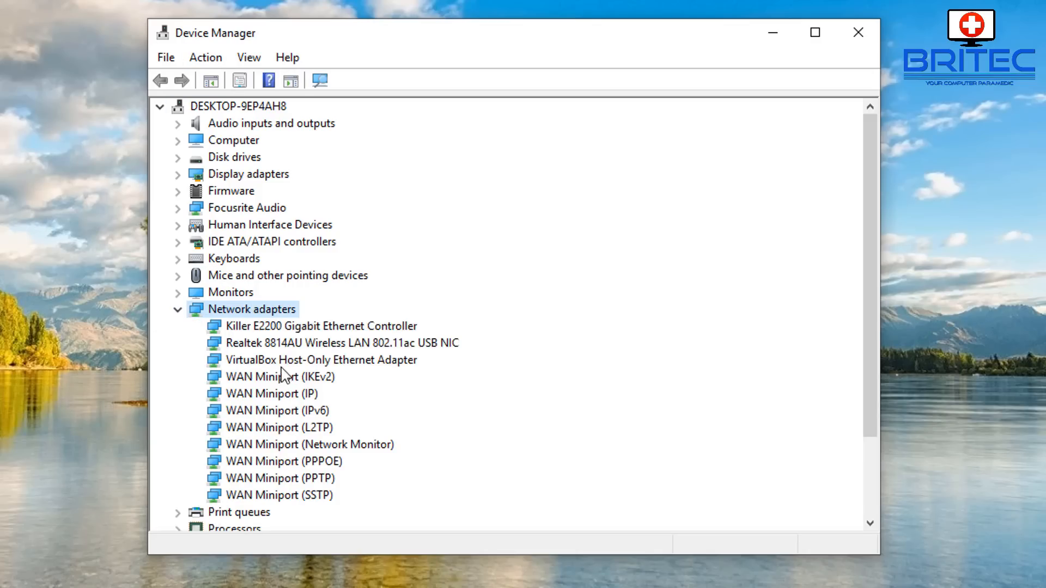
click(340, 342)
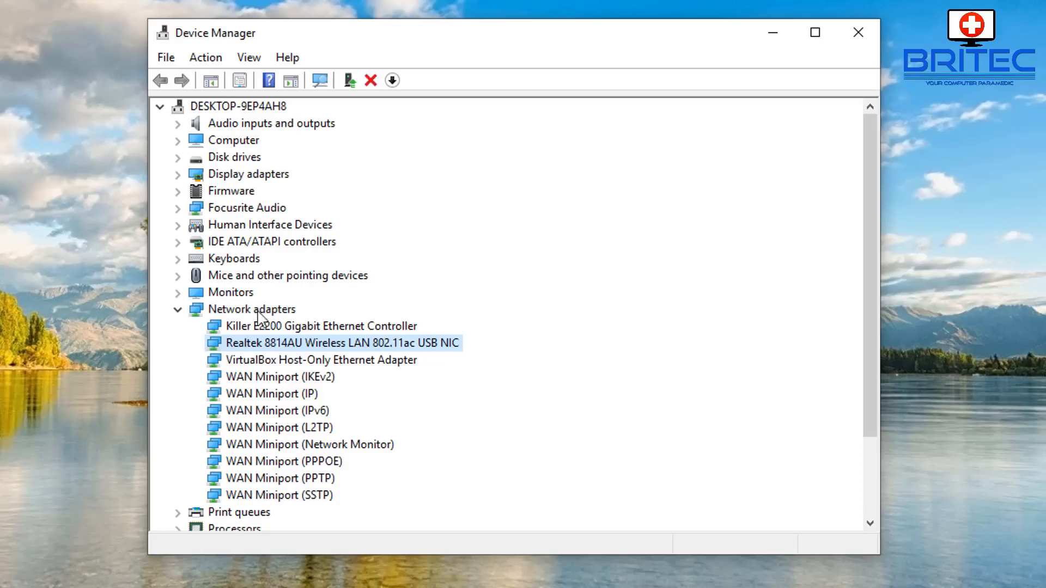
mouse_move(387, 347)
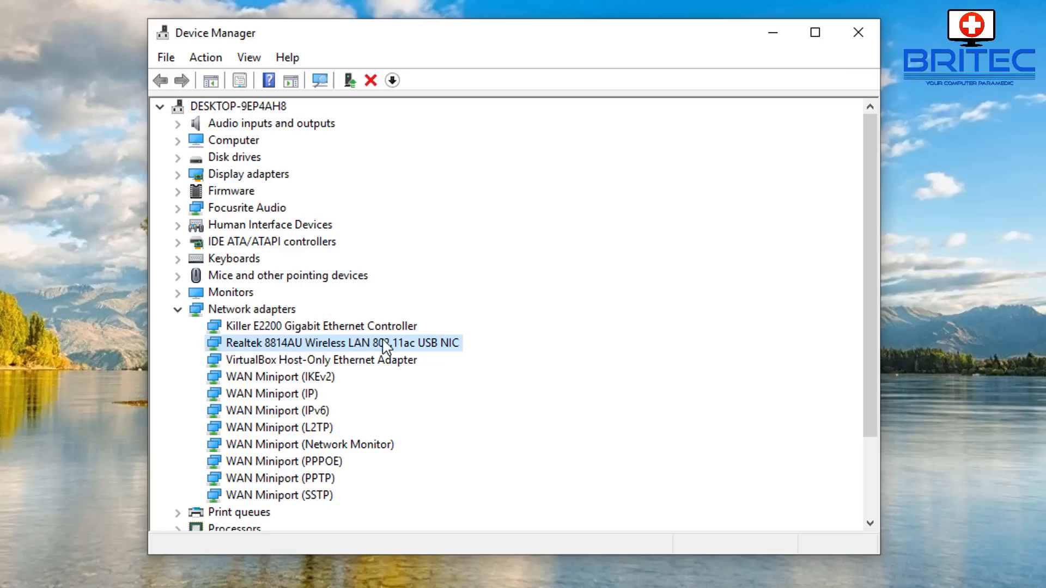
mouse_move(357, 346)
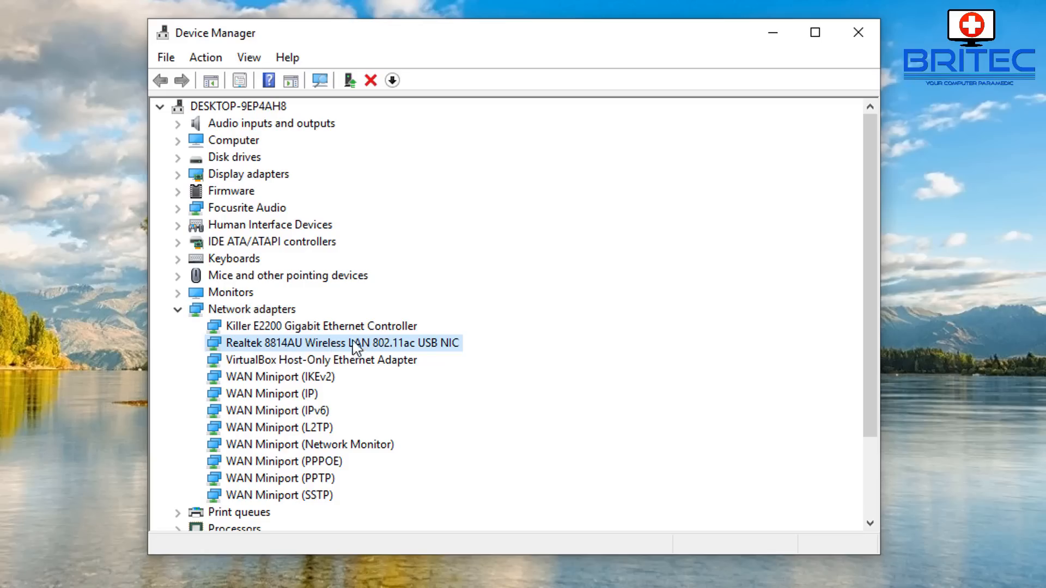
mouse_move(290, 348)
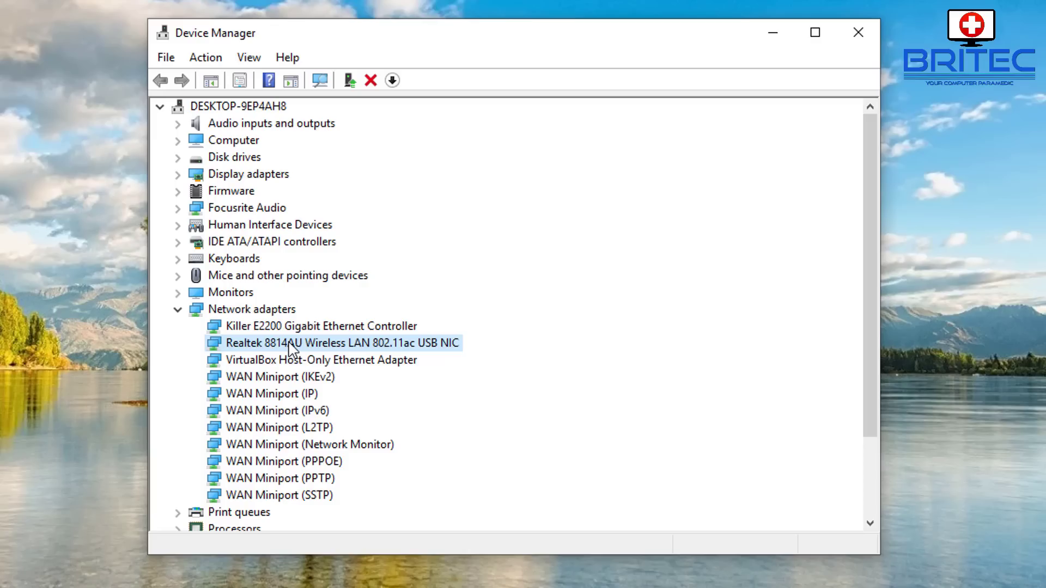
mouse_move(432, 352)
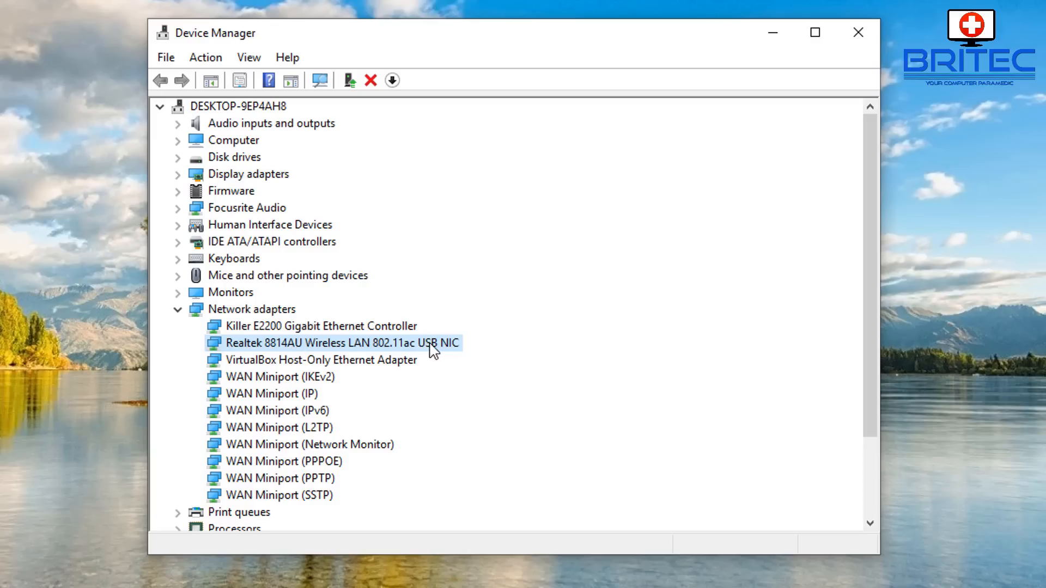
mouse_move(292, 348)
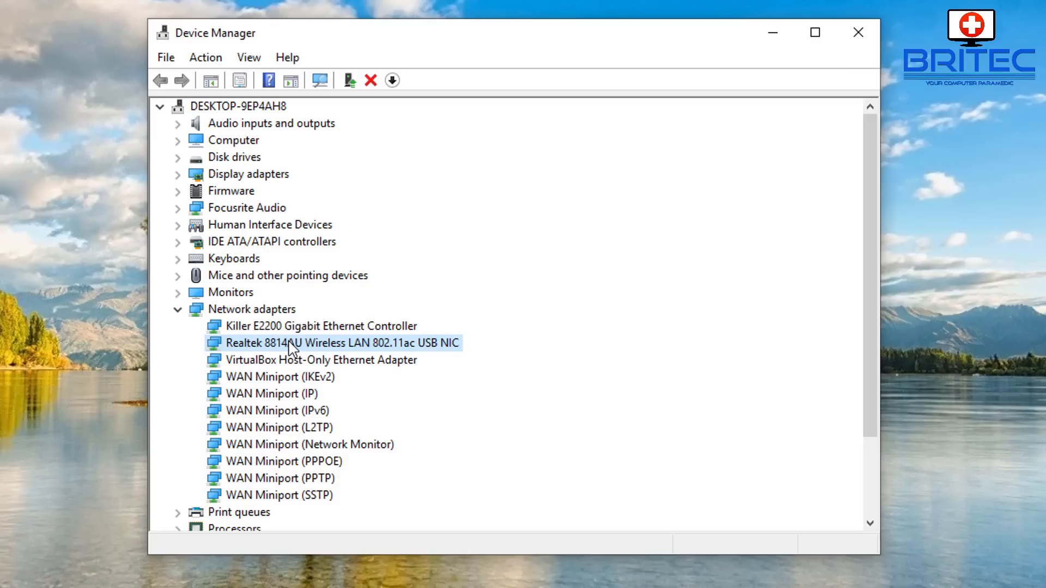
right_click(341, 342)
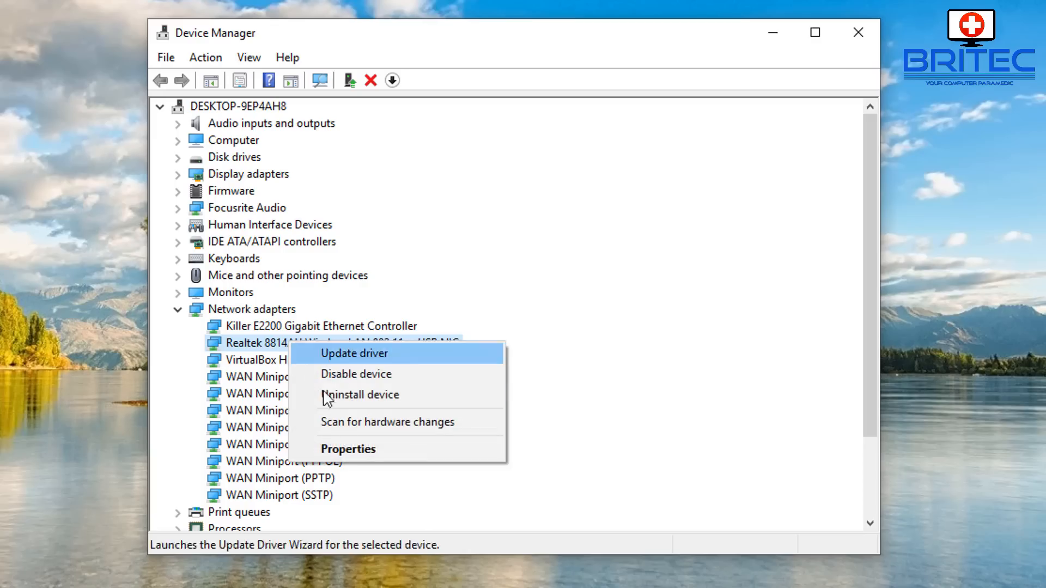
click(348, 448)
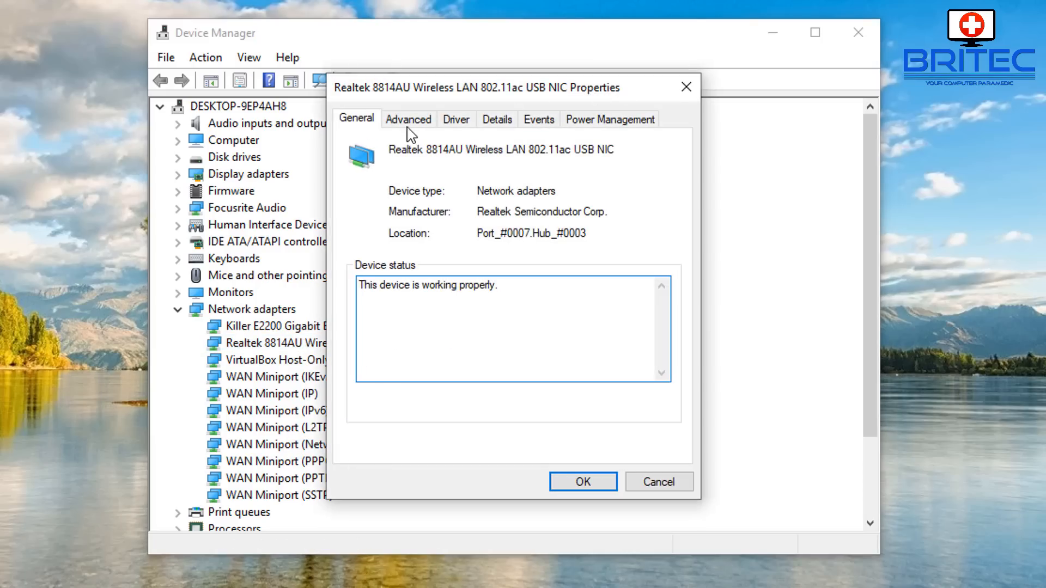
Switch the Realtek 8814AU Properties dialog to its Advanced property list
click(407, 118)
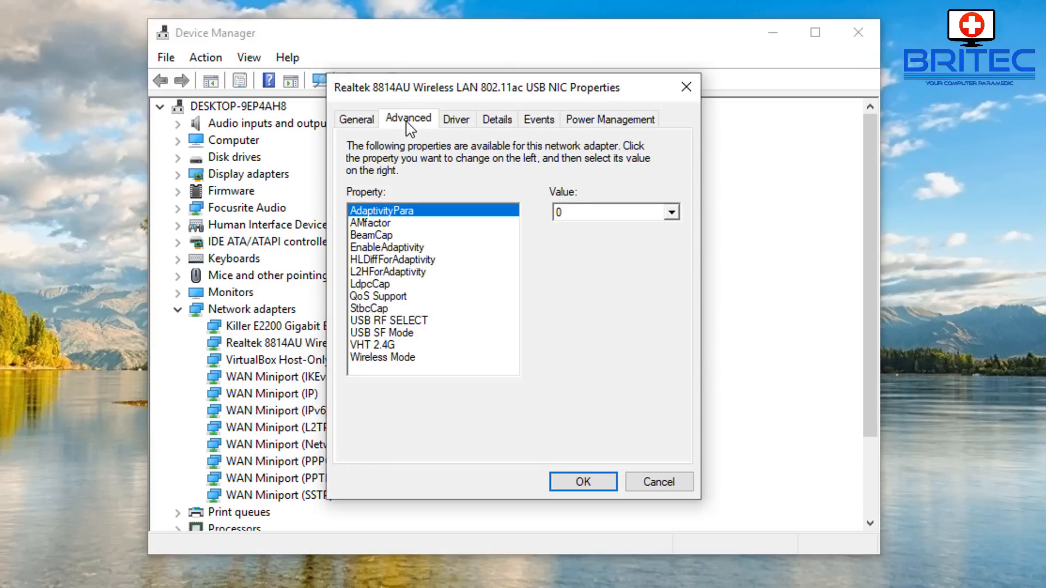
mouse_move(384, 324)
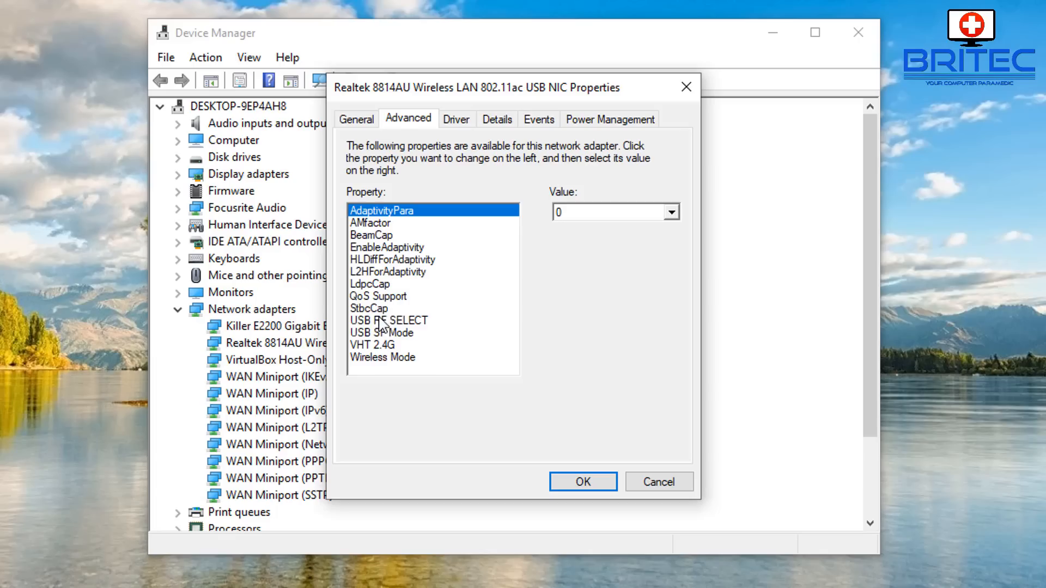
mouse_move(390, 225)
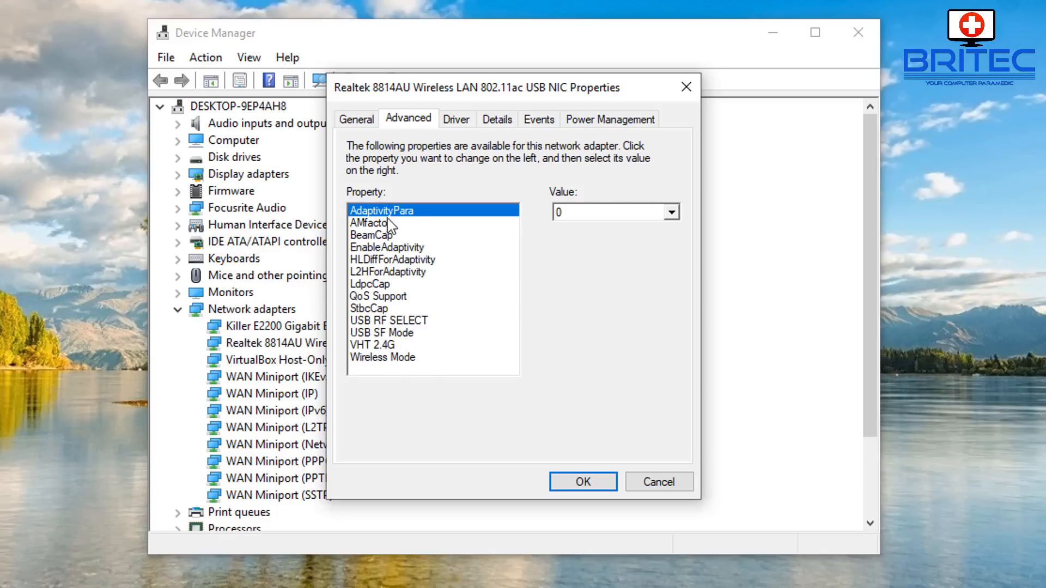
mouse_move(375, 268)
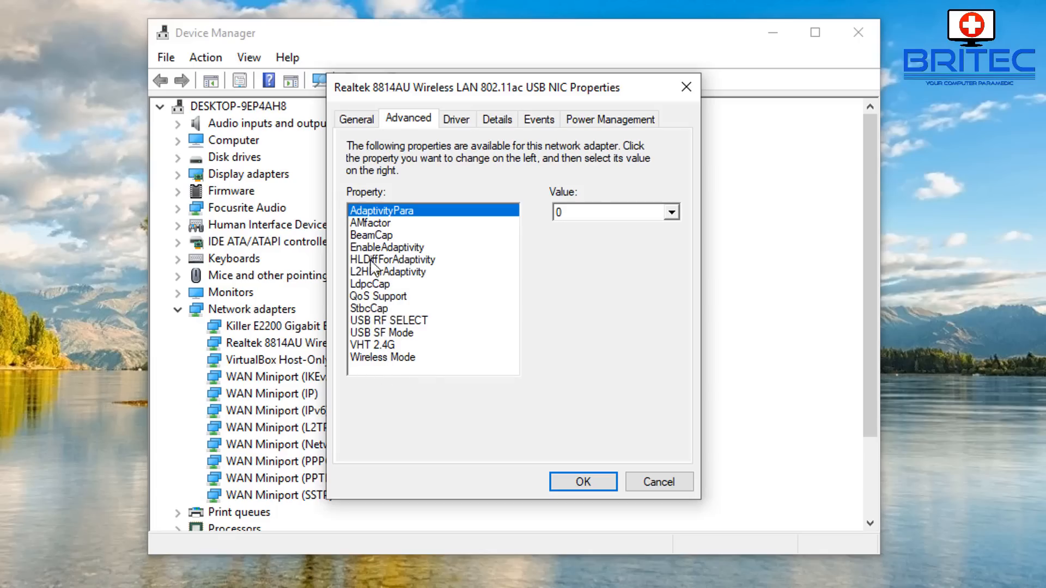
mouse_move(404, 365)
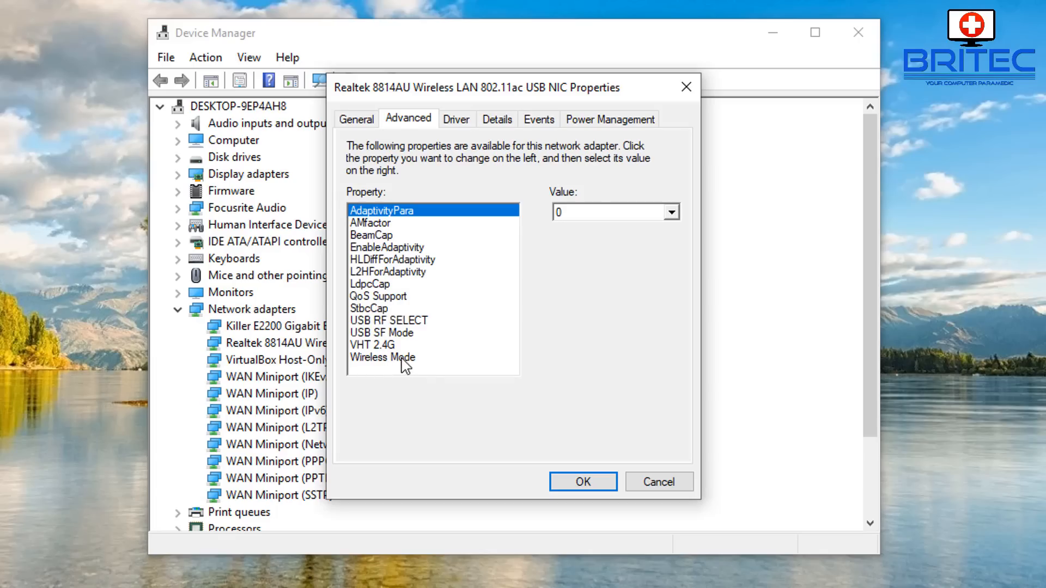
mouse_move(389, 265)
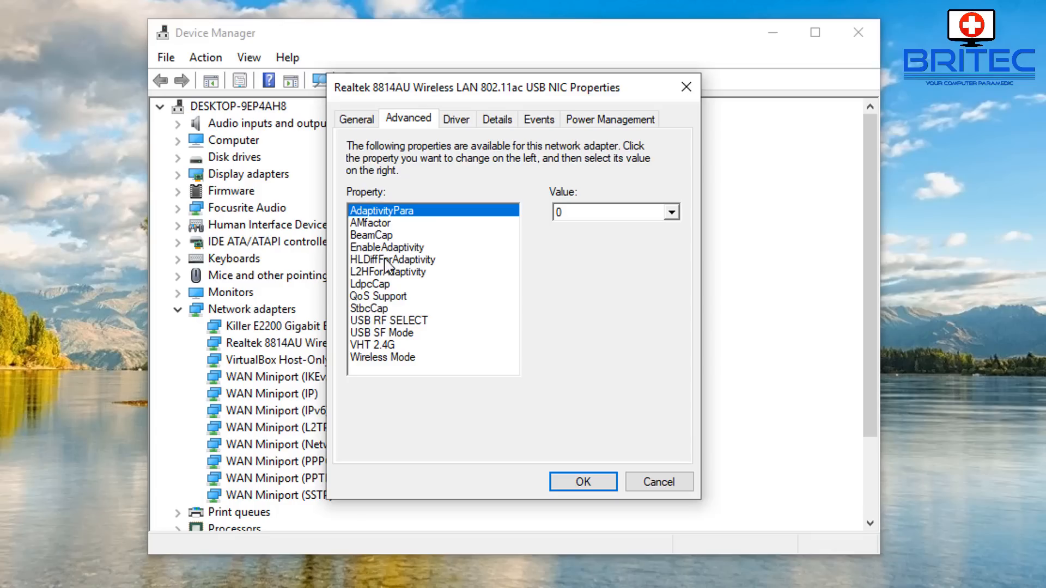
mouse_move(414, 365)
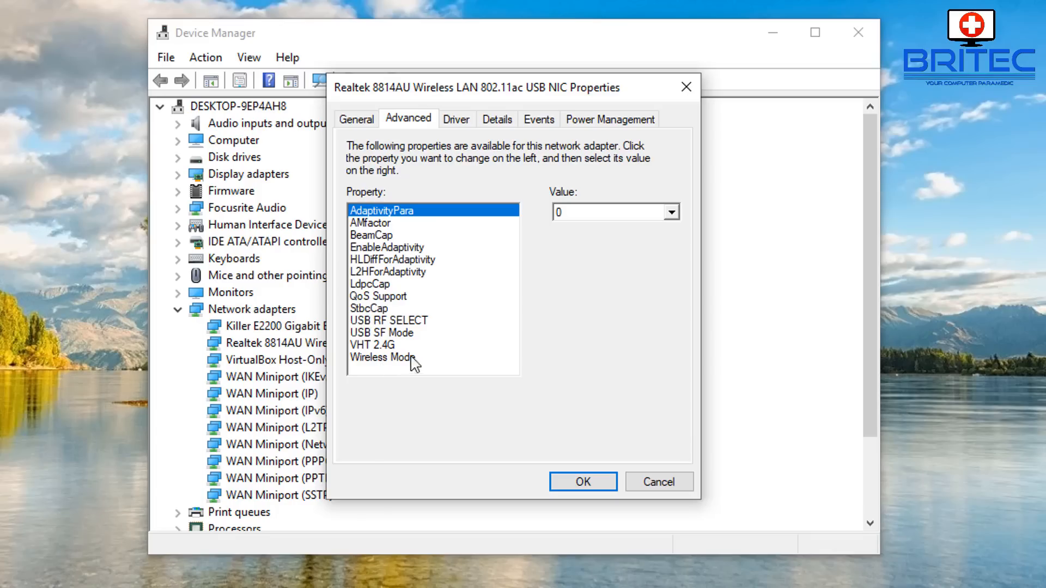
mouse_move(402, 287)
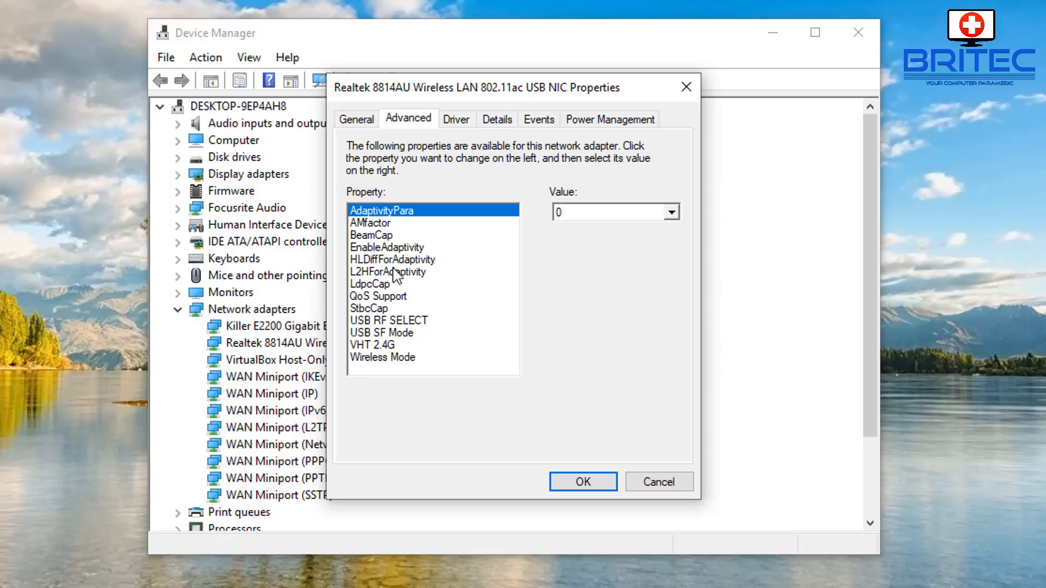
mouse_move(366, 95)
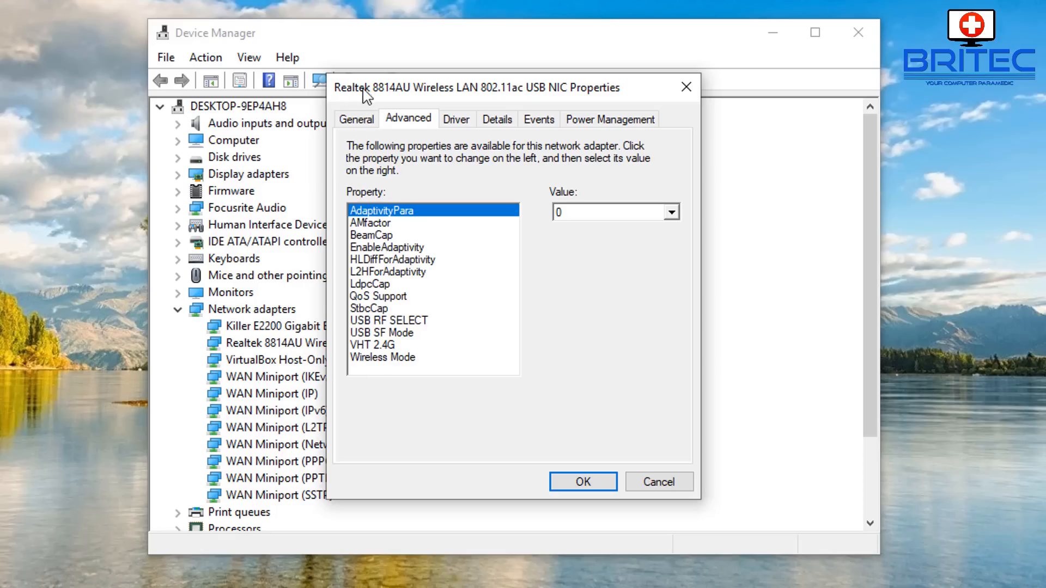
mouse_move(388, 107)
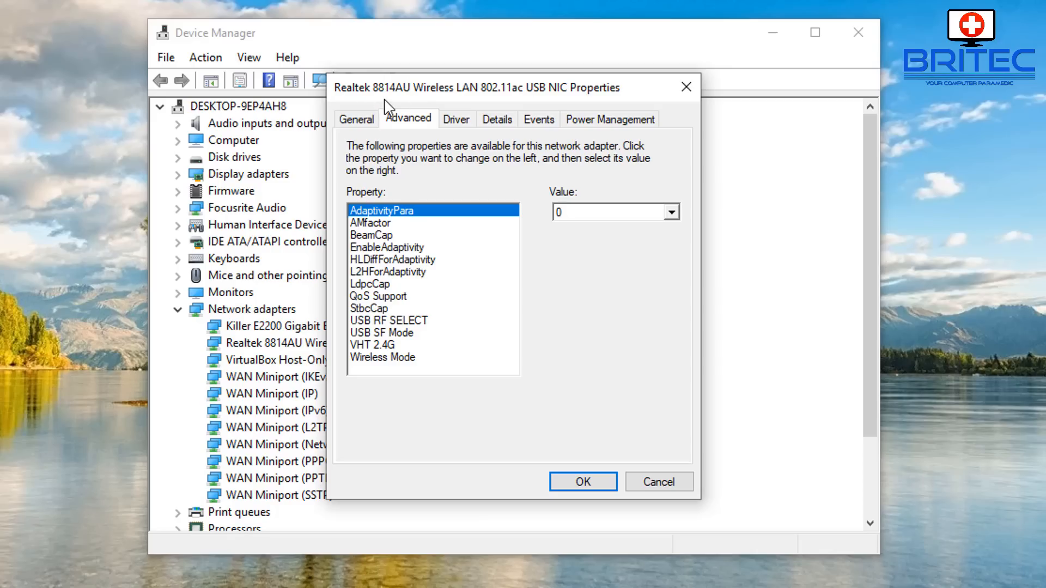
mouse_move(368, 354)
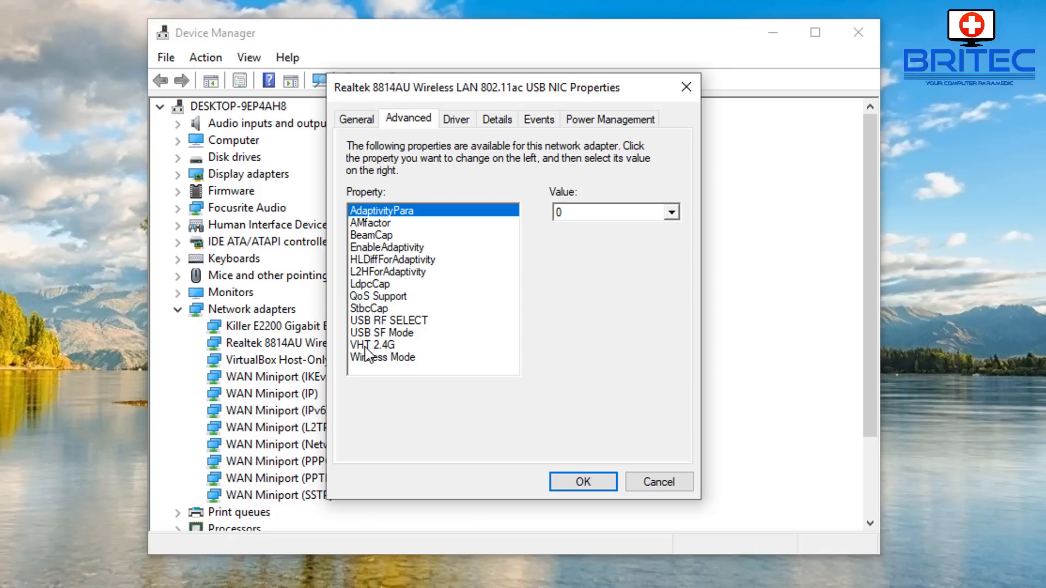
Change the VHT 2.4G property from Enable to Disable
click(372, 345)
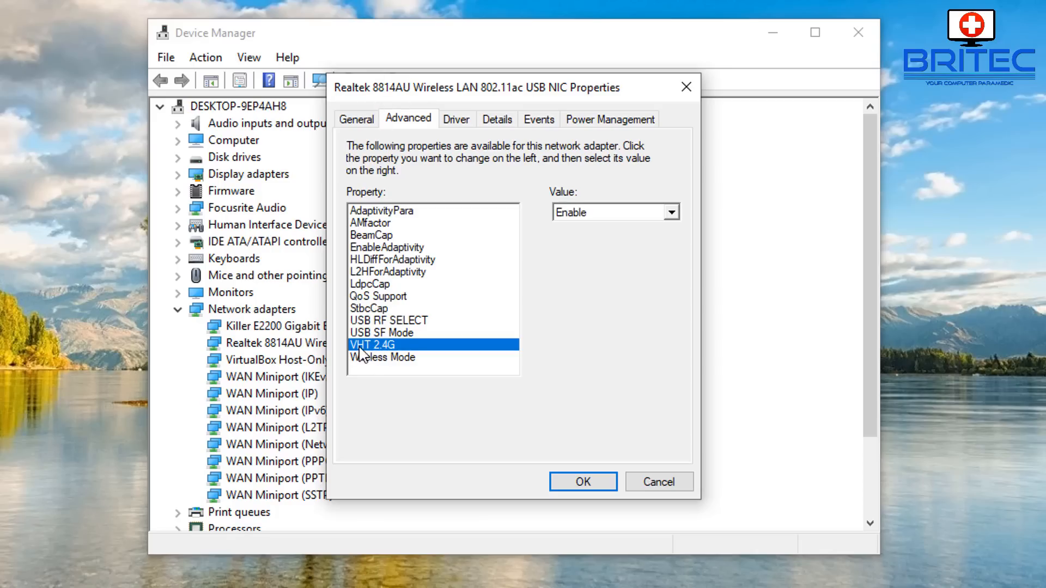
mouse_move(386, 356)
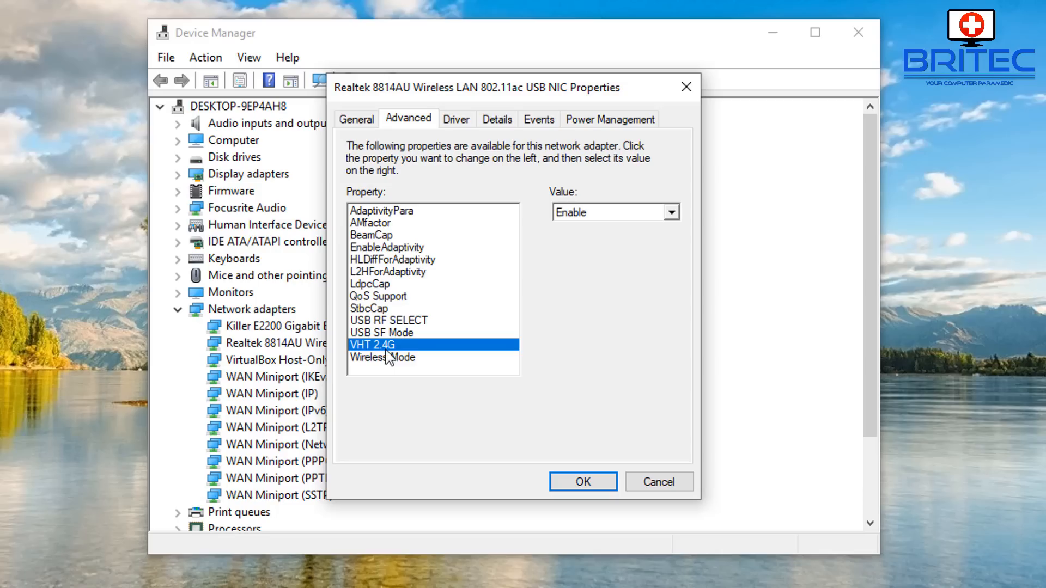
mouse_move(633, 213)
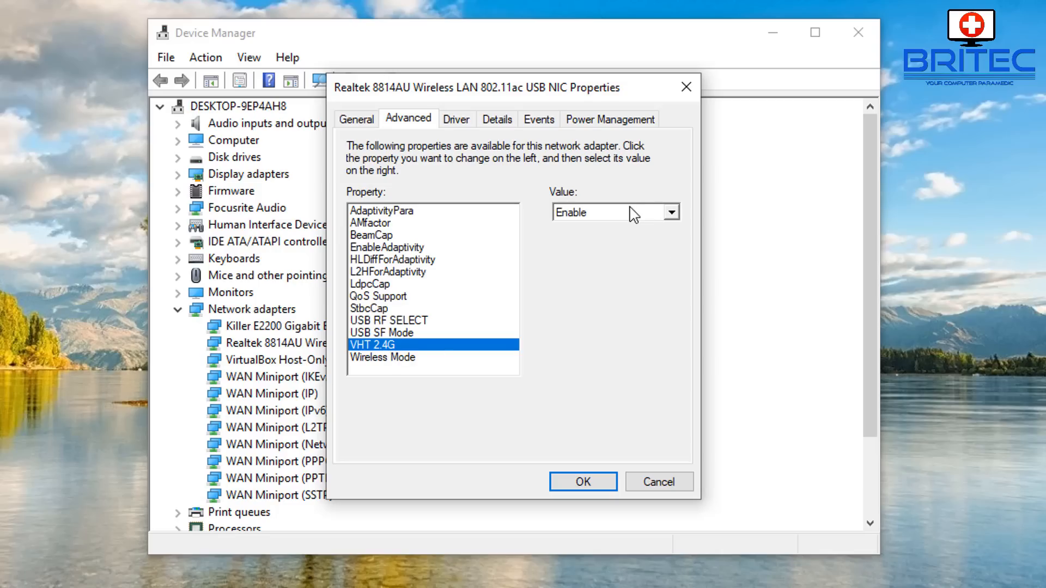
click(671, 212)
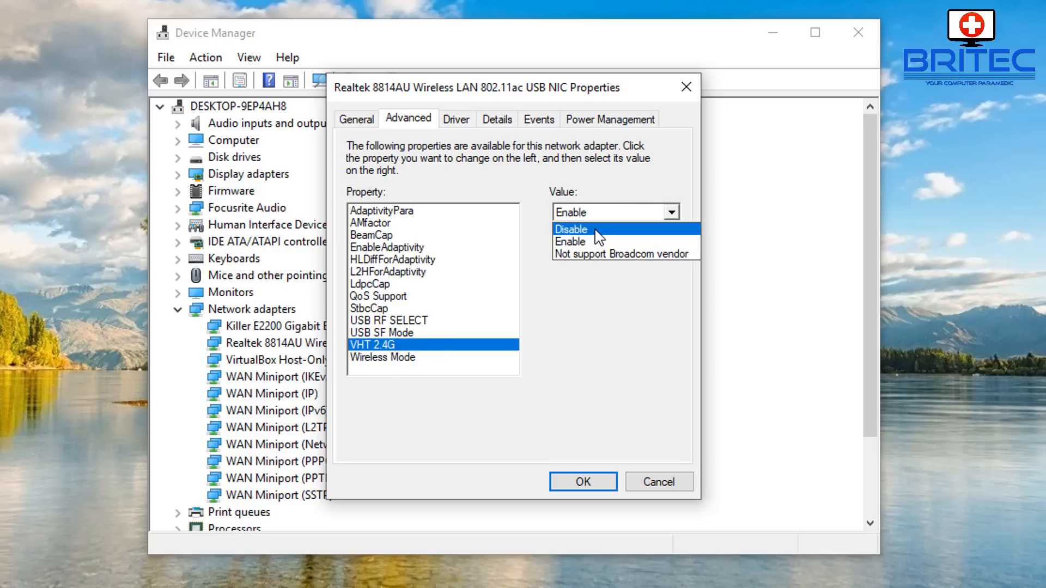
click(570, 228)
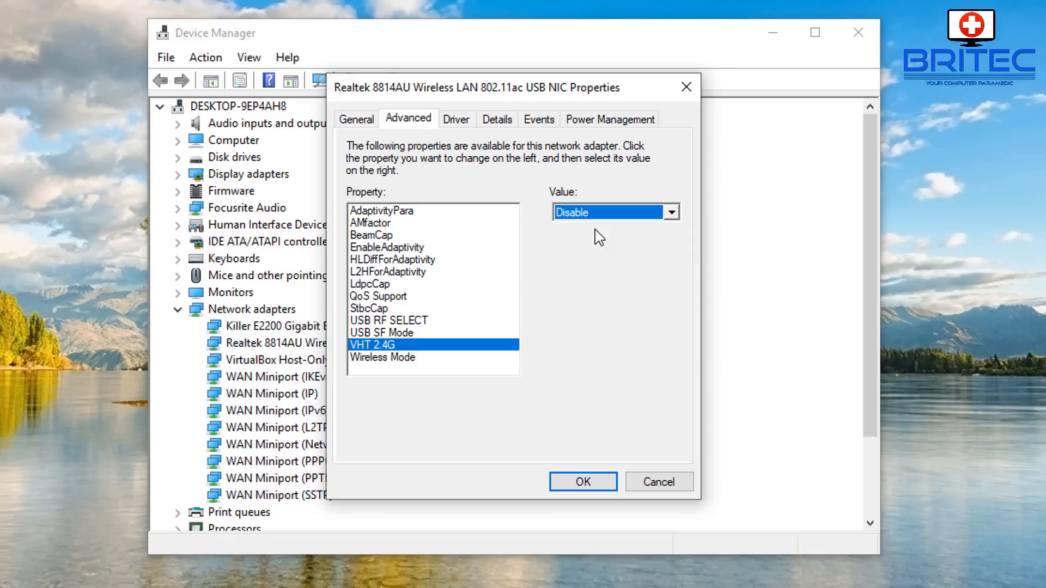
mouse_move(583, 482)
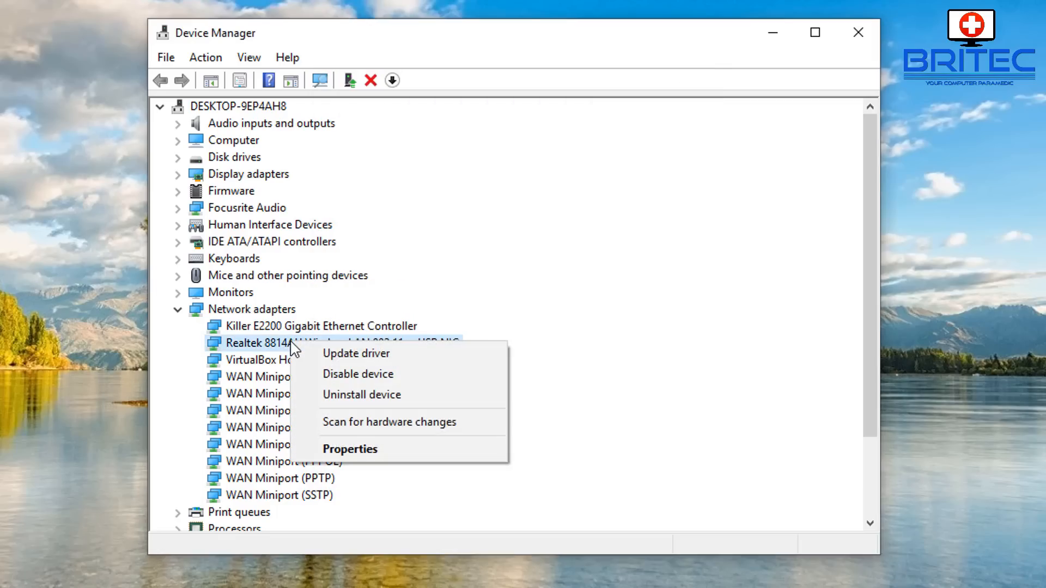
Reopen the adapter's Advanced properties and select Wireless Mode, currently Auto
click(350, 448)
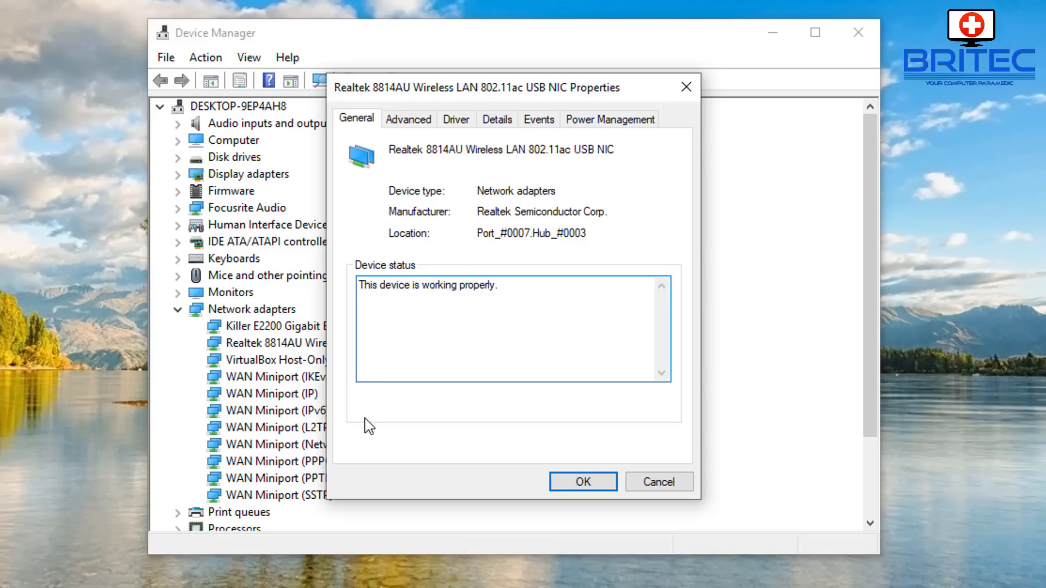
click(407, 119)
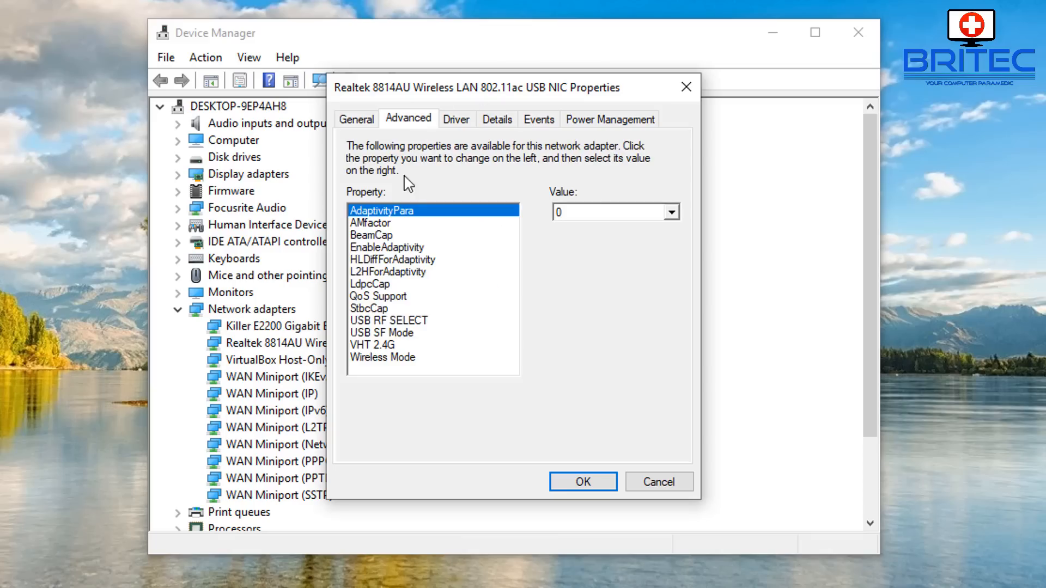
mouse_move(398, 314)
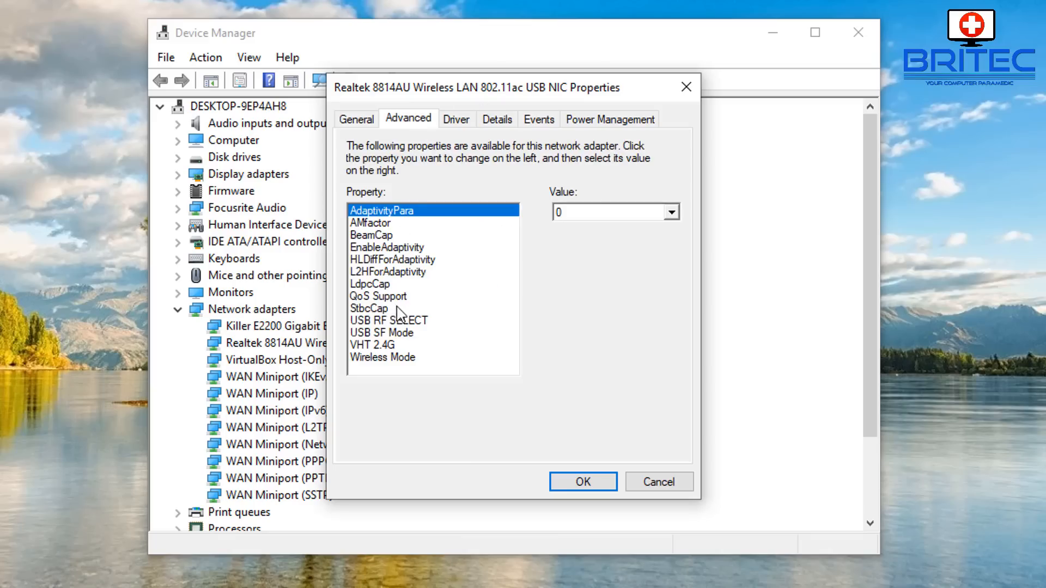
click(382, 356)
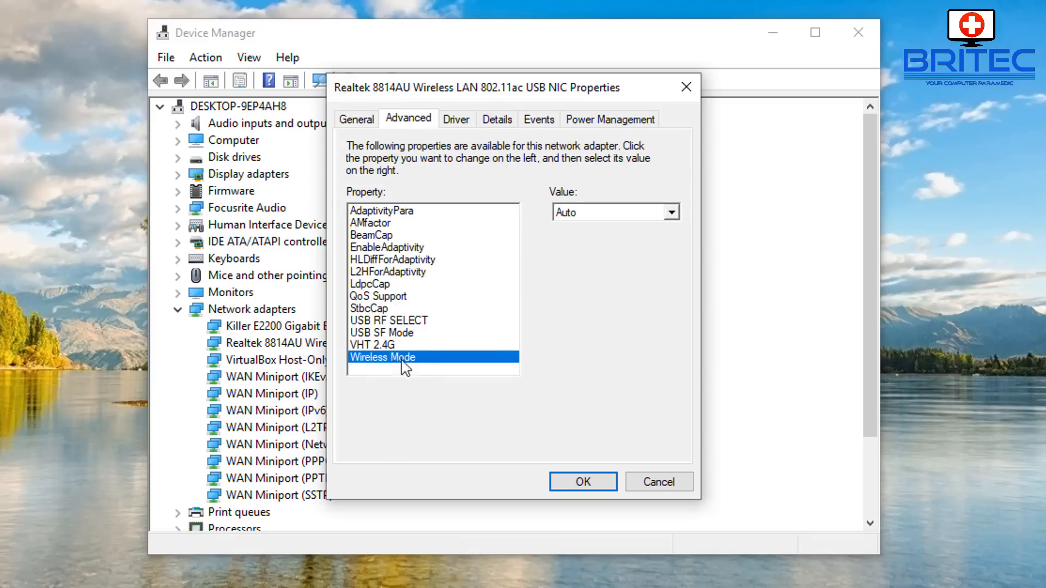
mouse_move(375, 371)
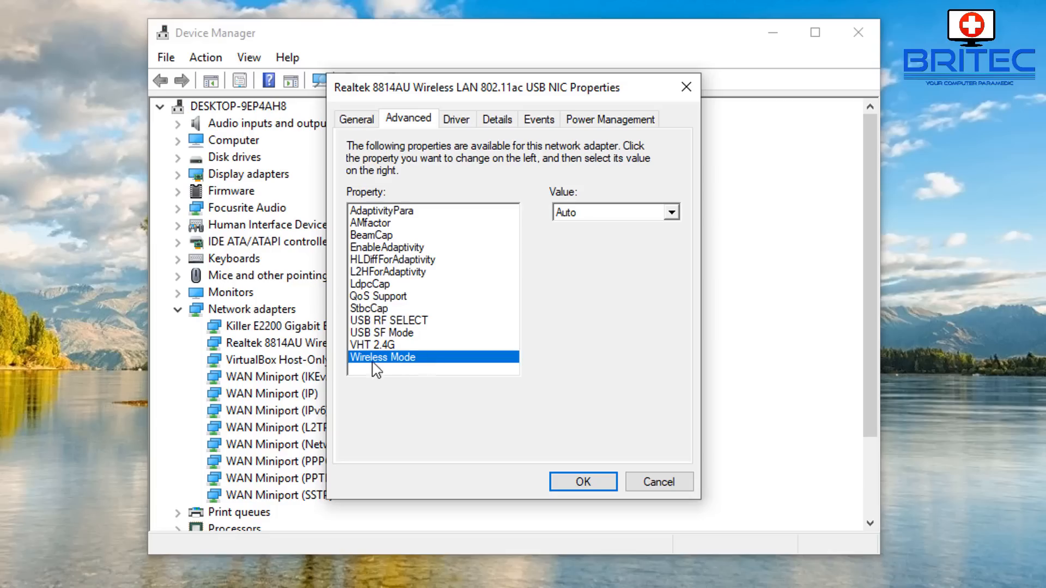
mouse_move(402, 374)
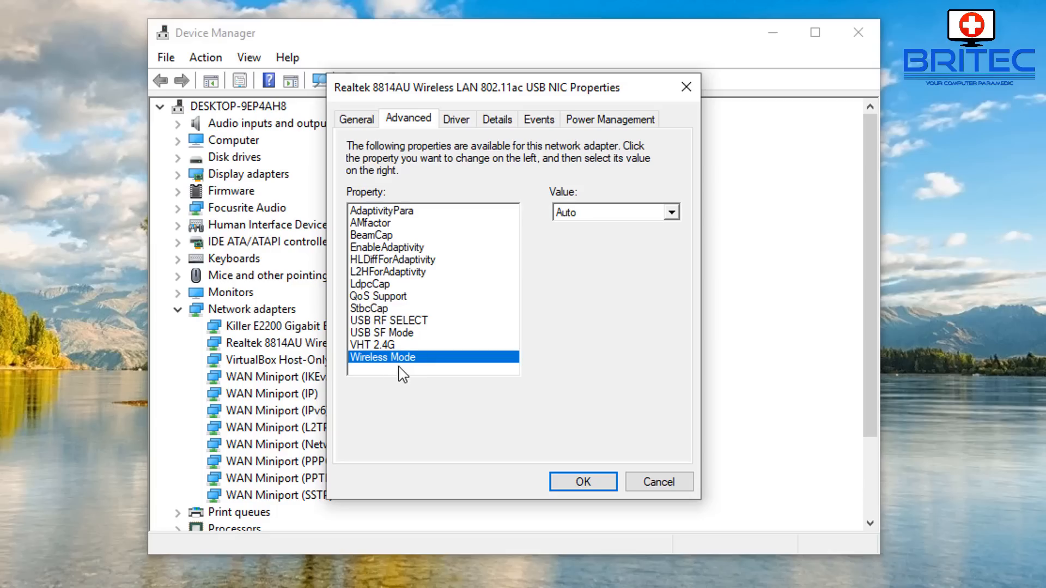
Change Wireless Mode from Auto to IEEE 802.11ac and recheck the choice
click(673, 212)
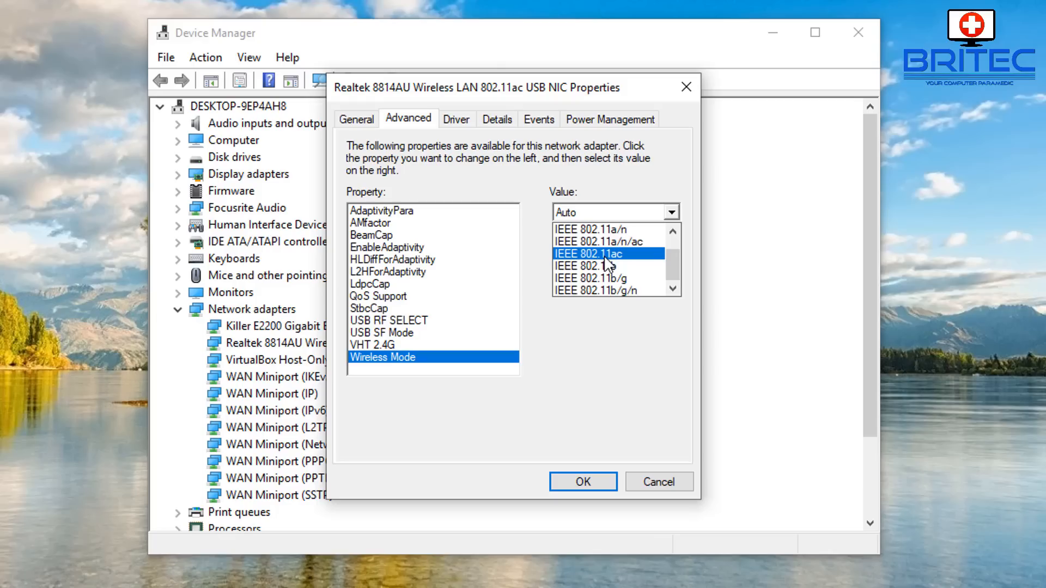
click(587, 253)
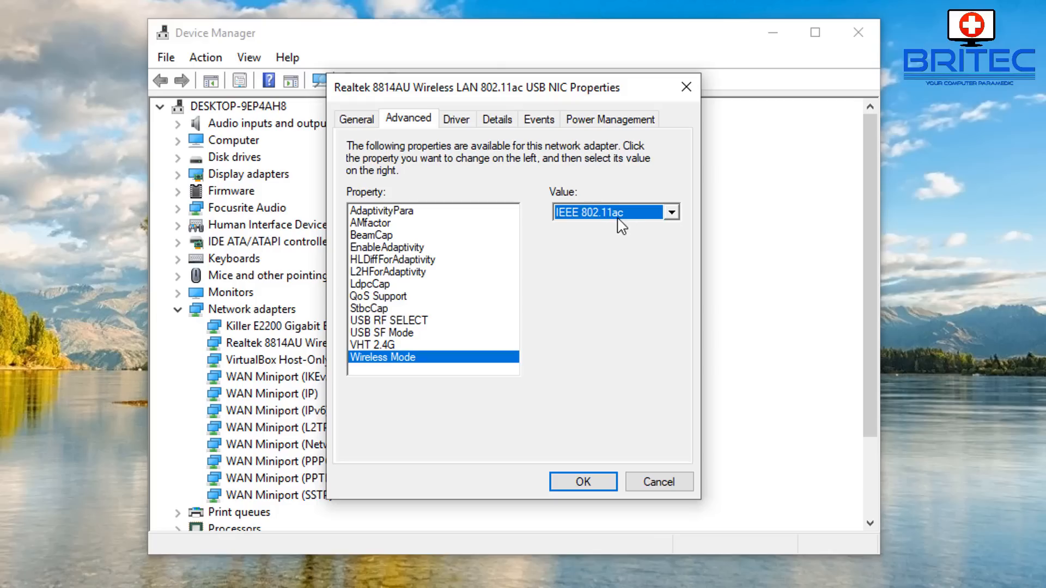
mouse_move(618, 213)
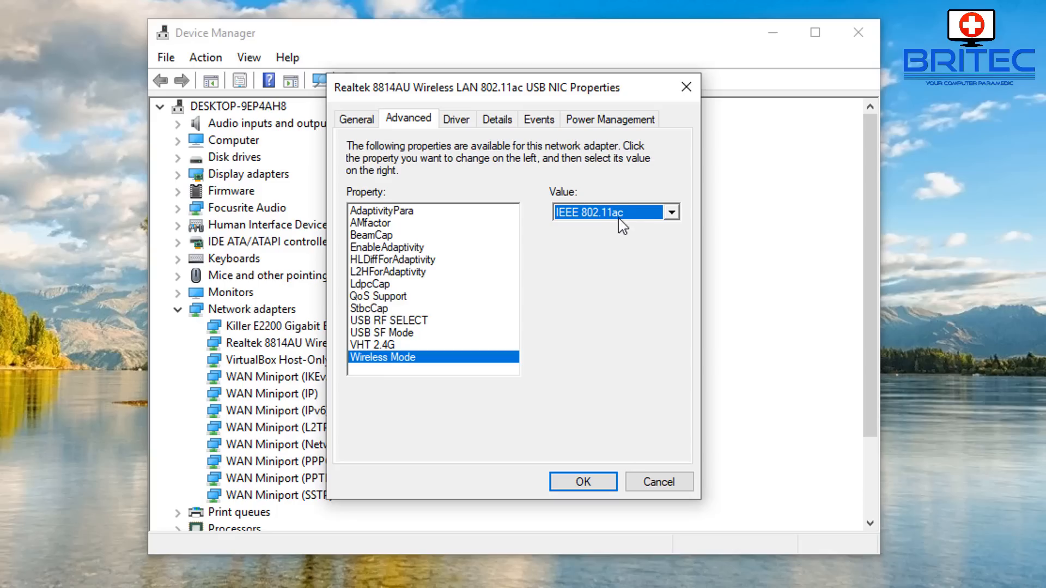
click(674, 212)
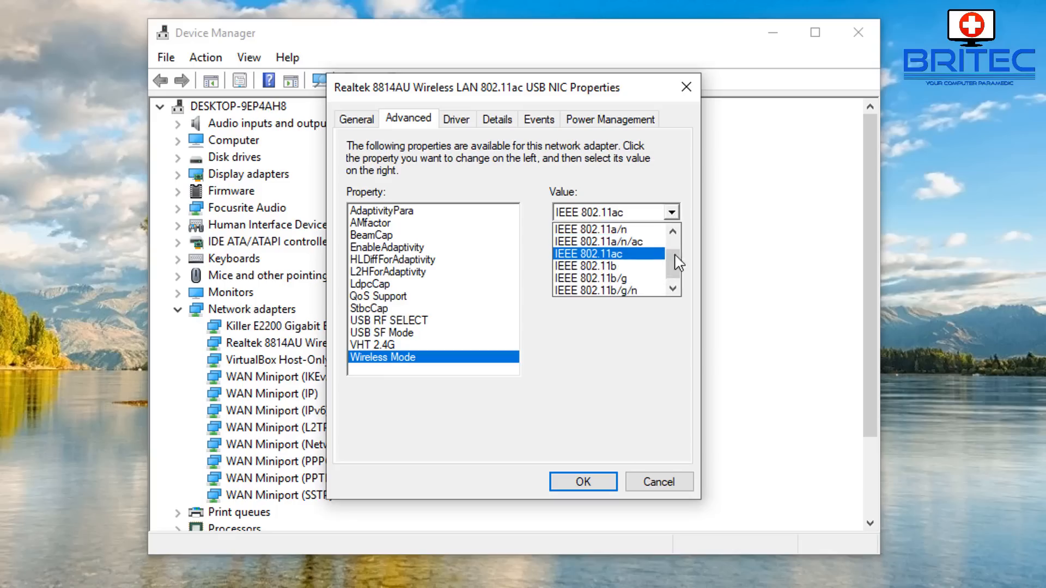
click(605, 253)
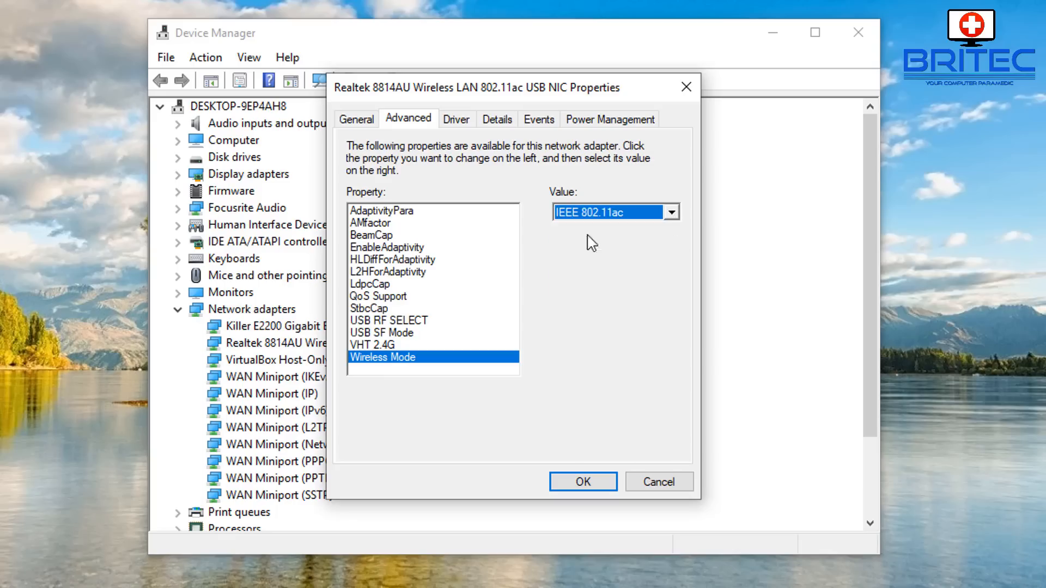
mouse_move(609, 228)
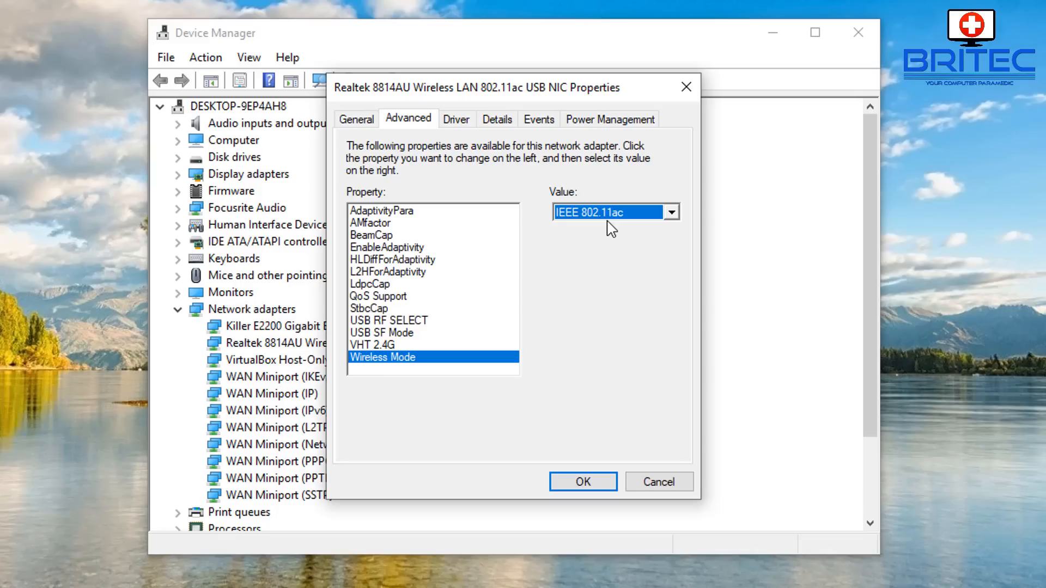
mouse_move(628, 240)
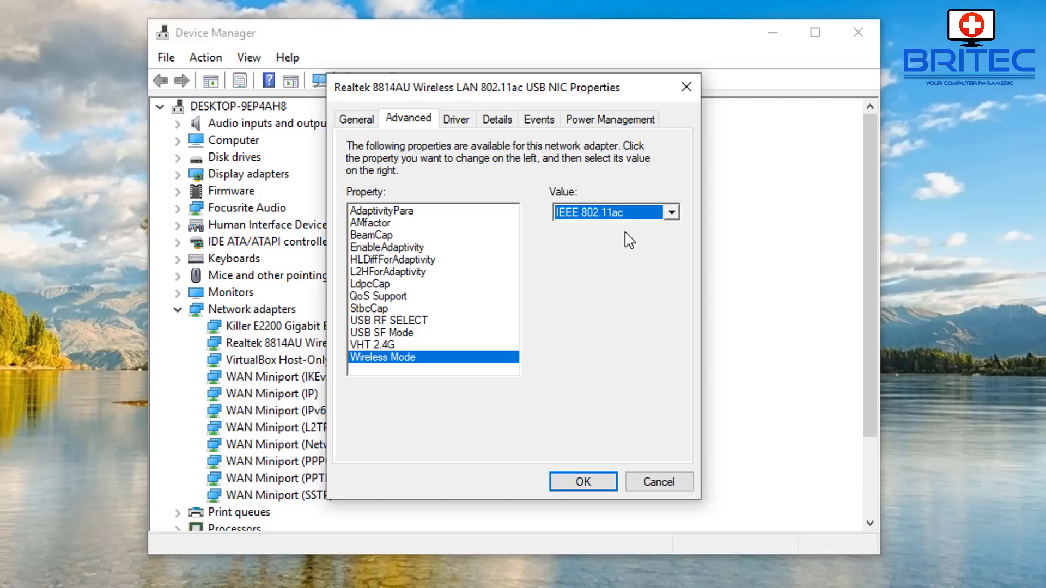
mouse_move(612, 229)
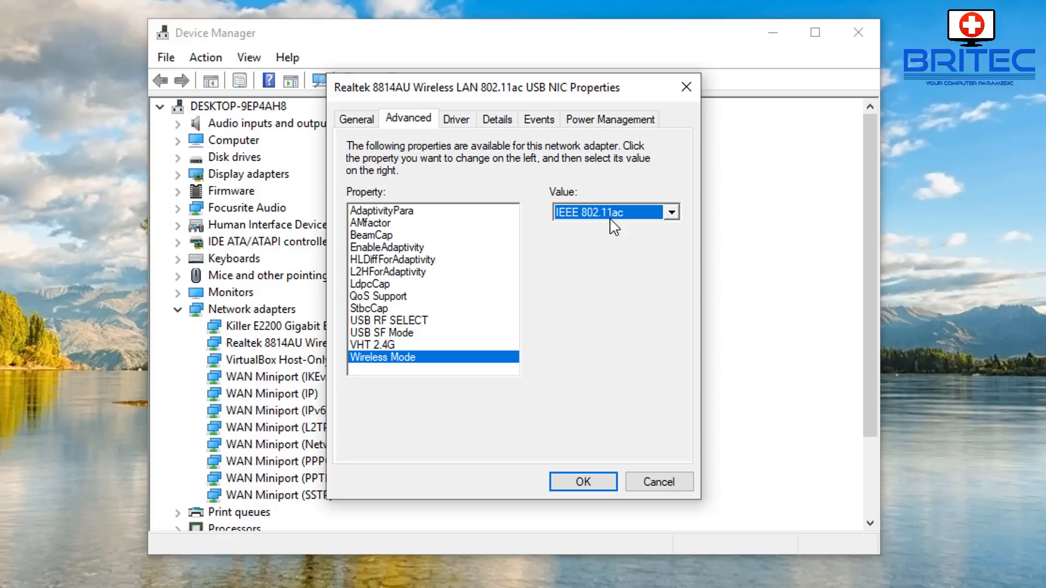
mouse_move(620, 262)
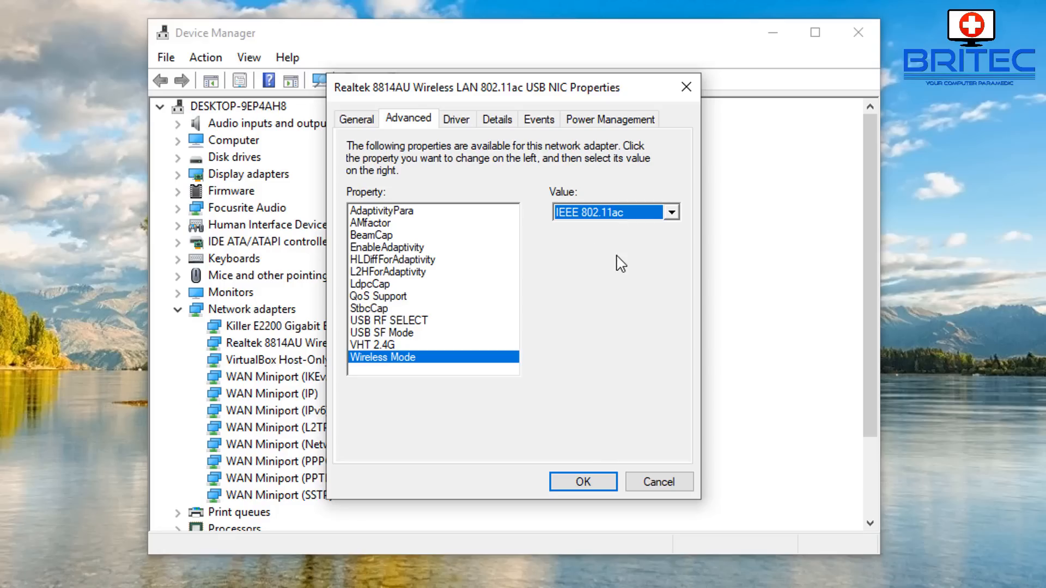
mouse_move(646, 211)
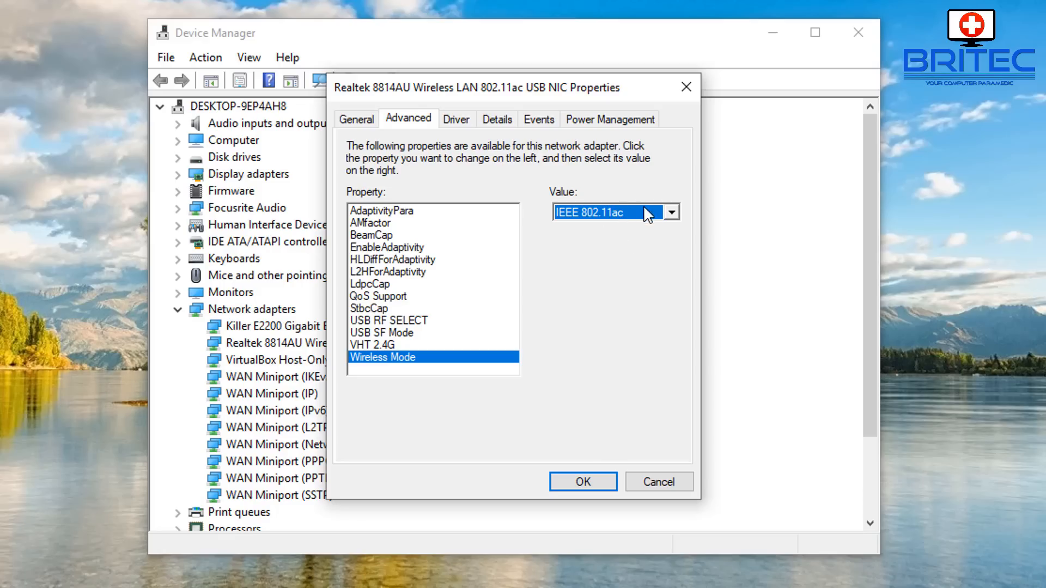
Briefly revert Wireless Mode to Auto, then settle on IEEE 802.11ac
click(672, 212)
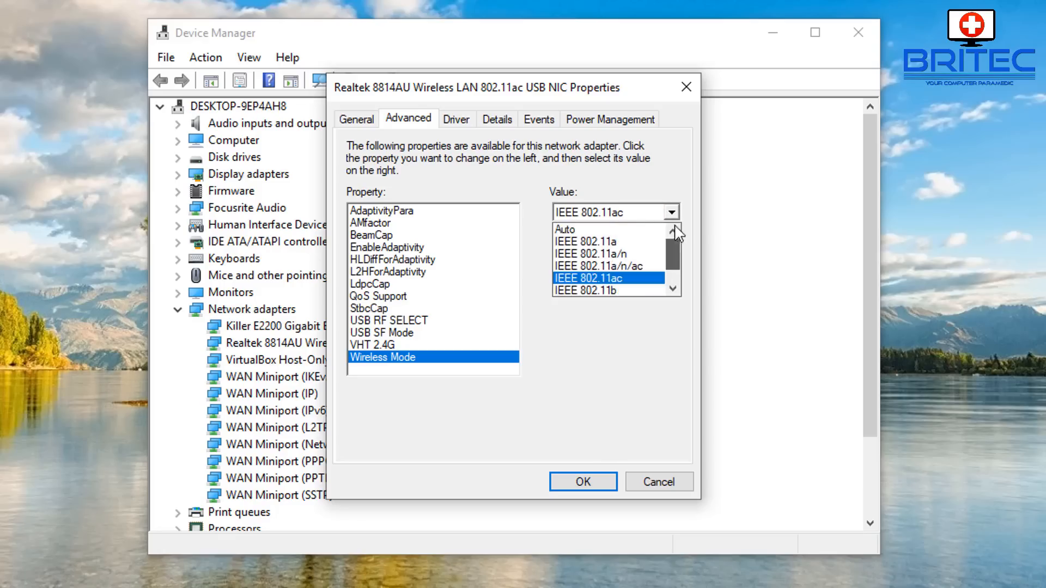
click(564, 229)
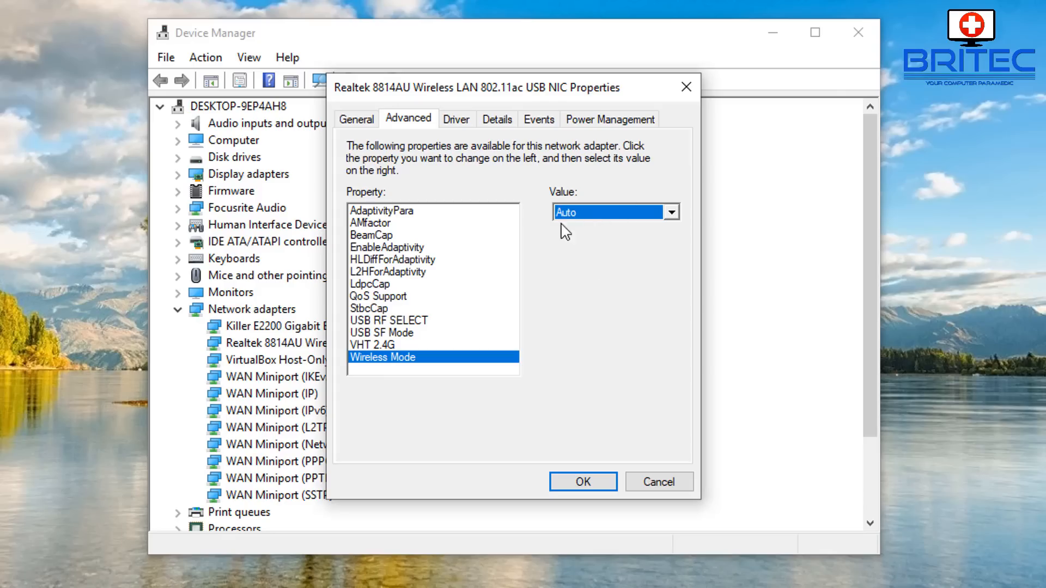
mouse_move(592, 235)
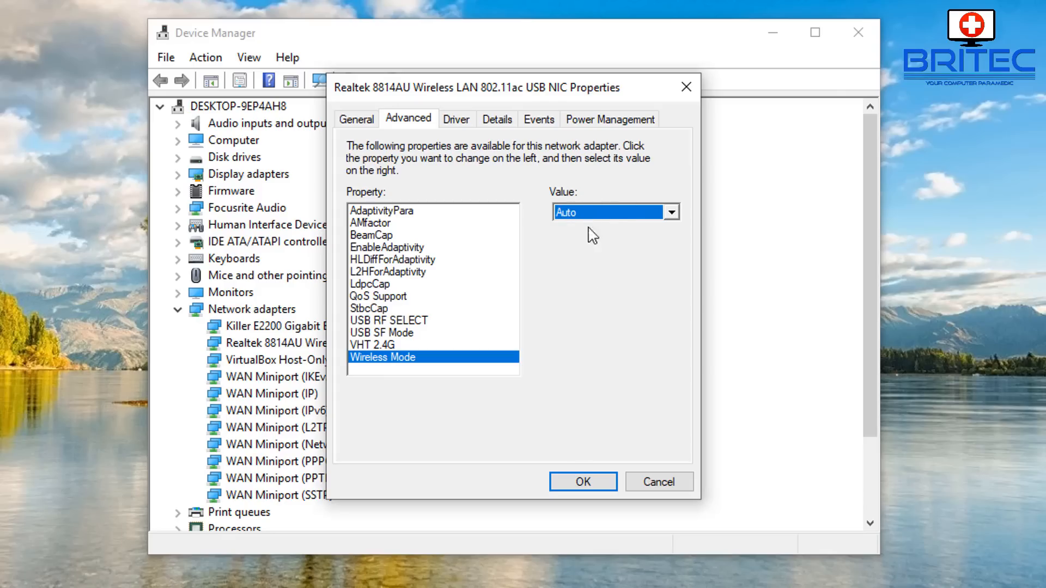
click(671, 212)
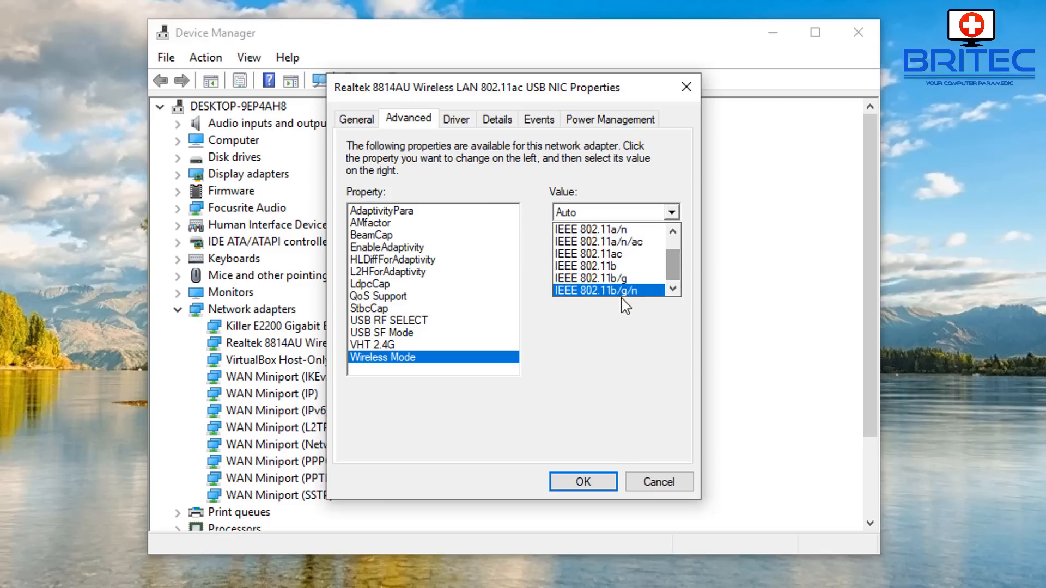
mouse_move(612, 339)
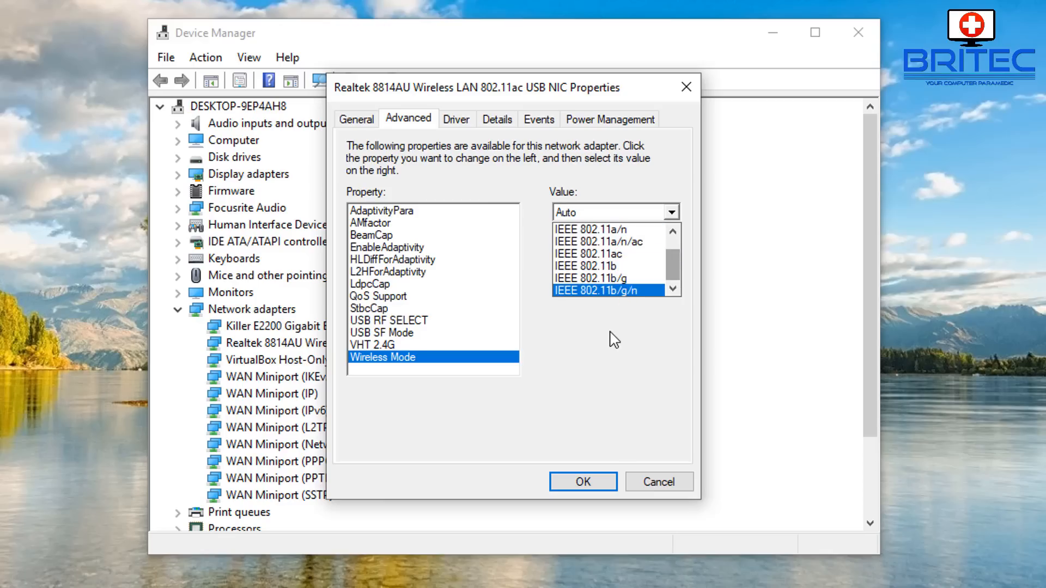
click(588, 254)
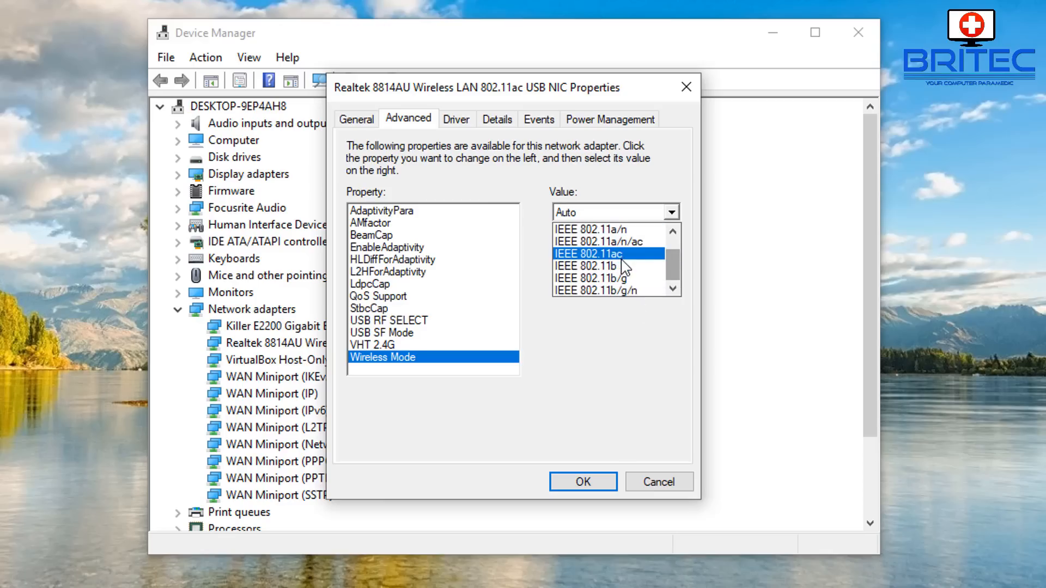
click(588, 253)
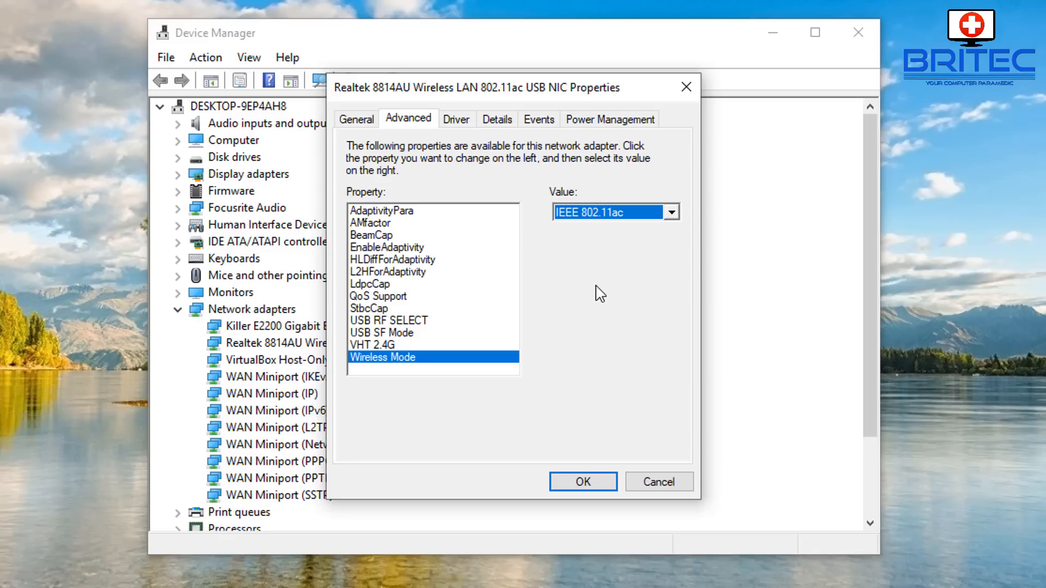
mouse_move(383, 213)
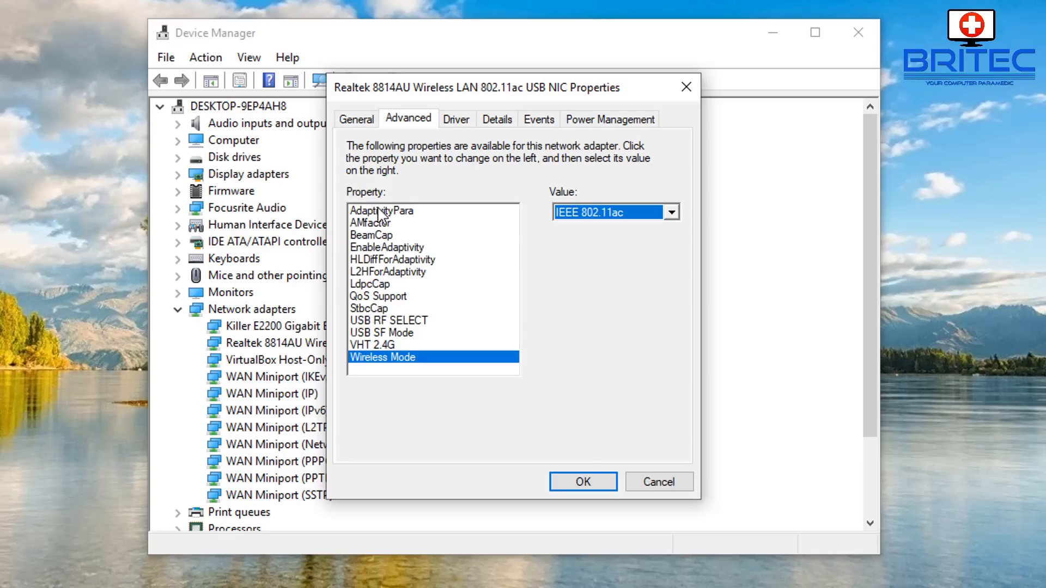
mouse_move(380, 259)
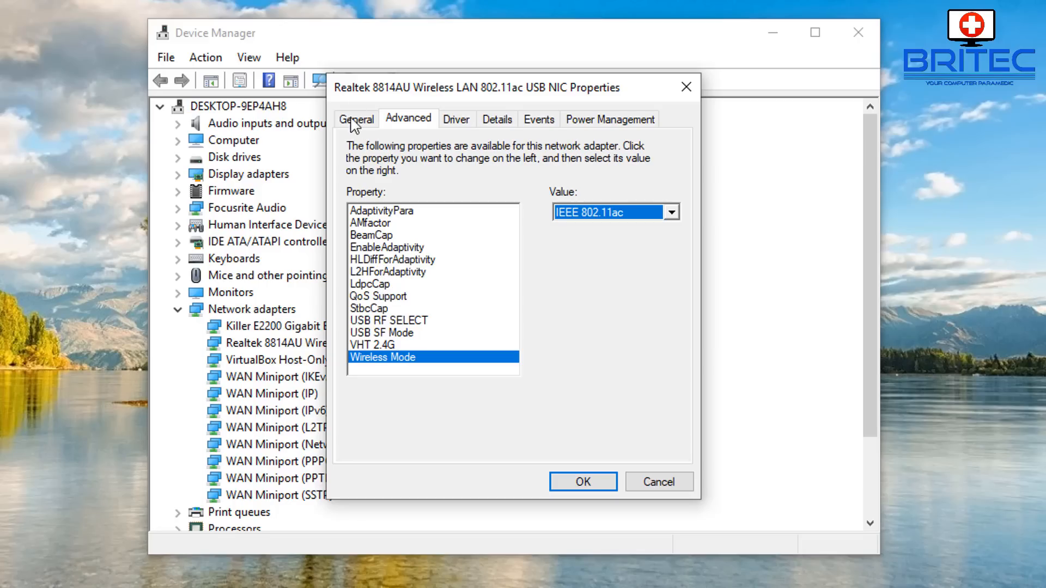
mouse_move(384, 112)
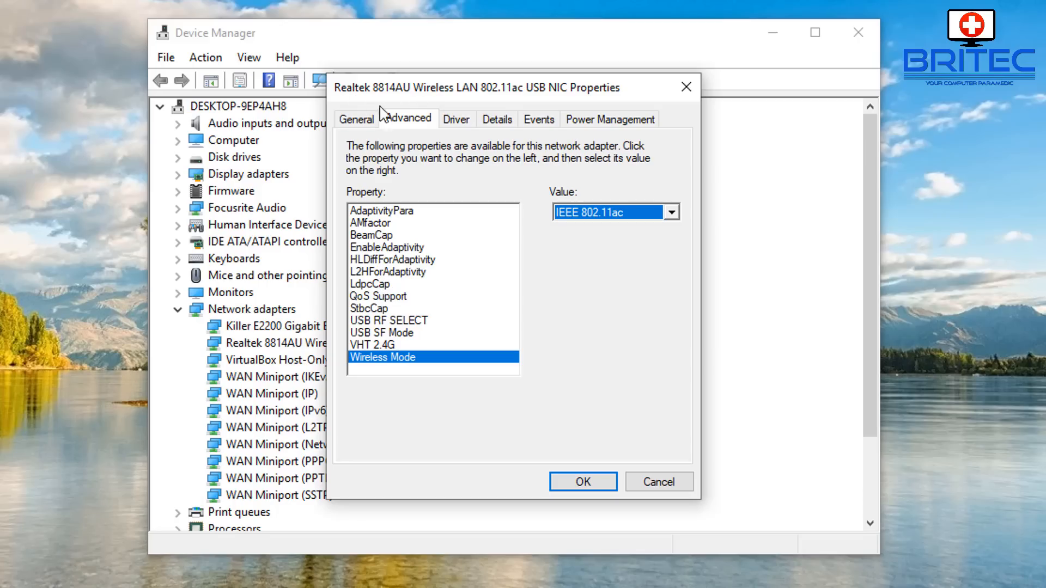
mouse_move(402, 278)
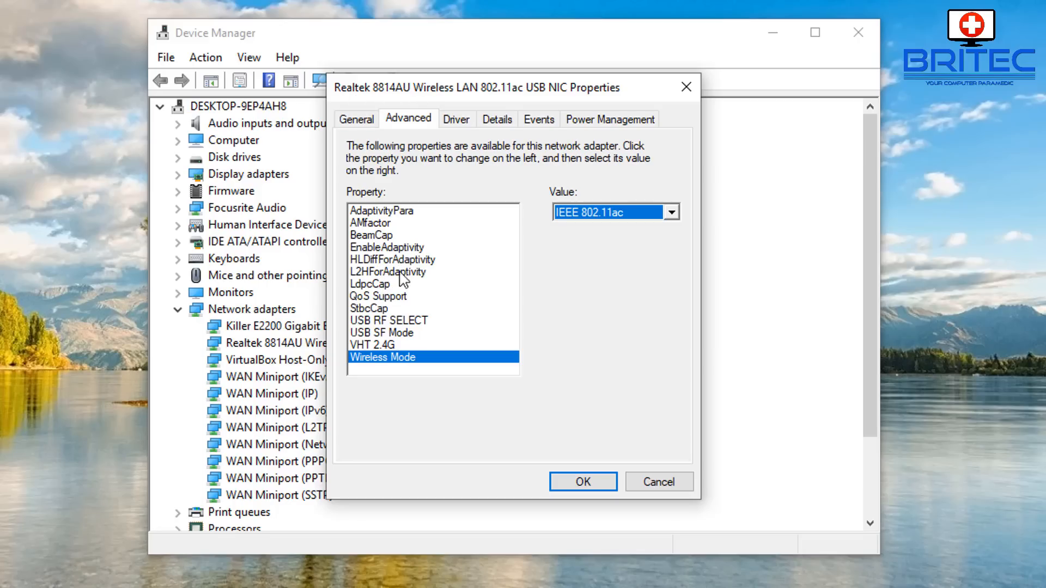
mouse_move(774, 493)
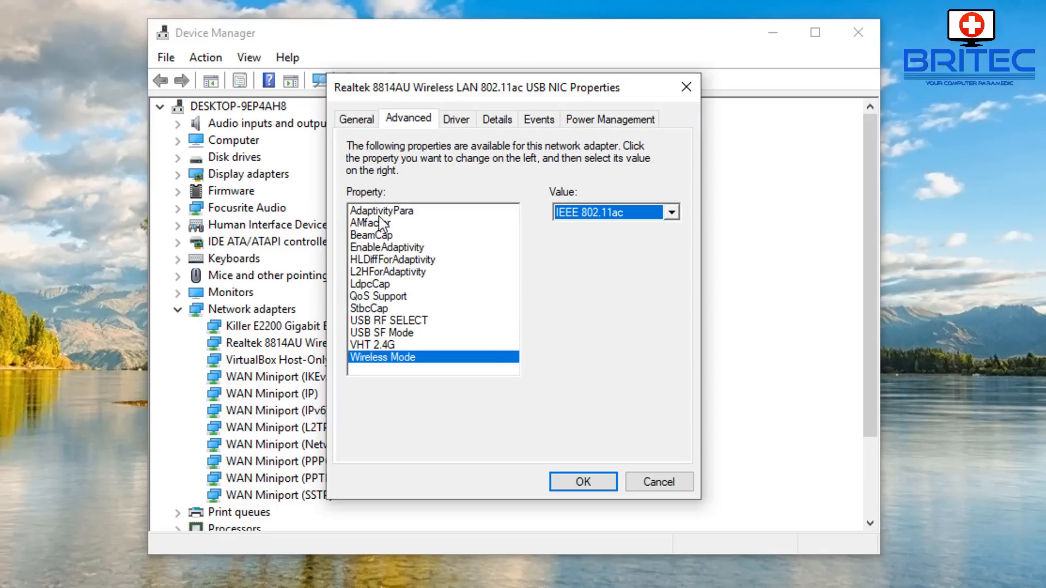
mouse_move(386, 99)
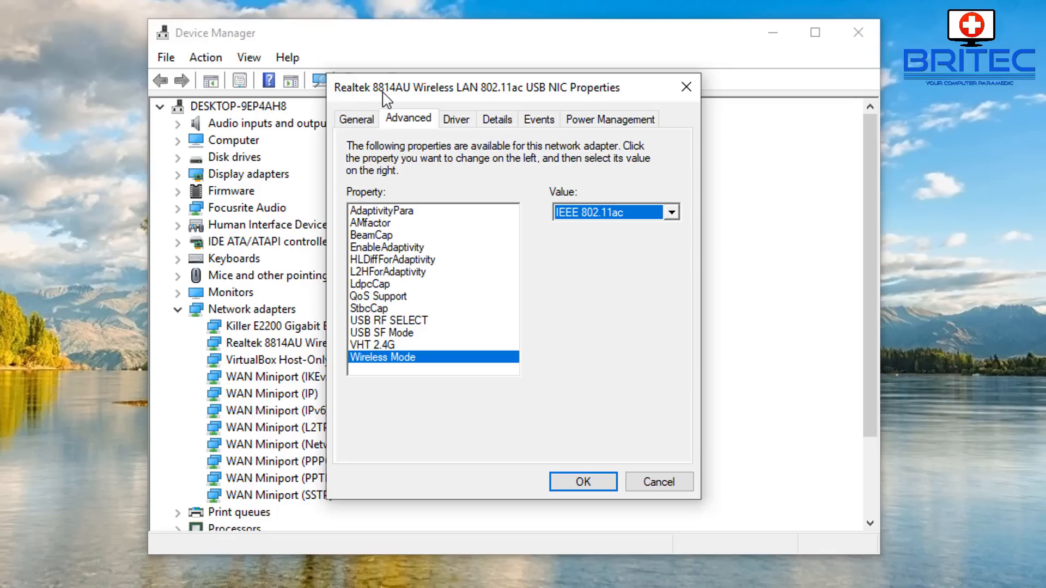
mouse_move(469, 108)
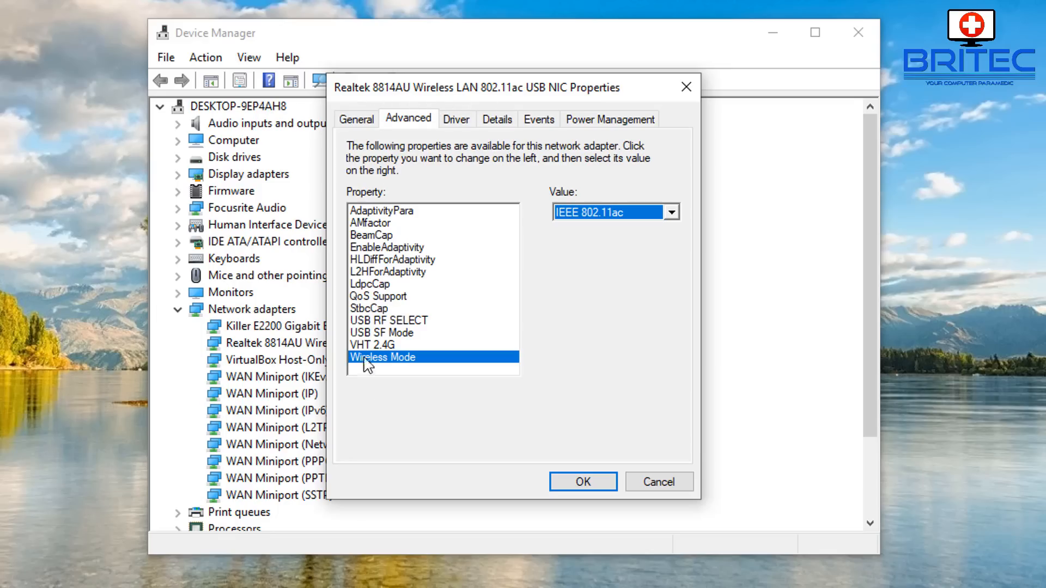
mouse_move(611, 285)
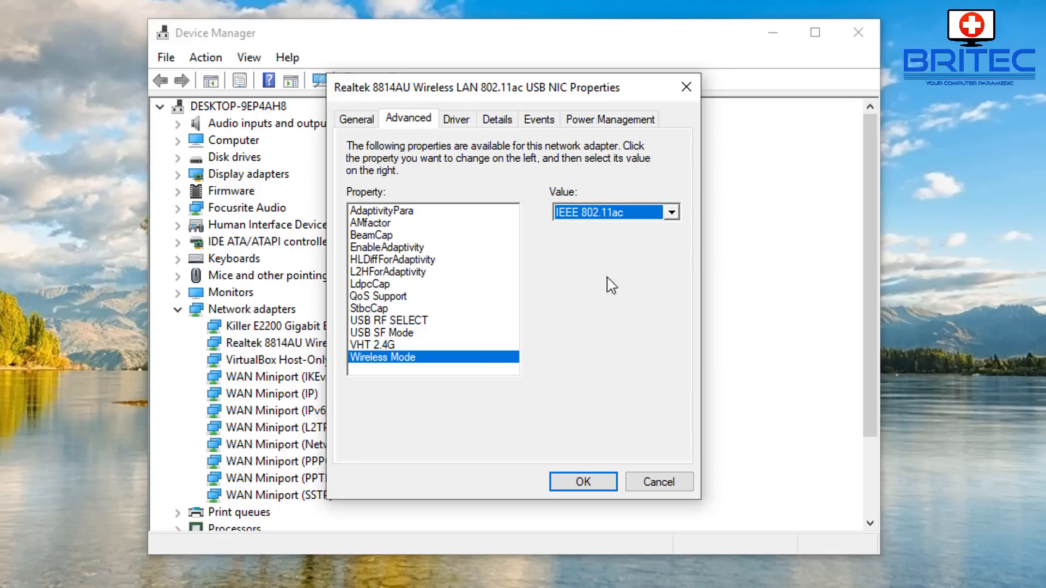
mouse_move(401, 270)
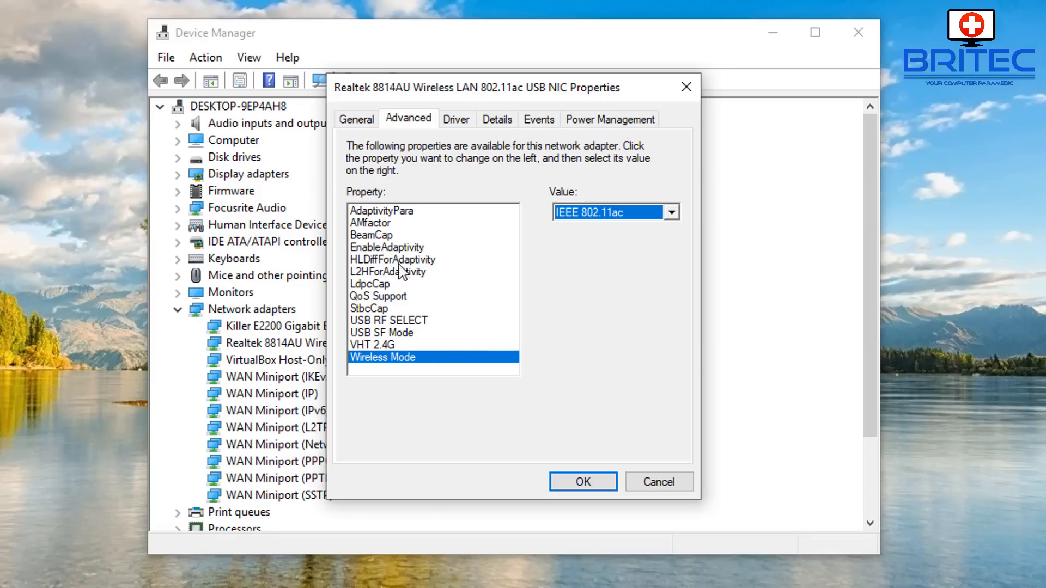
mouse_move(377, 226)
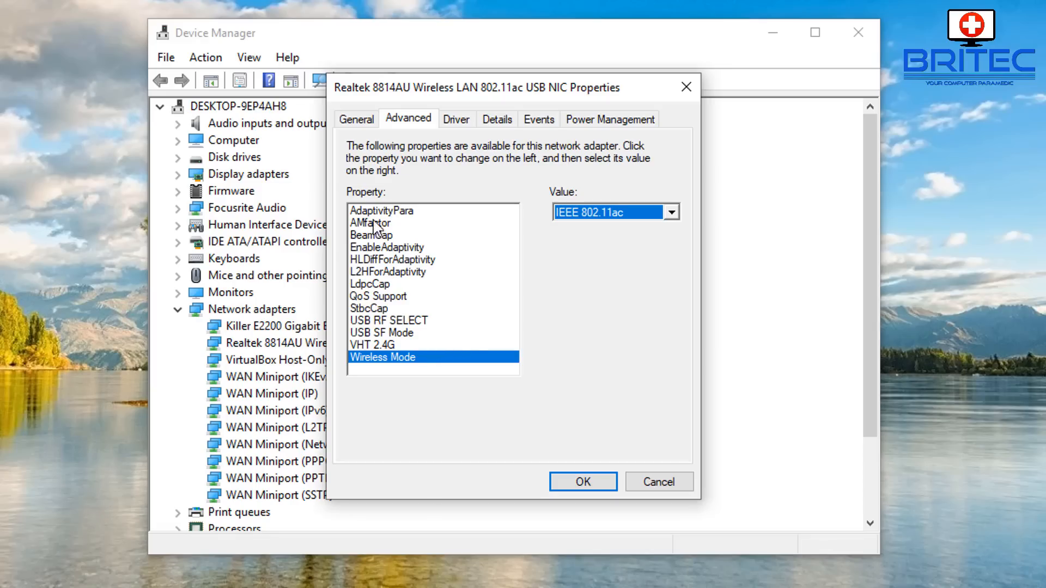
mouse_move(374, 255)
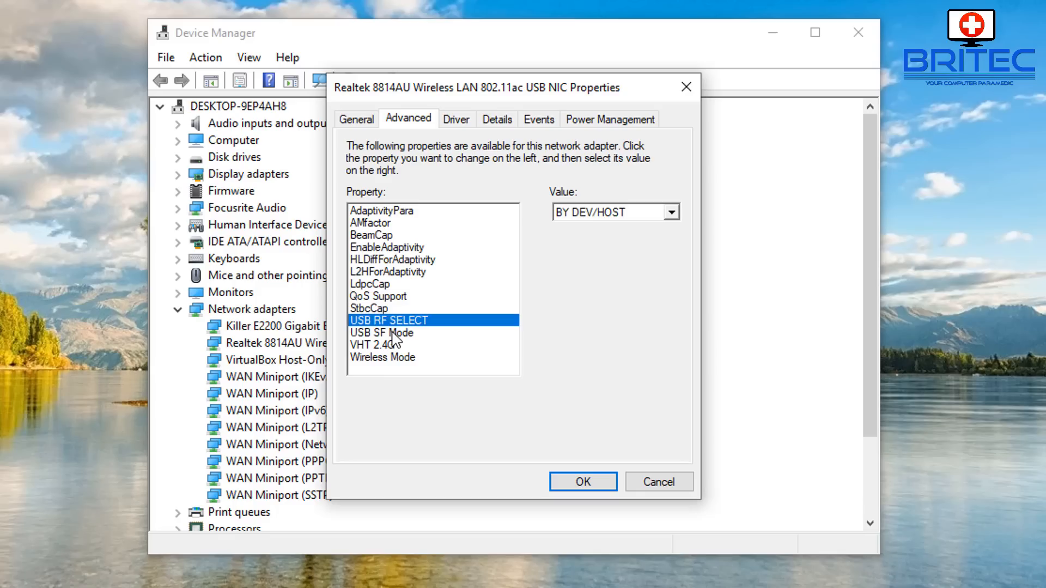
Check USB SF Mode reads Enable, then confirm VHT 2.4G is still Disable
click(381, 332)
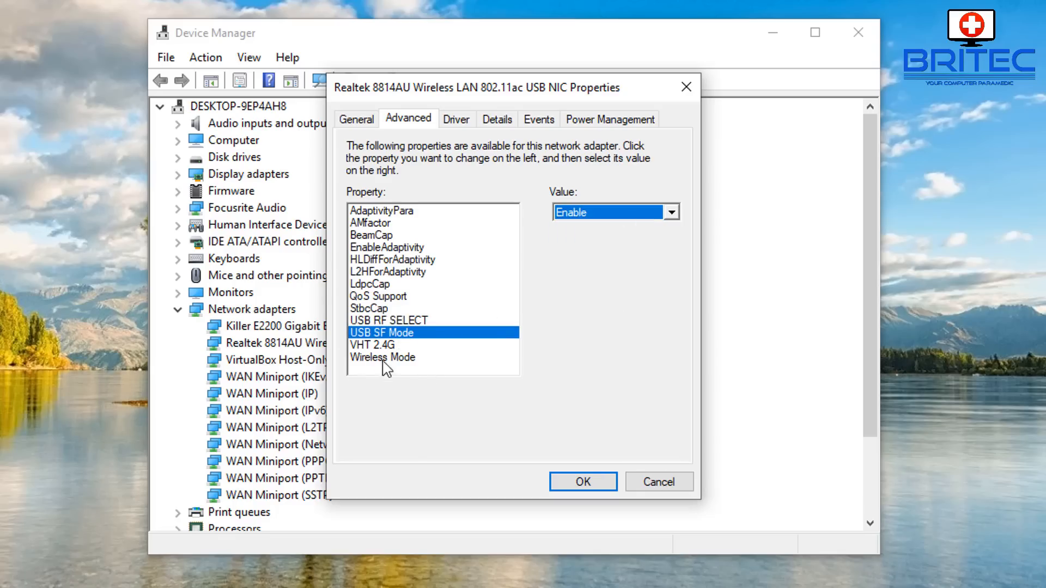
click(371, 345)
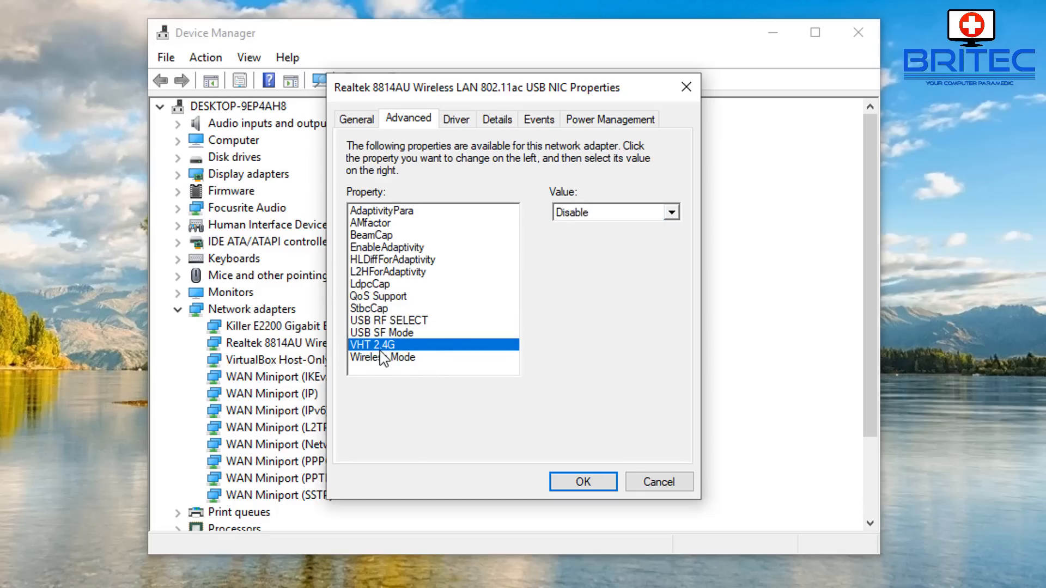
mouse_move(391, 326)
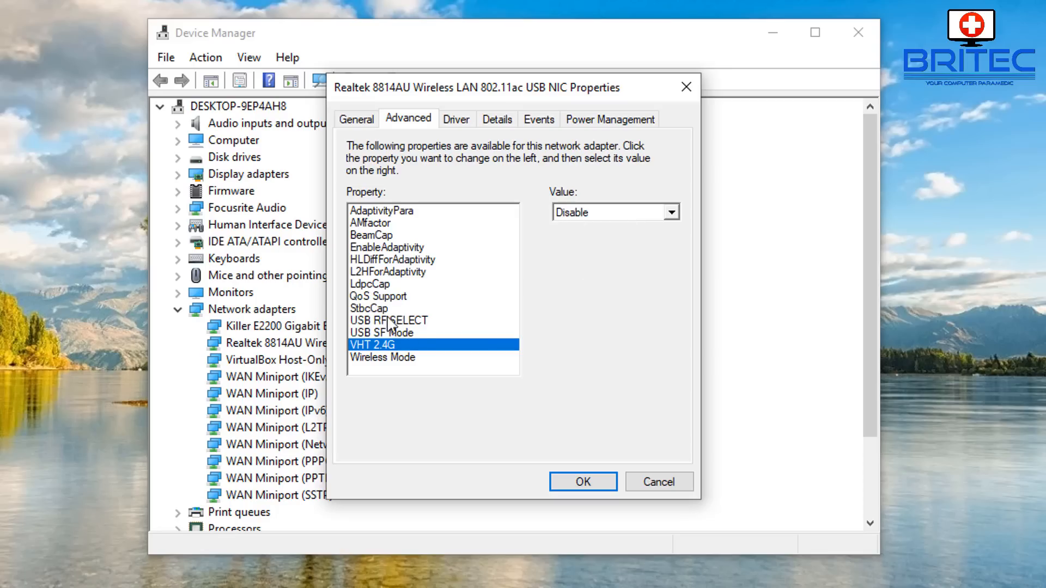
mouse_move(390, 235)
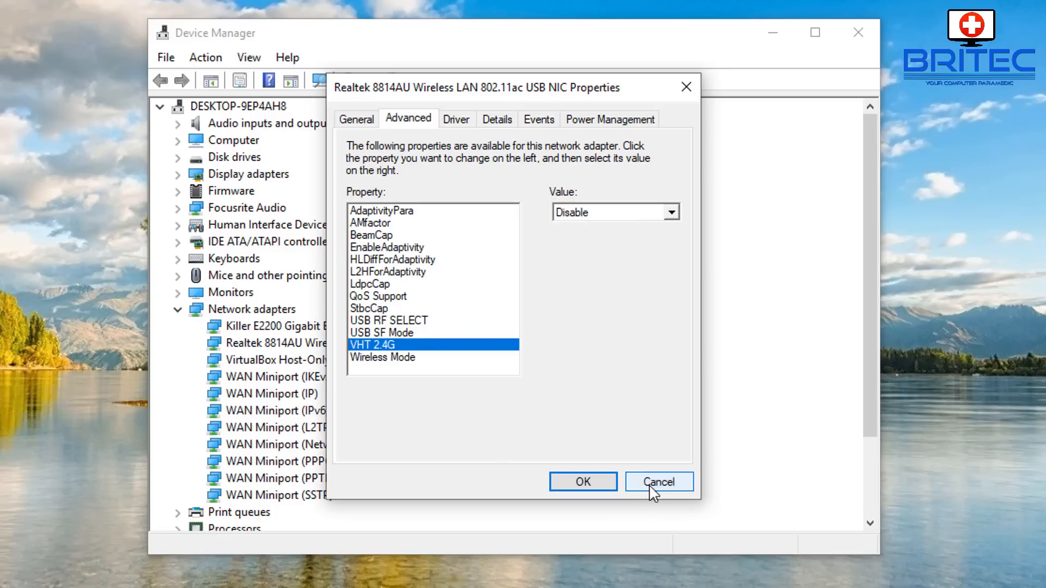
mouse_move(356, 262)
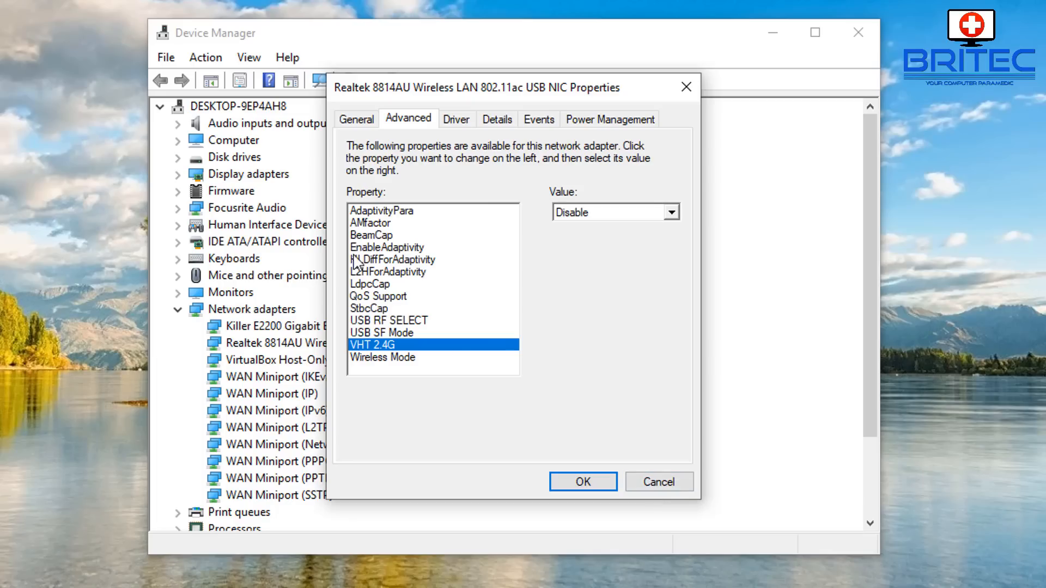
mouse_move(837, 288)
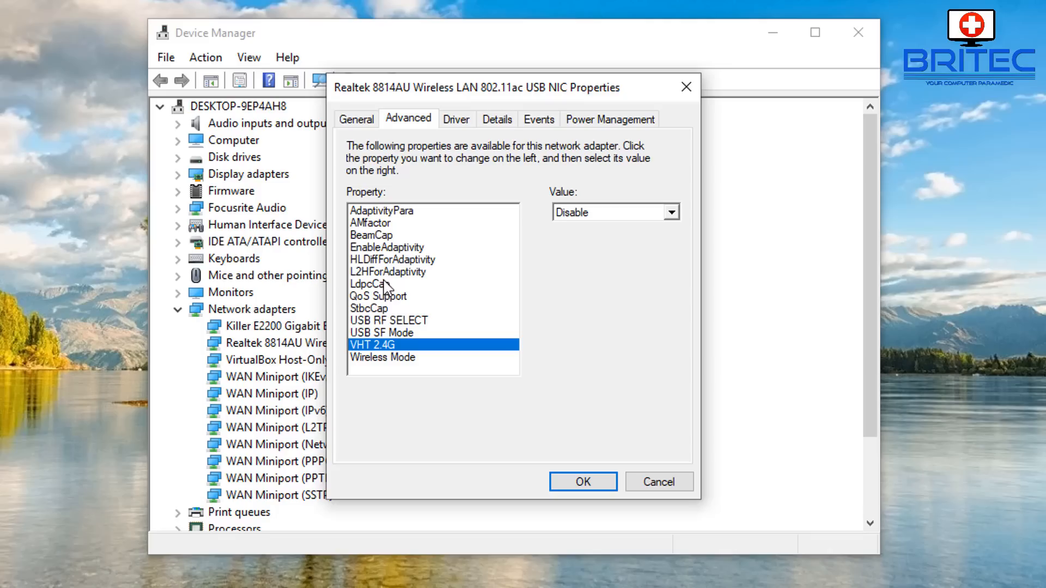
mouse_move(752, 353)
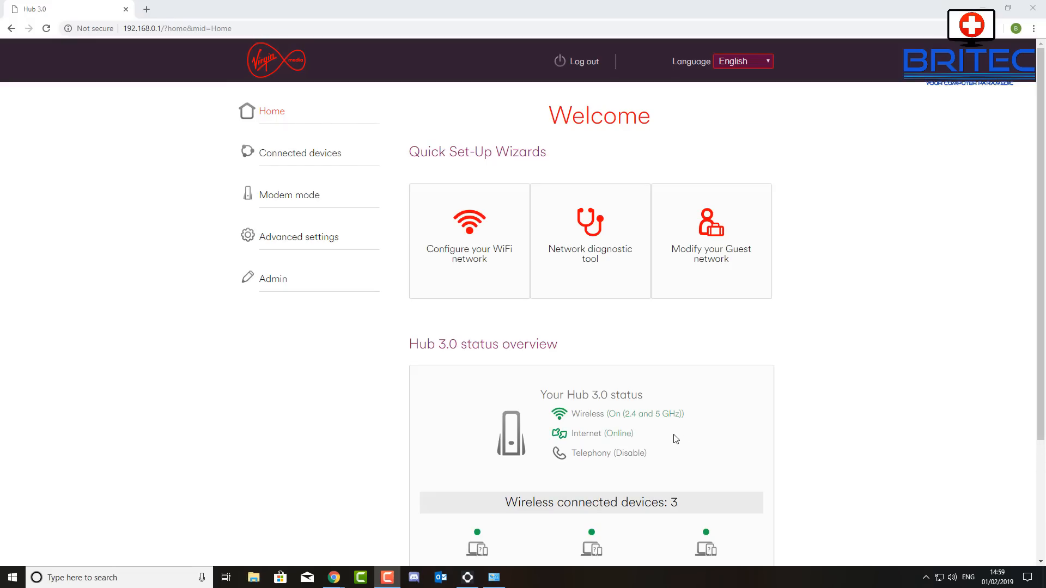
mouse_move(824, 250)
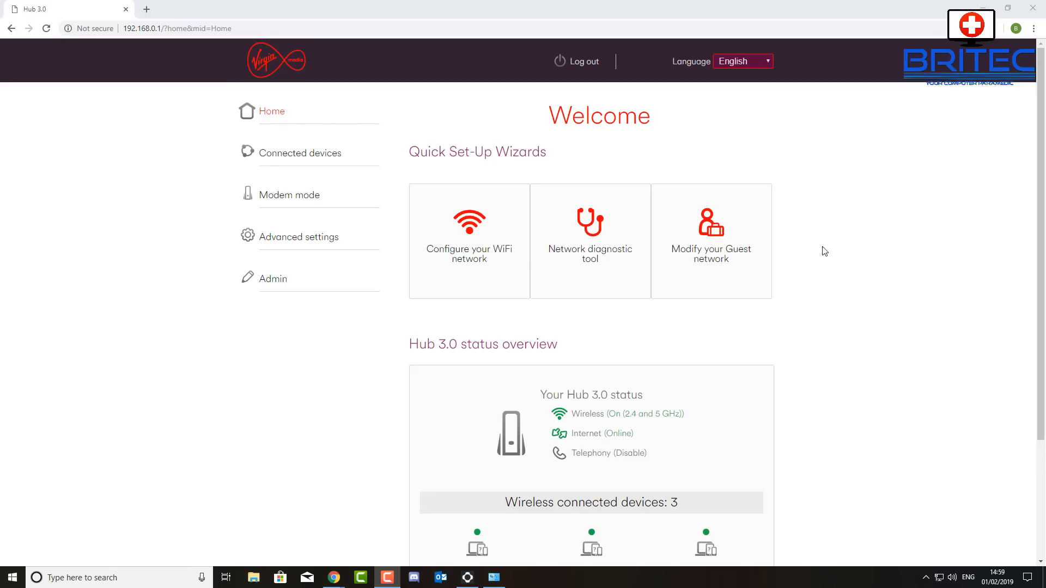
mouse_move(163, 91)
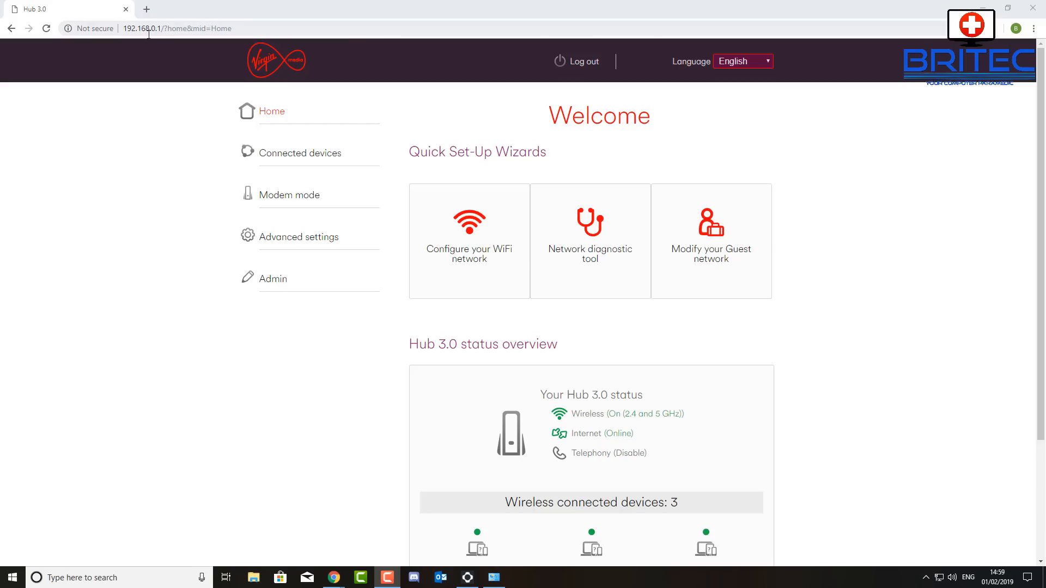
mouse_move(384, 184)
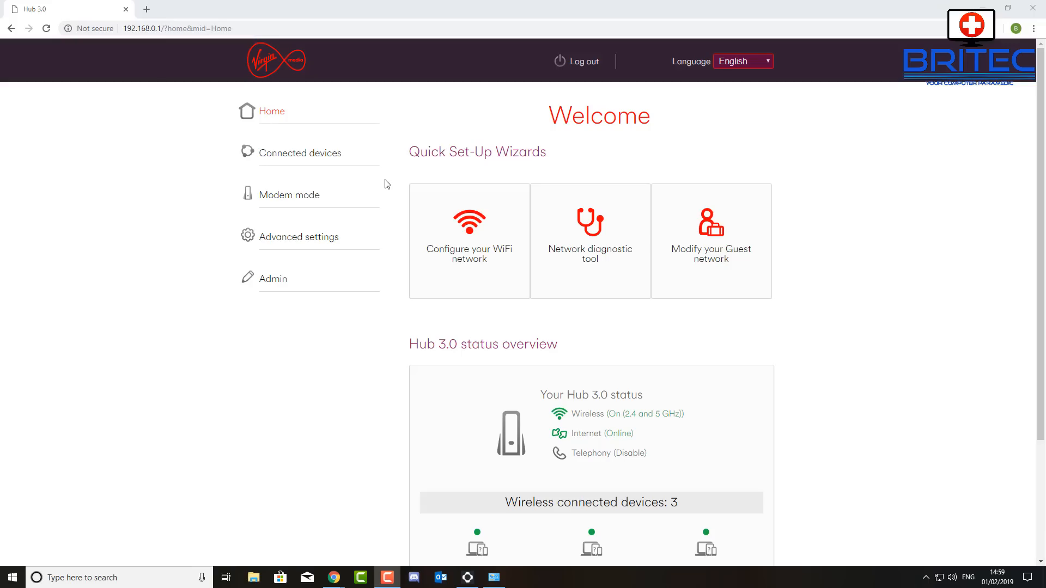
mouse_move(343, 219)
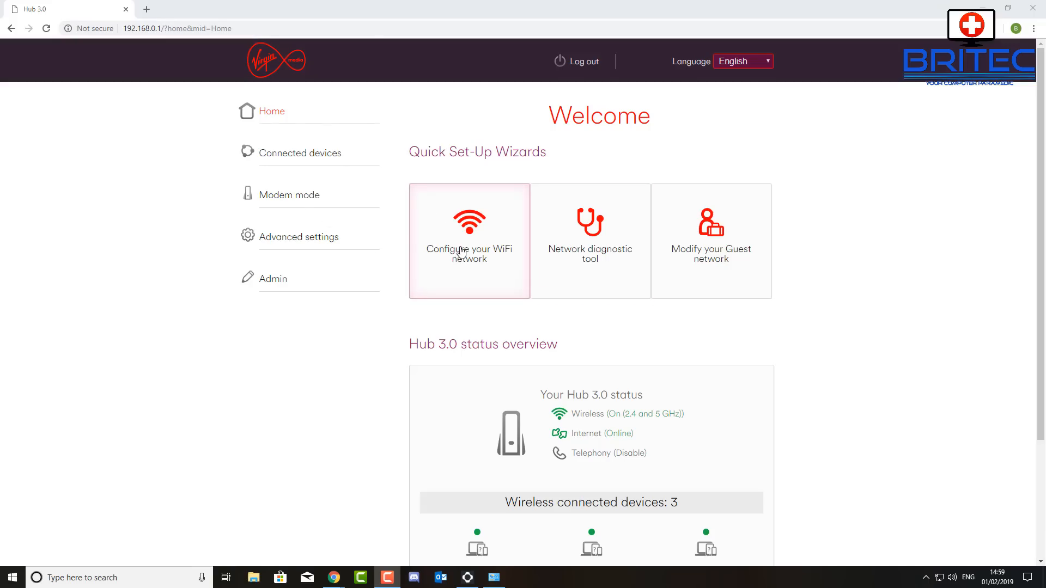
mouse_move(373, 195)
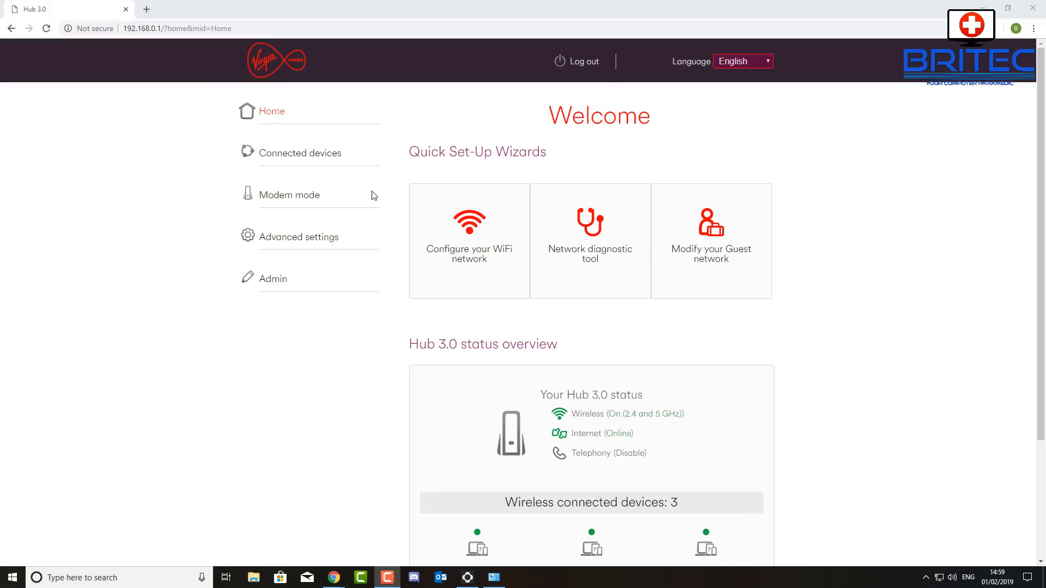
mouse_move(299, 237)
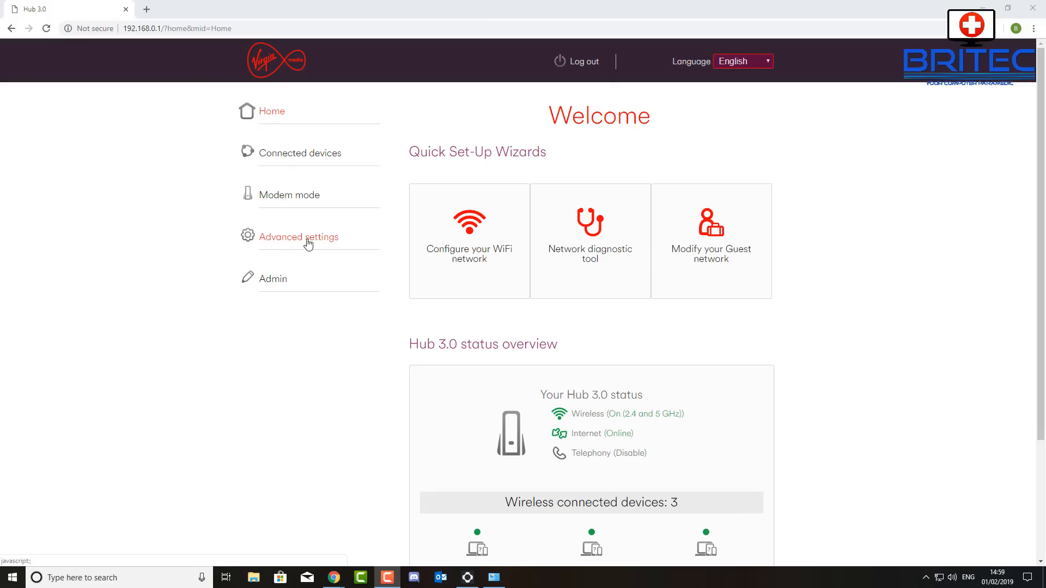
Navigate Advanced settings > Wireless to the Wireless signal page
click(299, 237)
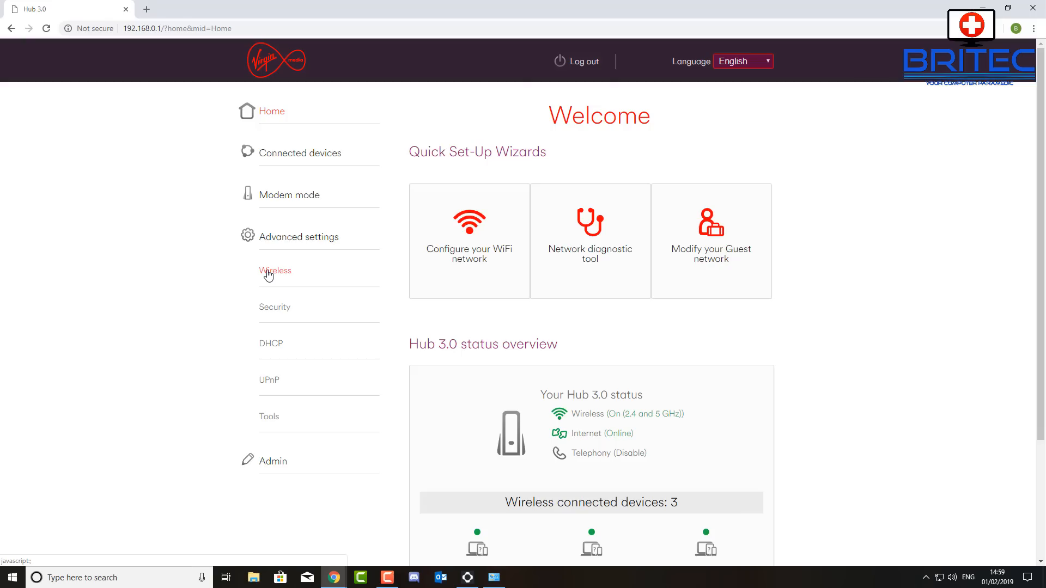
mouse_move(280, 276)
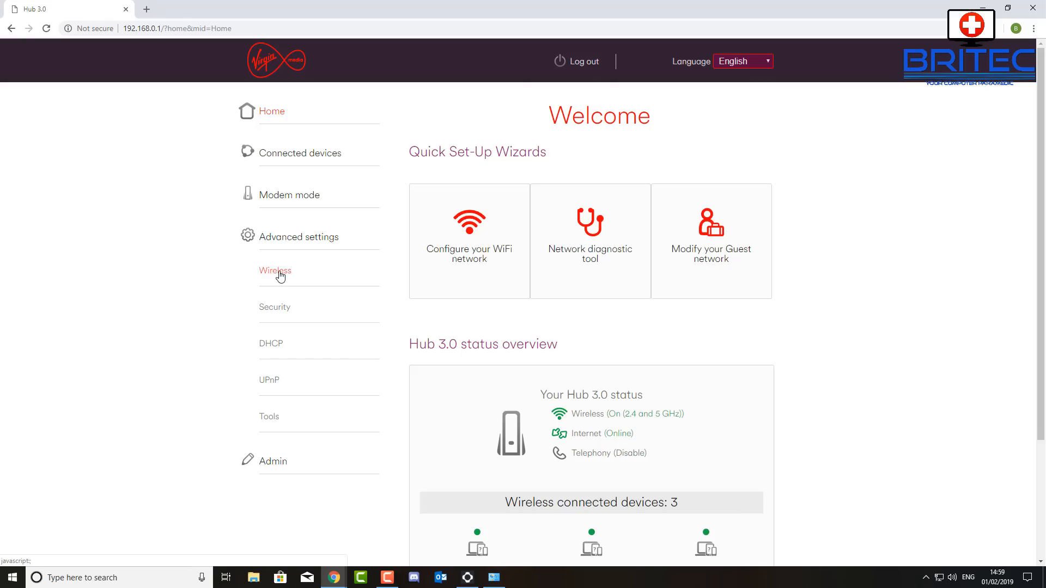
click(274, 270)
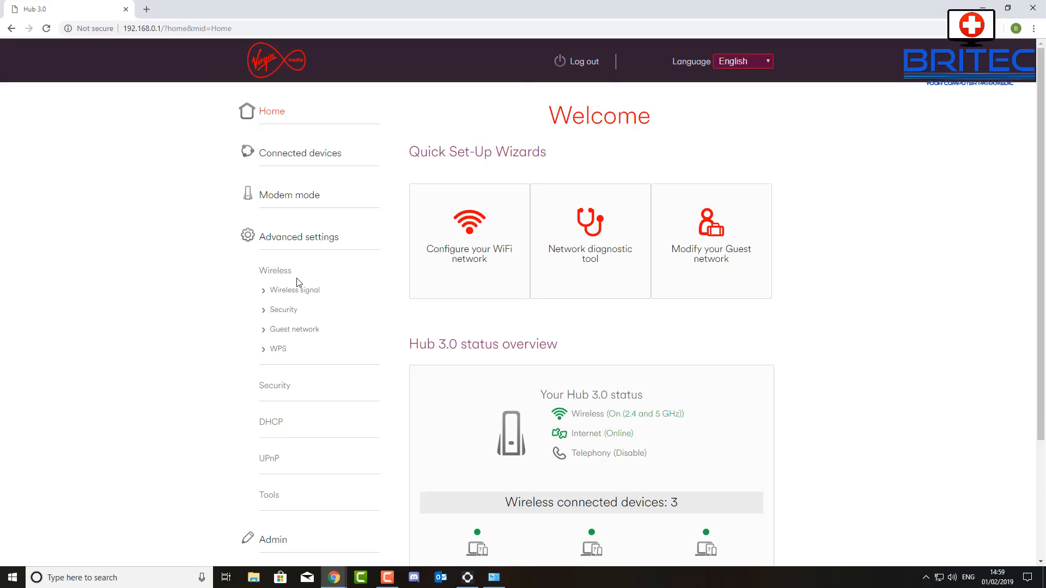
mouse_move(303, 281)
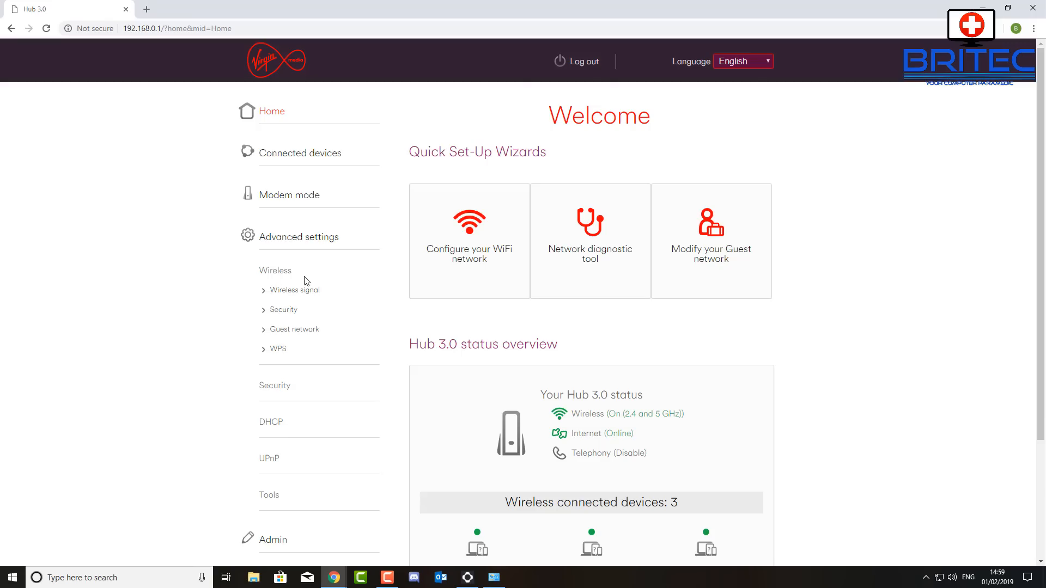
mouse_move(293, 294)
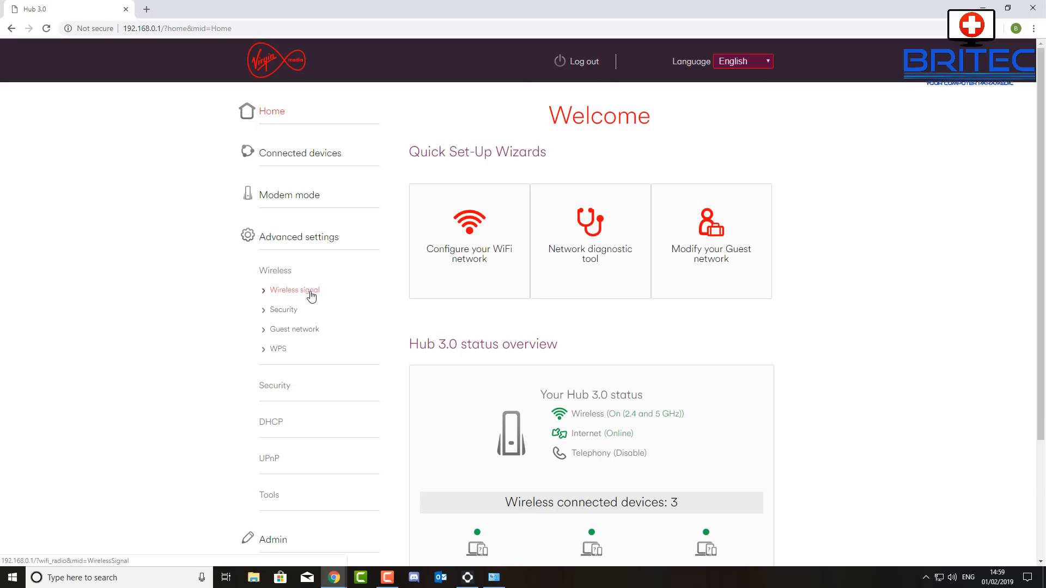
click(294, 291)
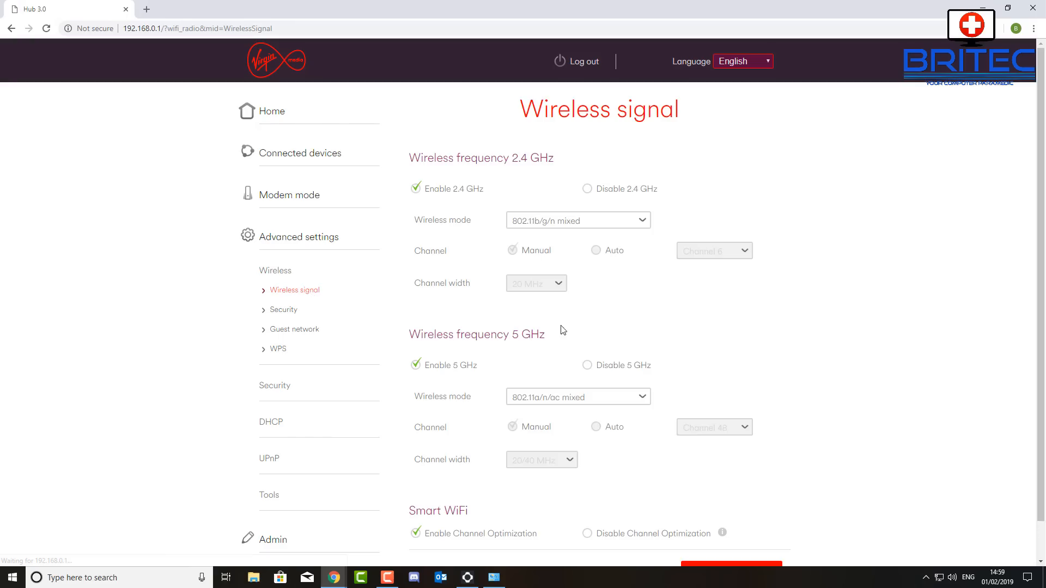
mouse_move(598, 119)
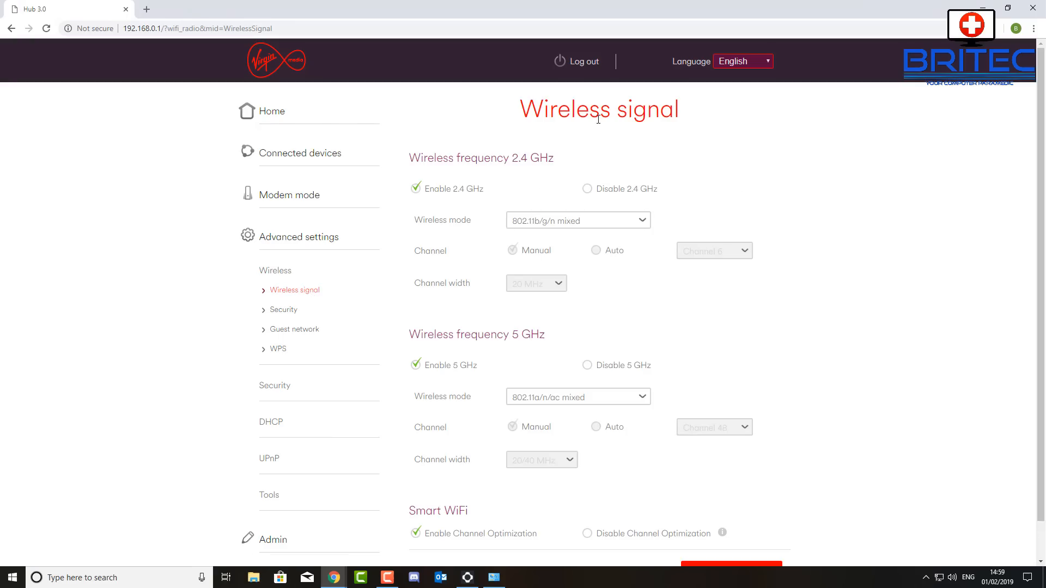
mouse_move(431, 164)
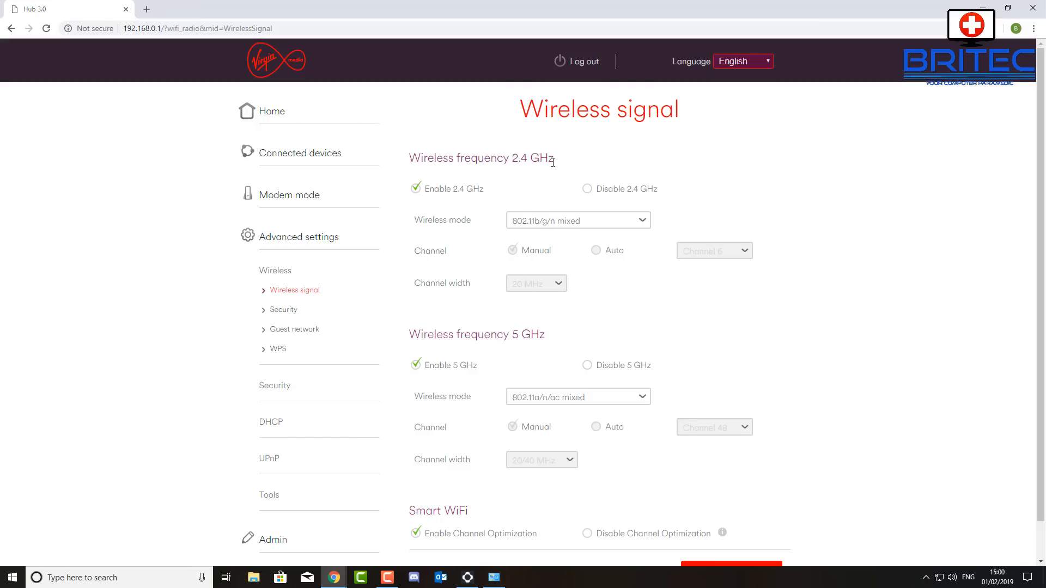
mouse_move(555, 168)
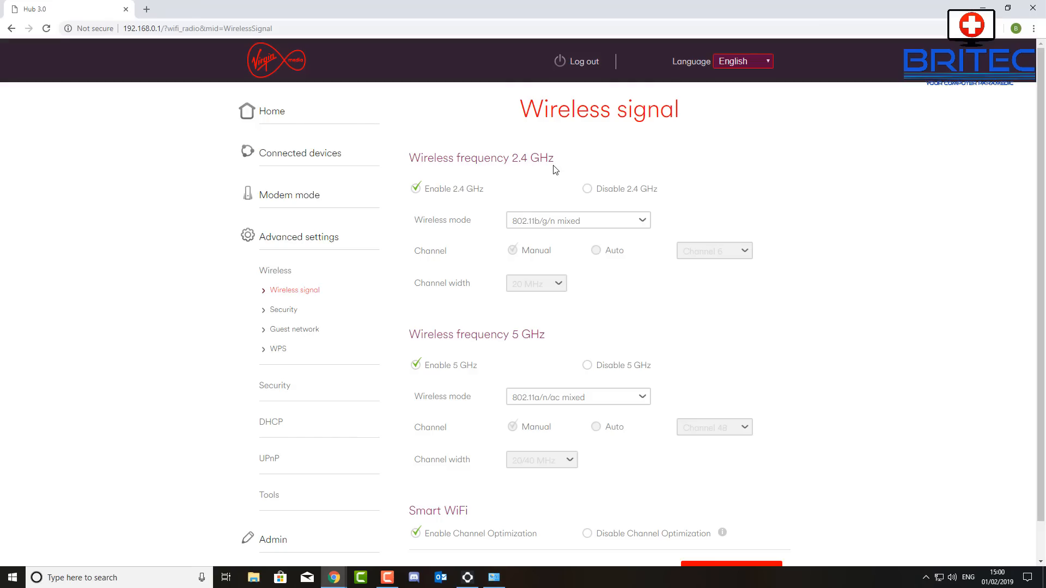
mouse_move(511, 338)
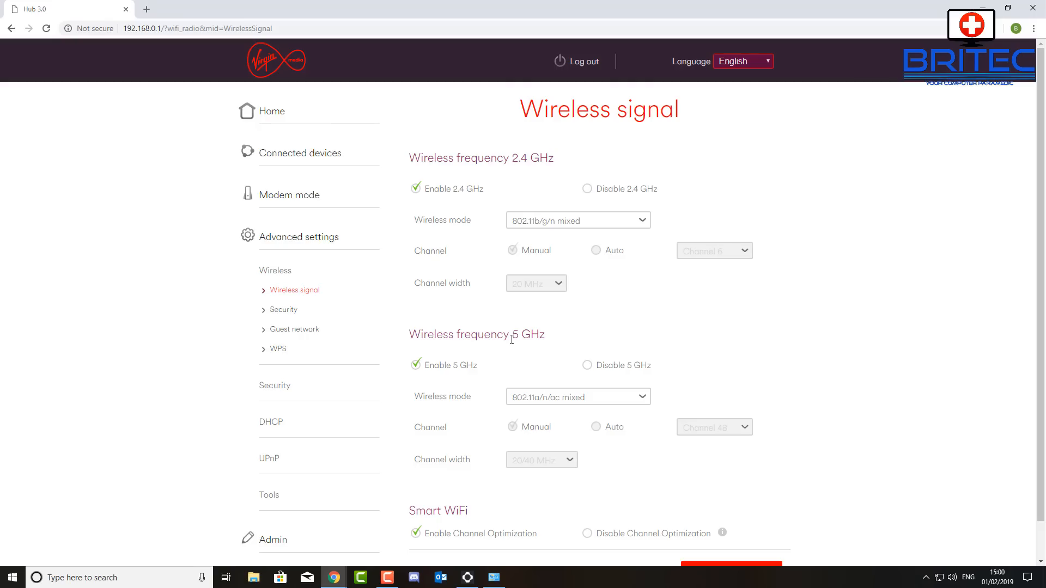
mouse_move(587, 189)
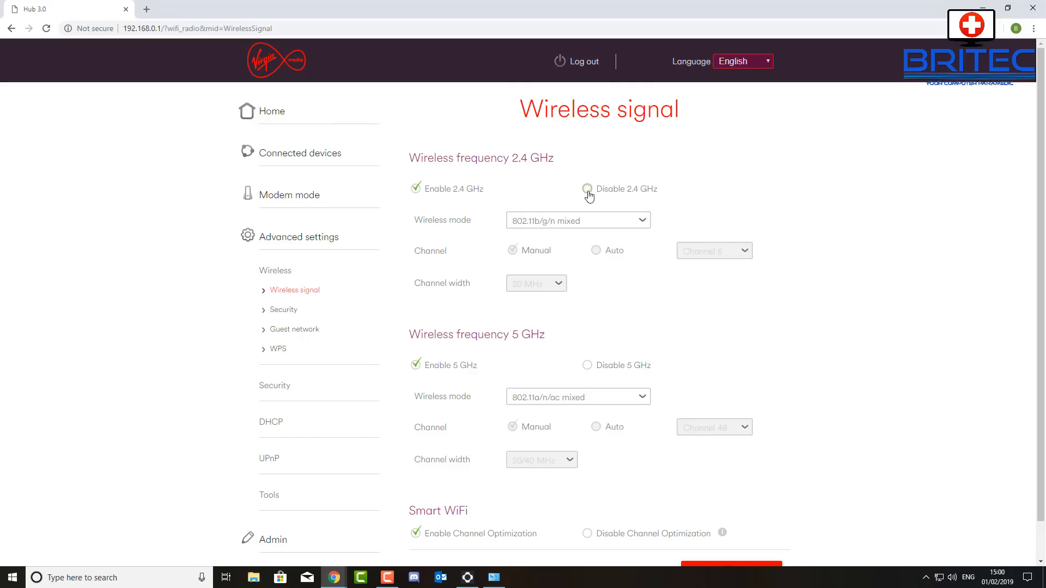
click(586, 189)
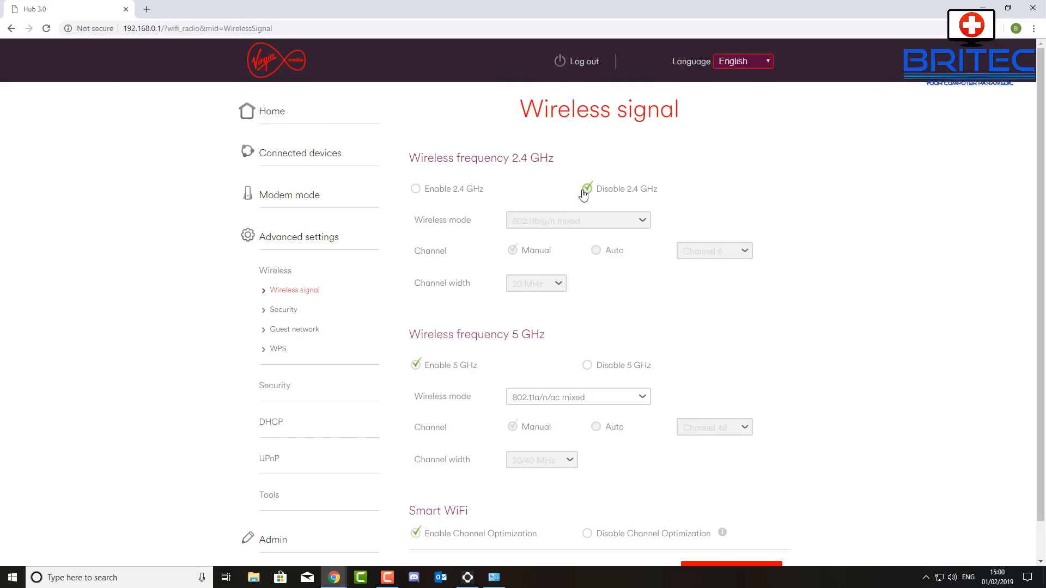
mouse_move(636, 197)
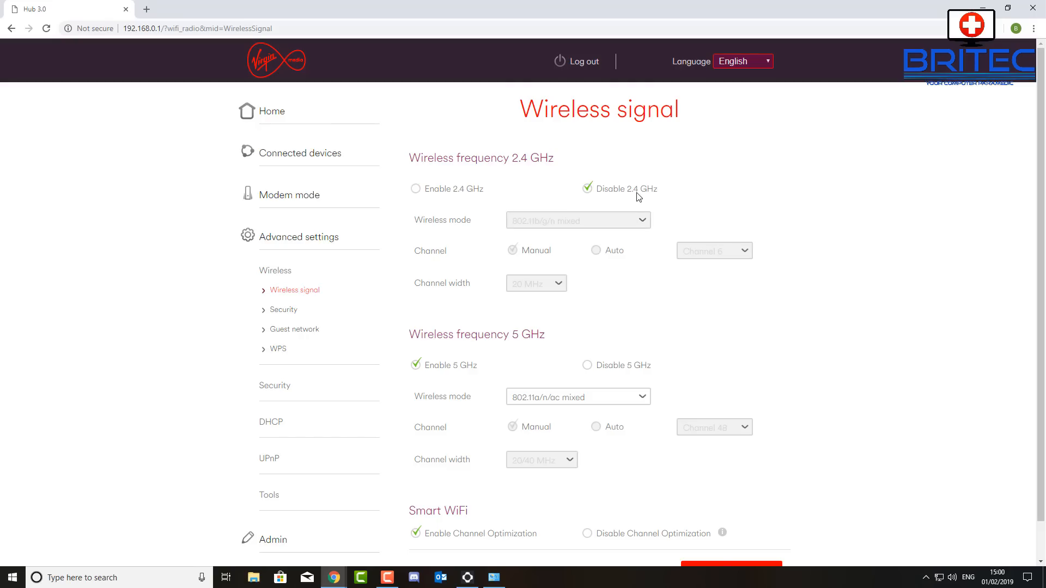
mouse_move(470, 183)
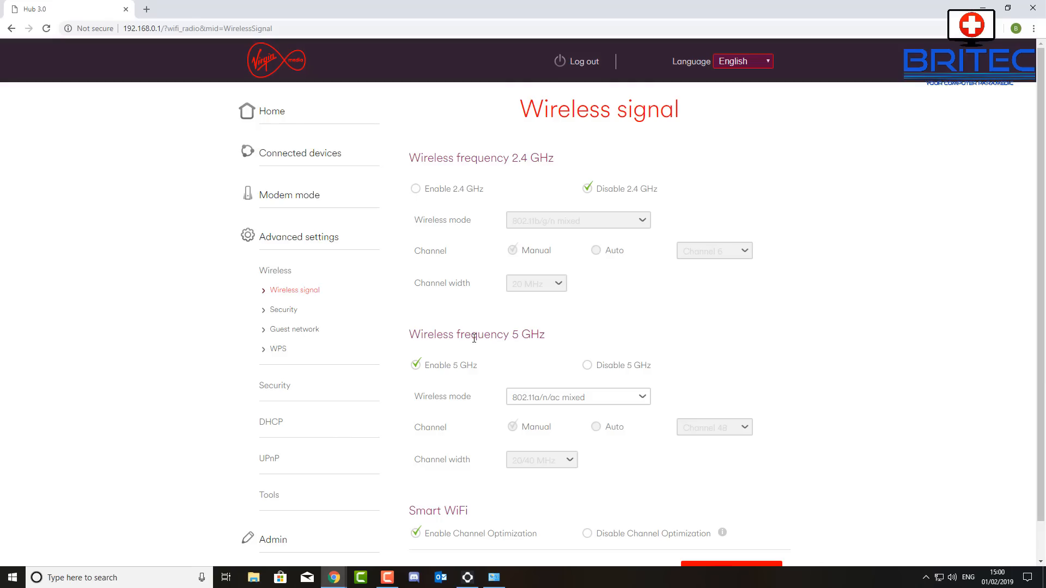
mouse_move(518, 354)
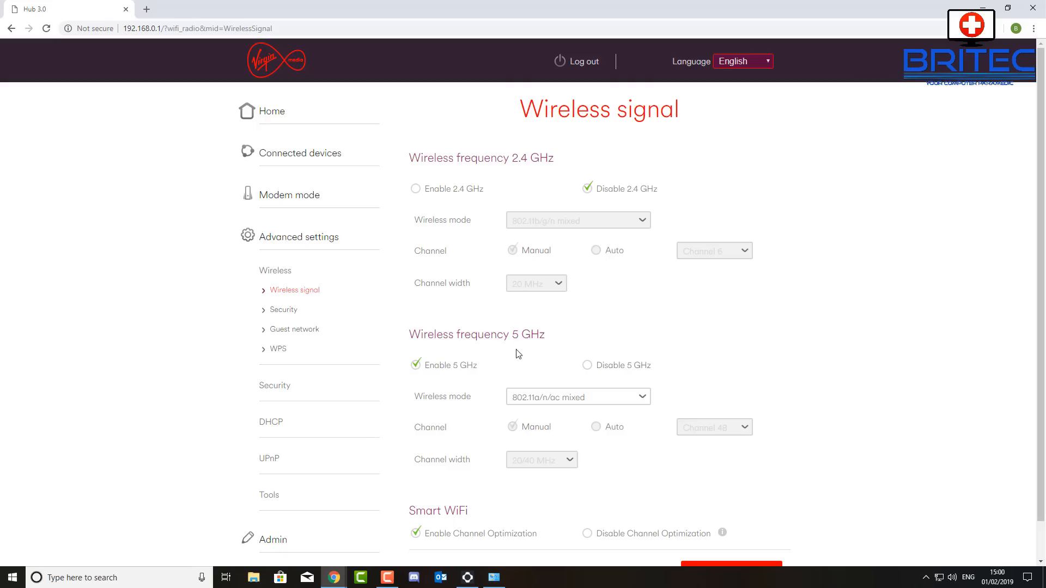
mouse_move(529, 333)
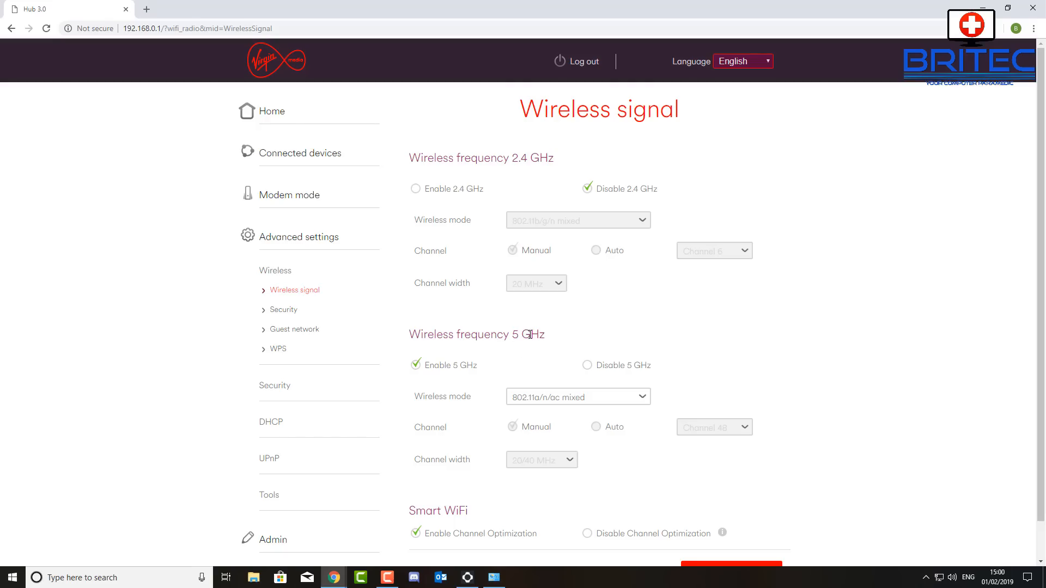
mouse_move(462, 357)
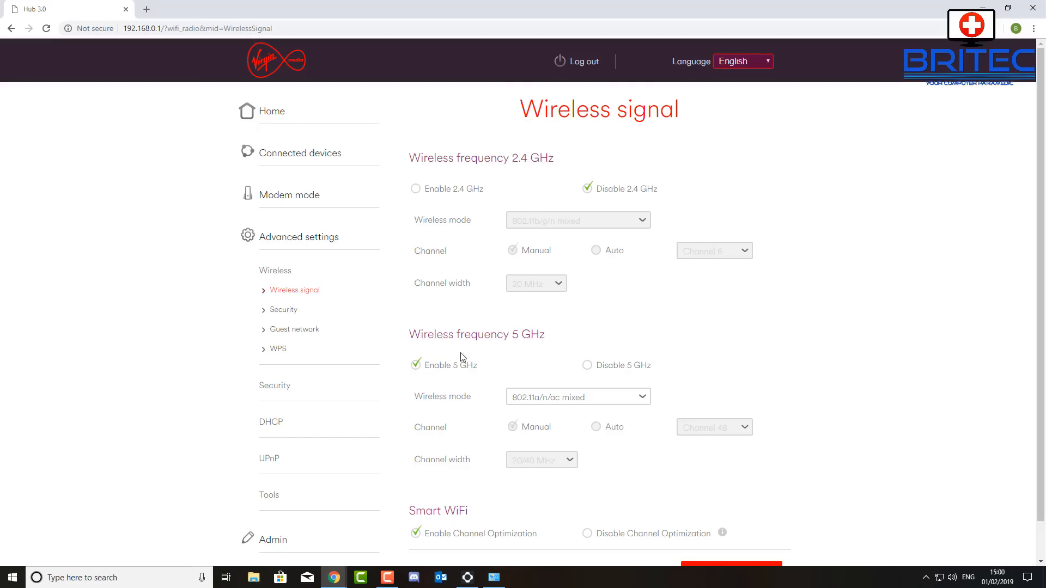
mouse_move(404, 340)
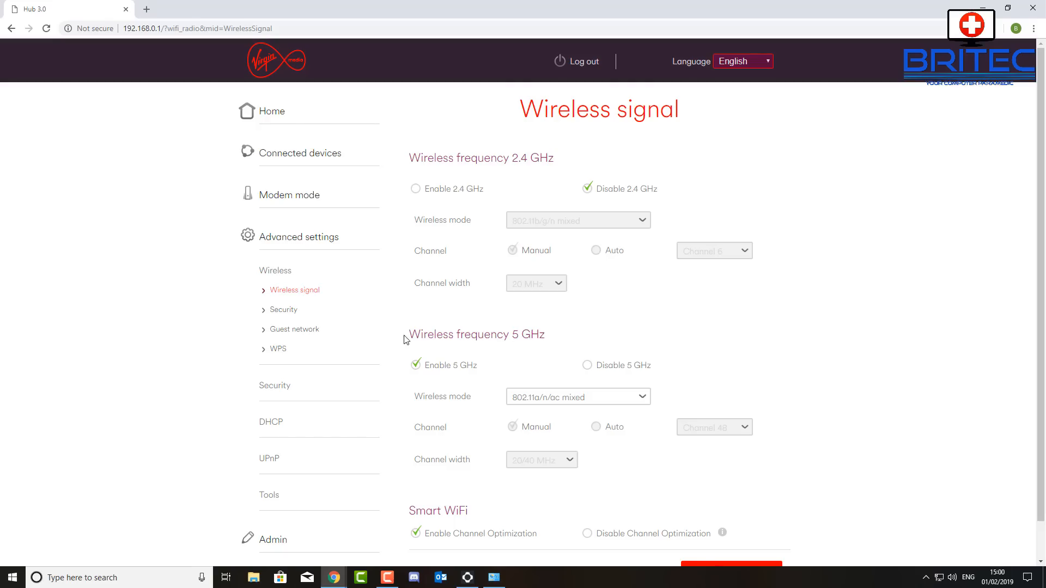
mouse_move(570, 333)
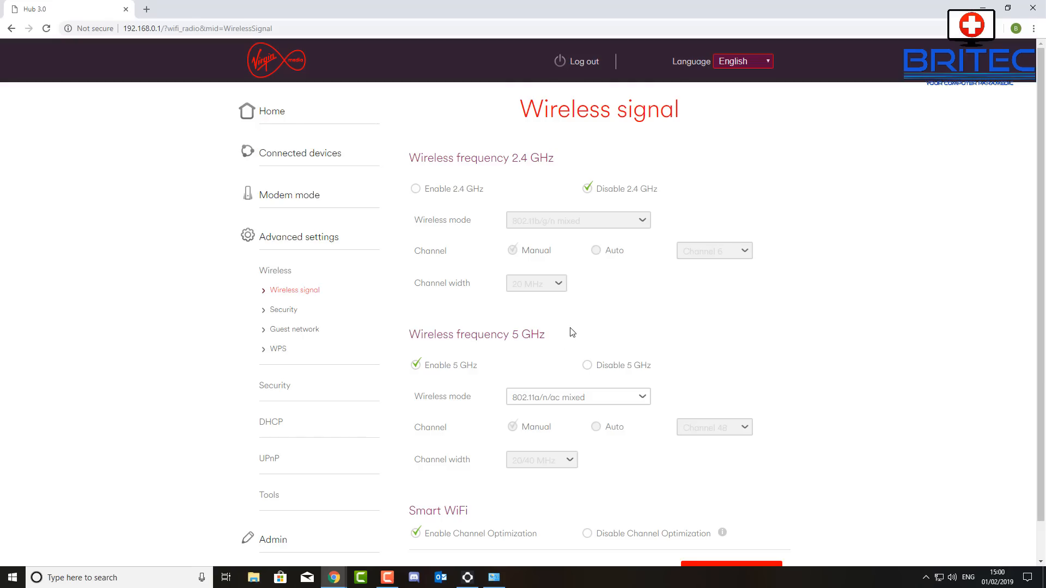
mouse_move(553, 351)
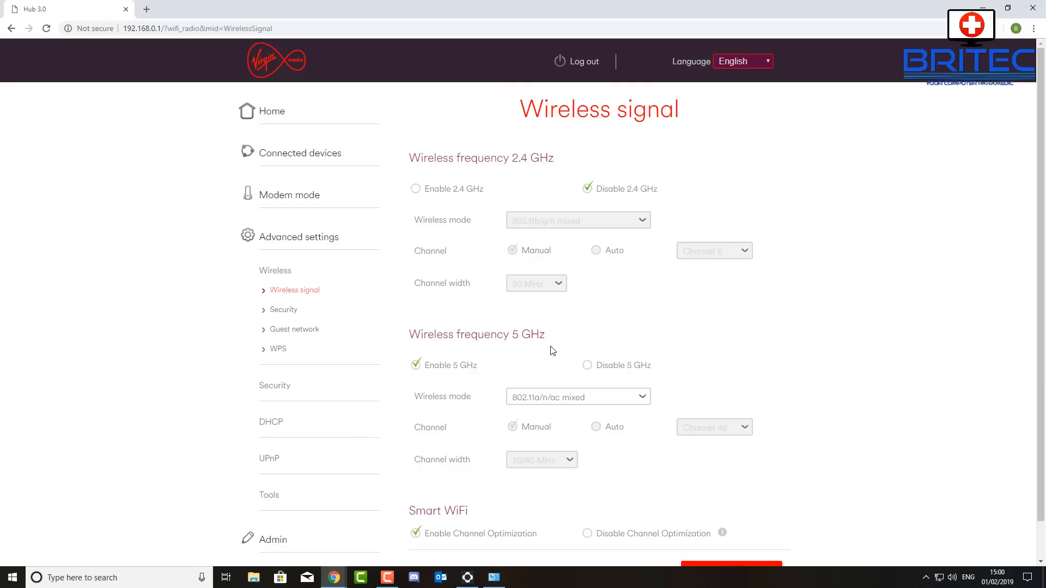
mouse_move(468, 339)
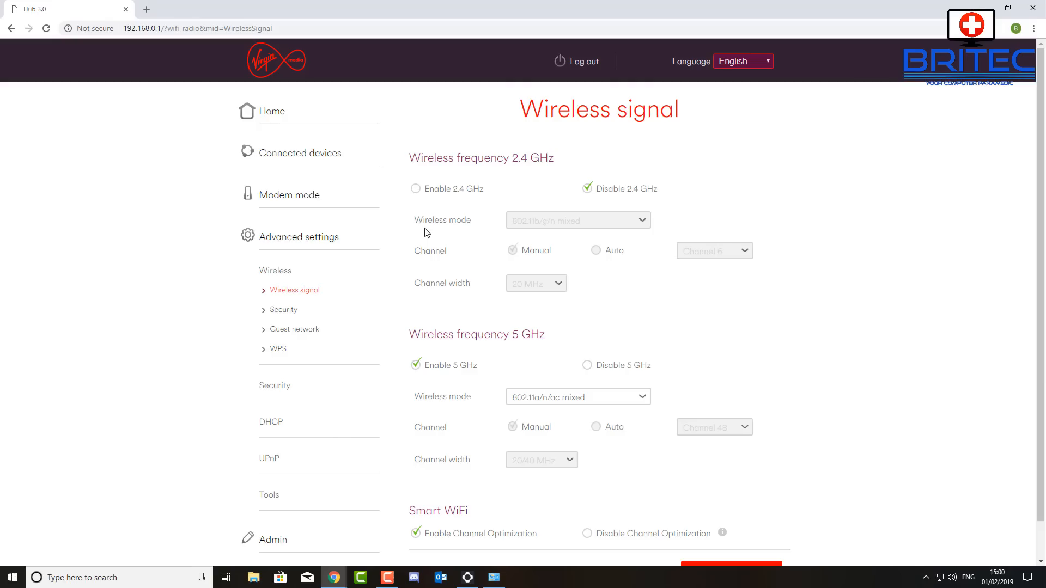
mouse_move(472, 374)
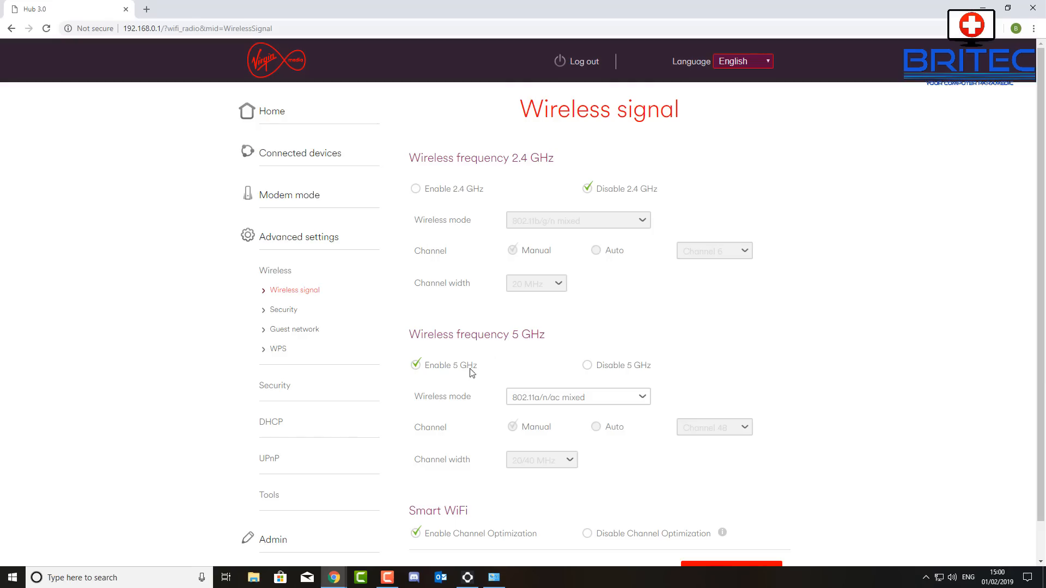
mouse_move(526, 351)
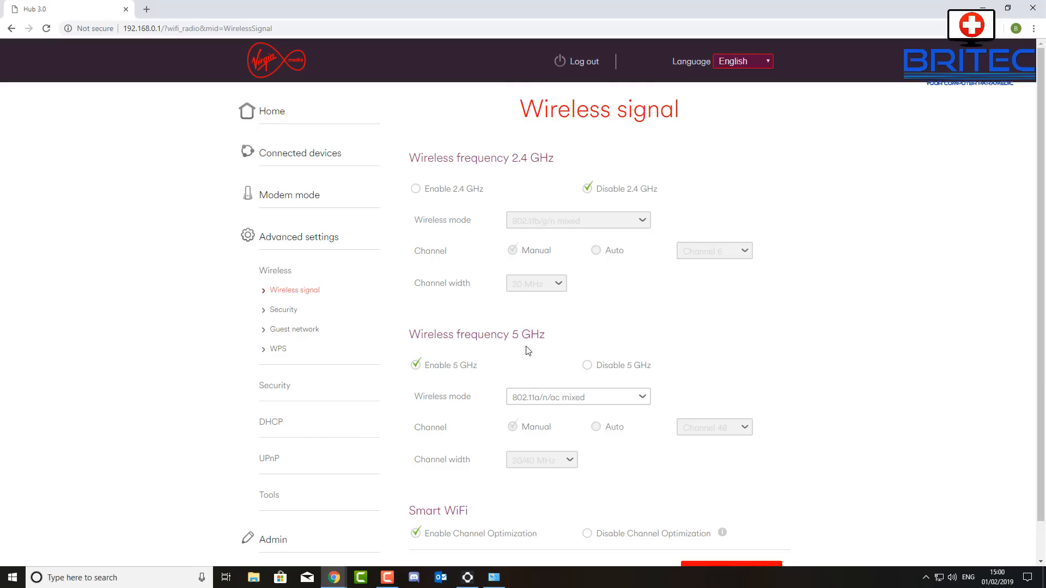
mouse_move(526, 341)
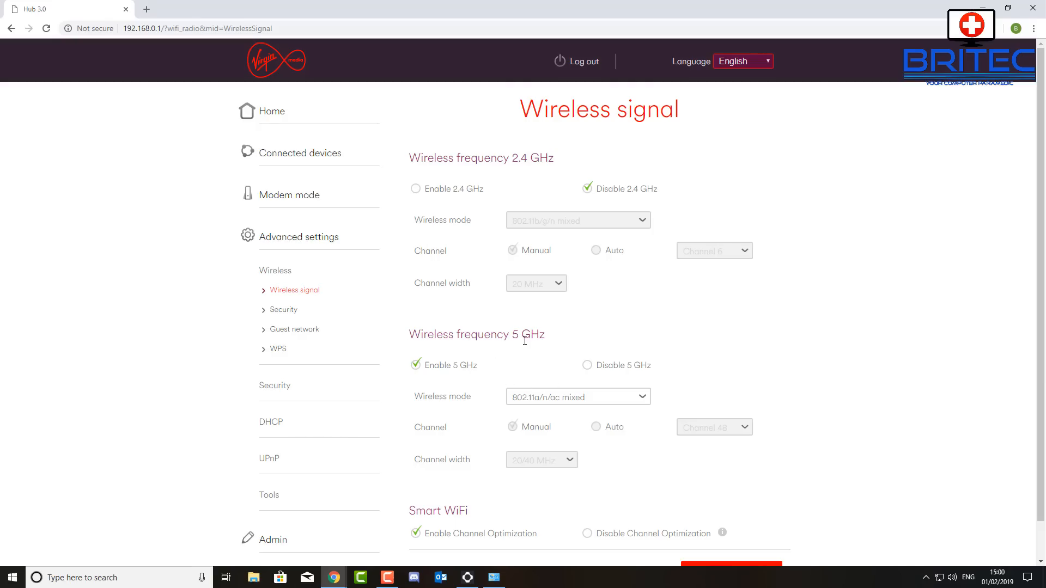
mouse_move(418, 400)
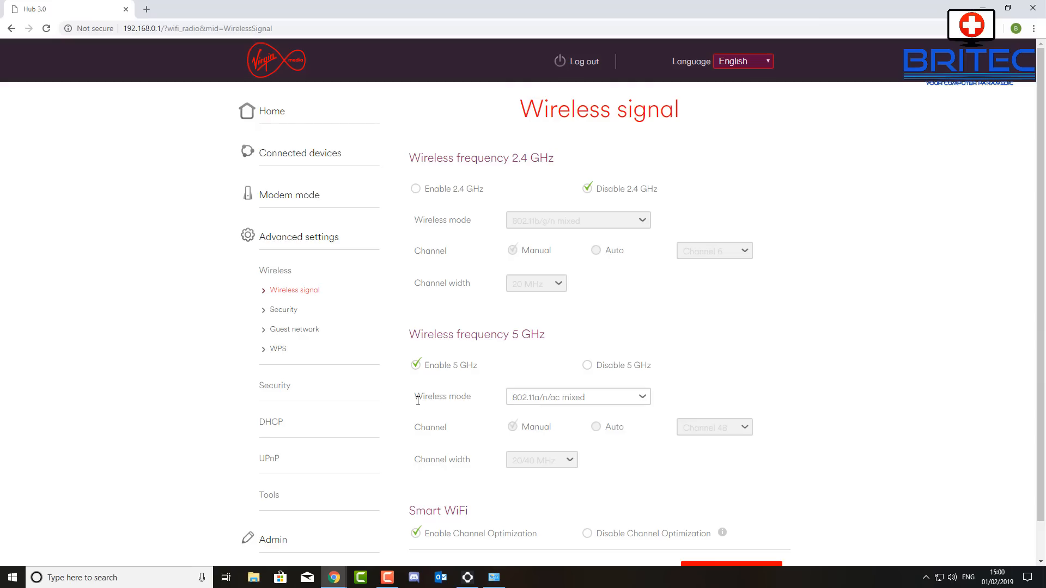
mouse_move(644, 401)
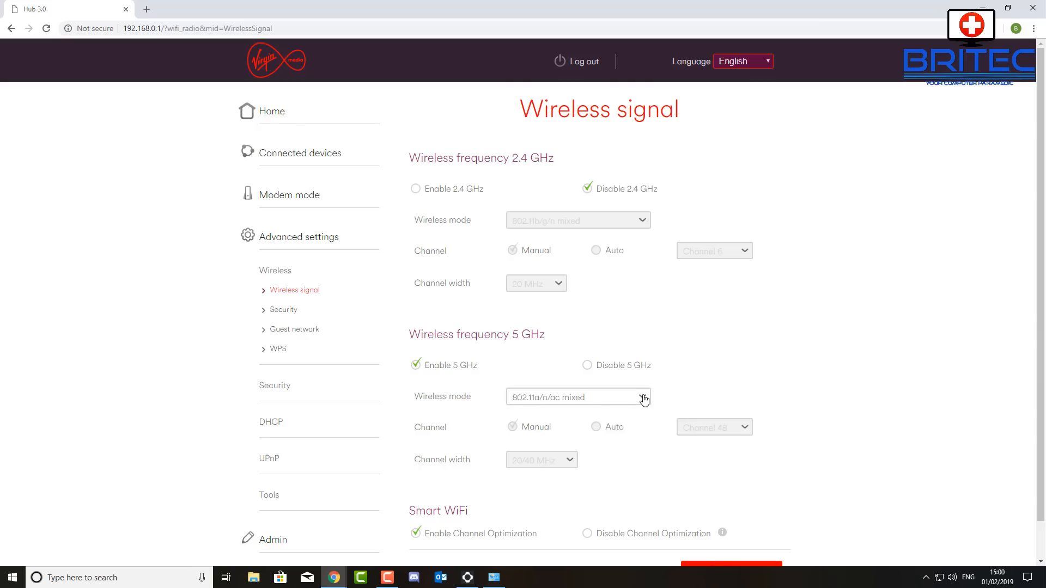
click(642, 397)
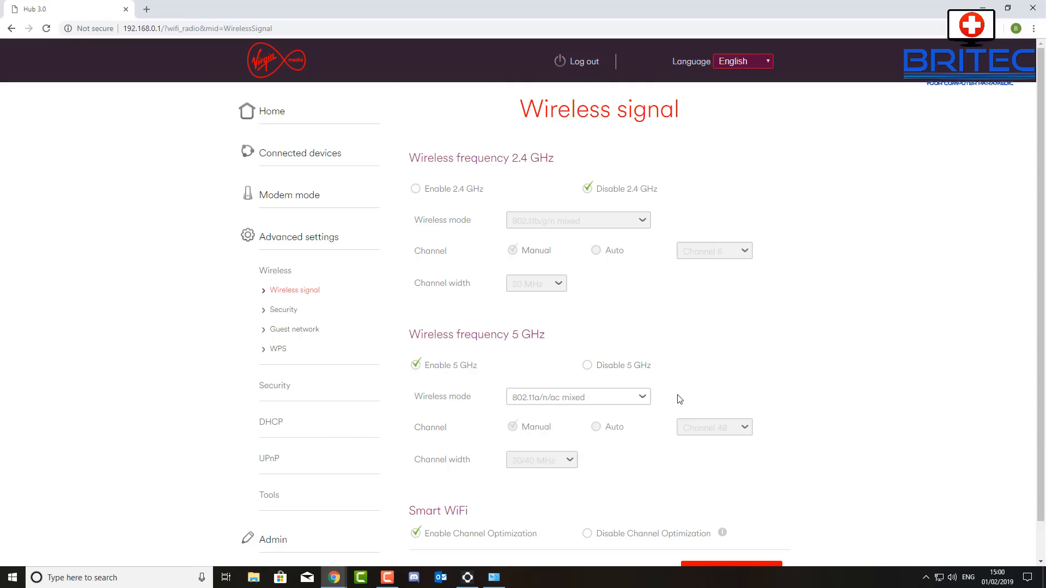
mouse_move(537, 406)
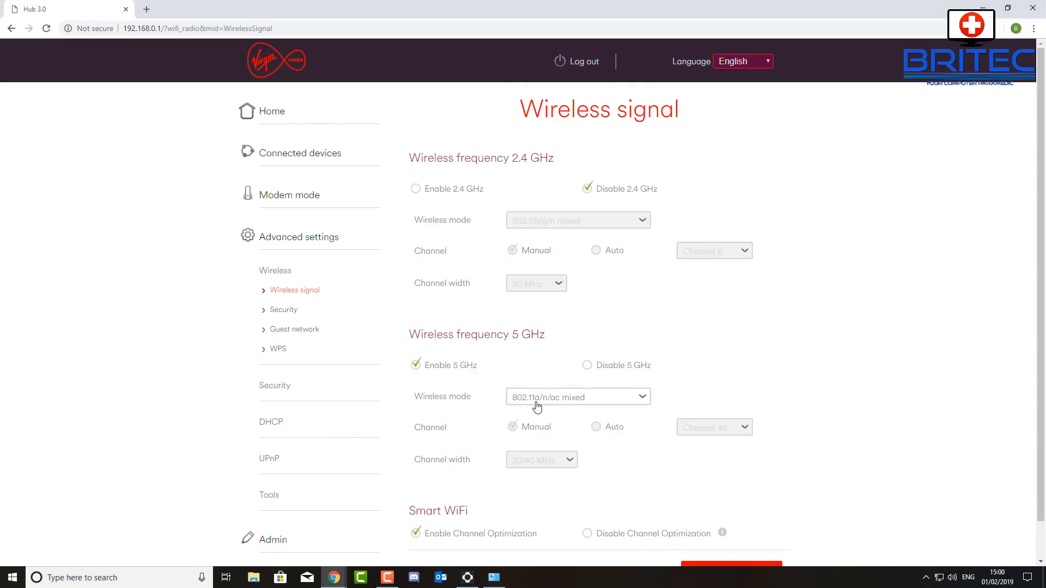
mouse_move(562, 405)
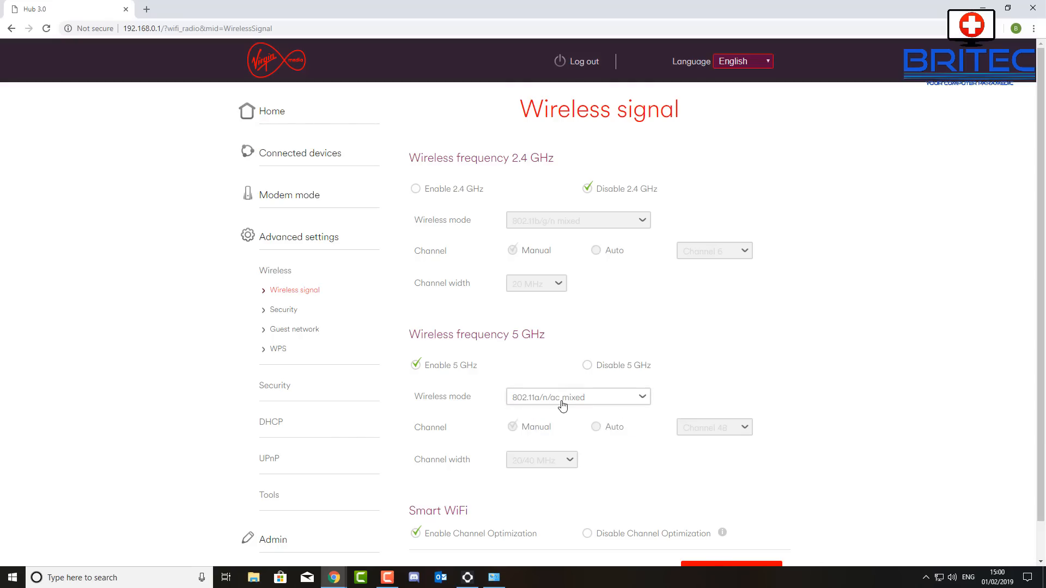
mouse_move(541, 410)
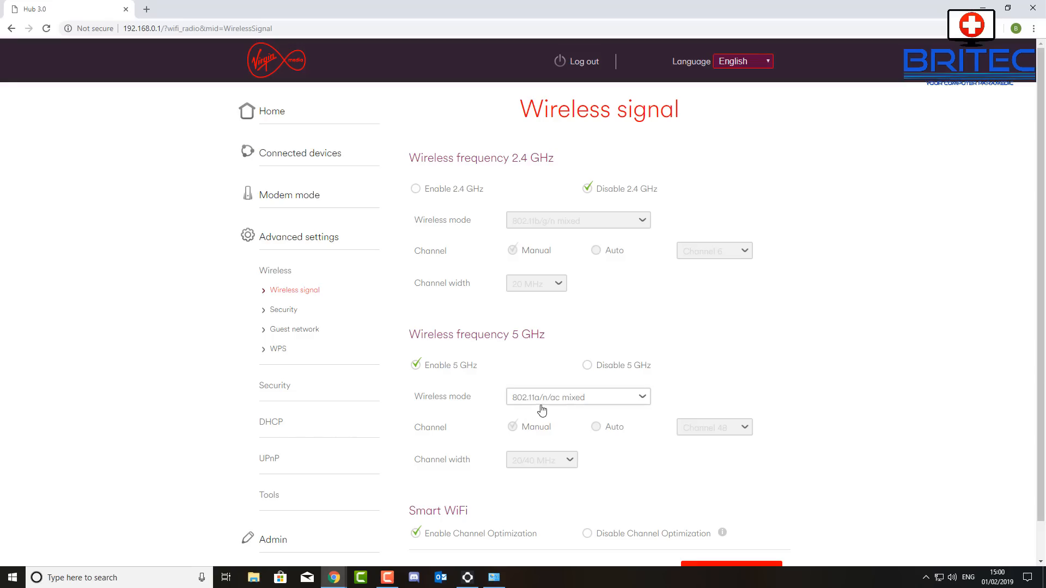
mouse_move(537, 407)
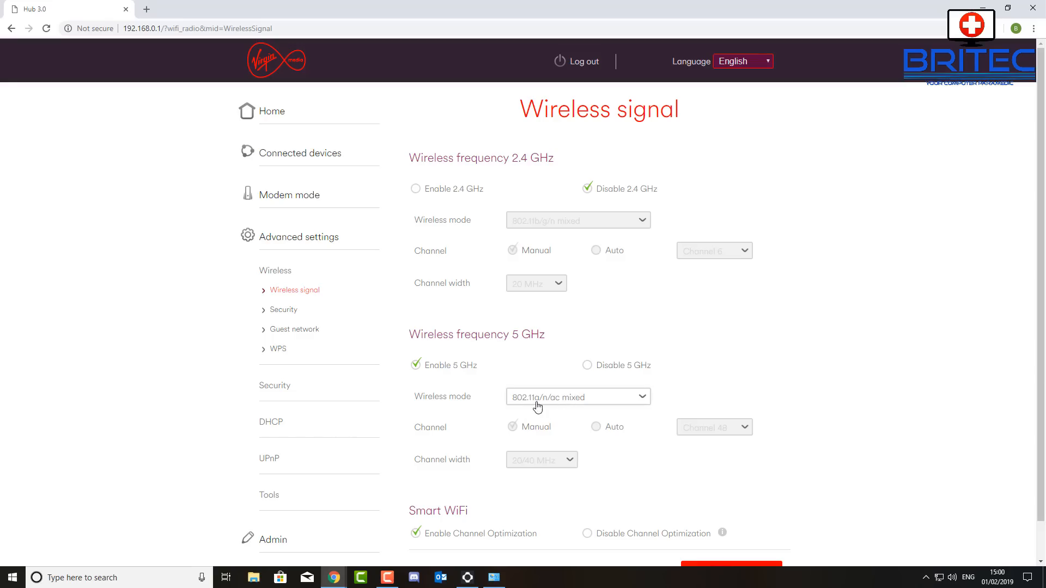
mouse_move(467, 374)
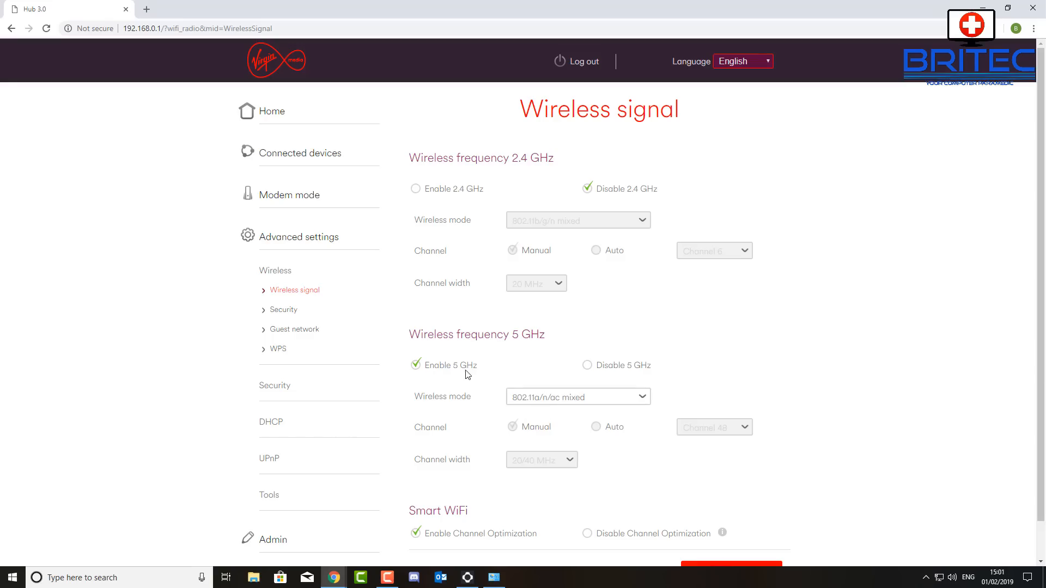
mouse_move(432, 372)
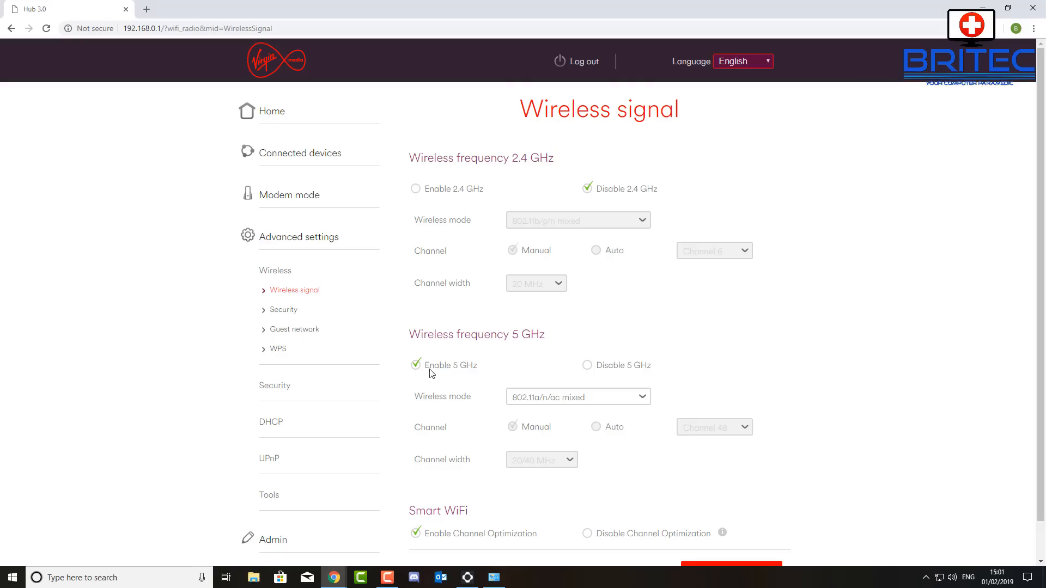
mouse_move(546, 407)
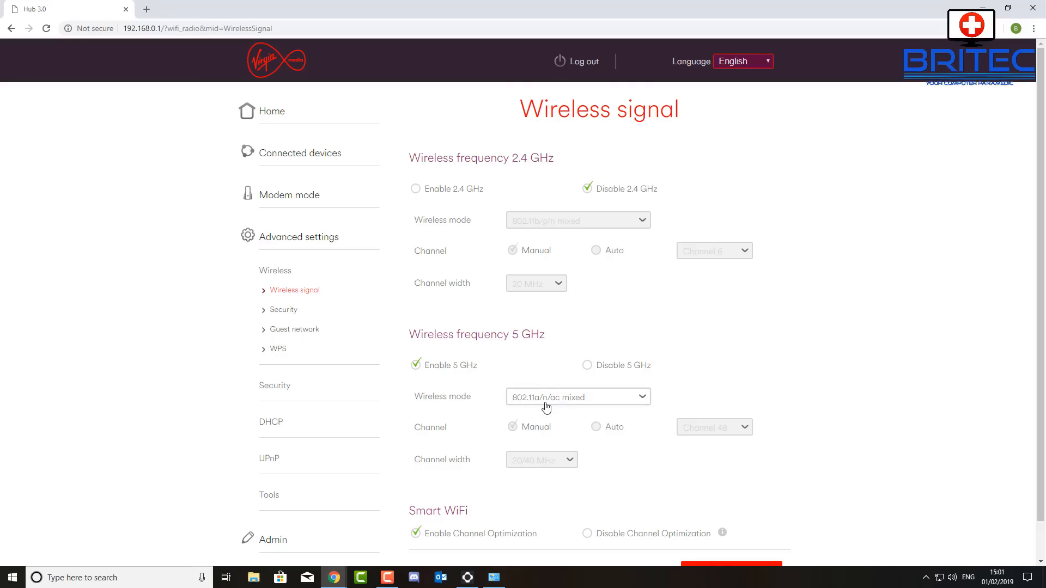
mouse_move(575, 404)
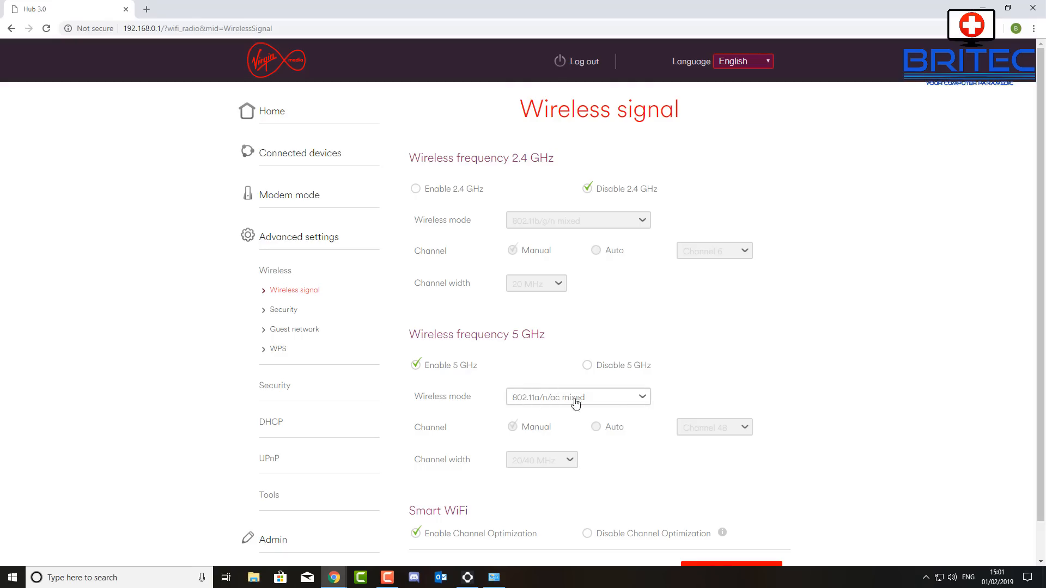
Choose 802.11ac as the 5 GHz wireless mode
click(577, 396)
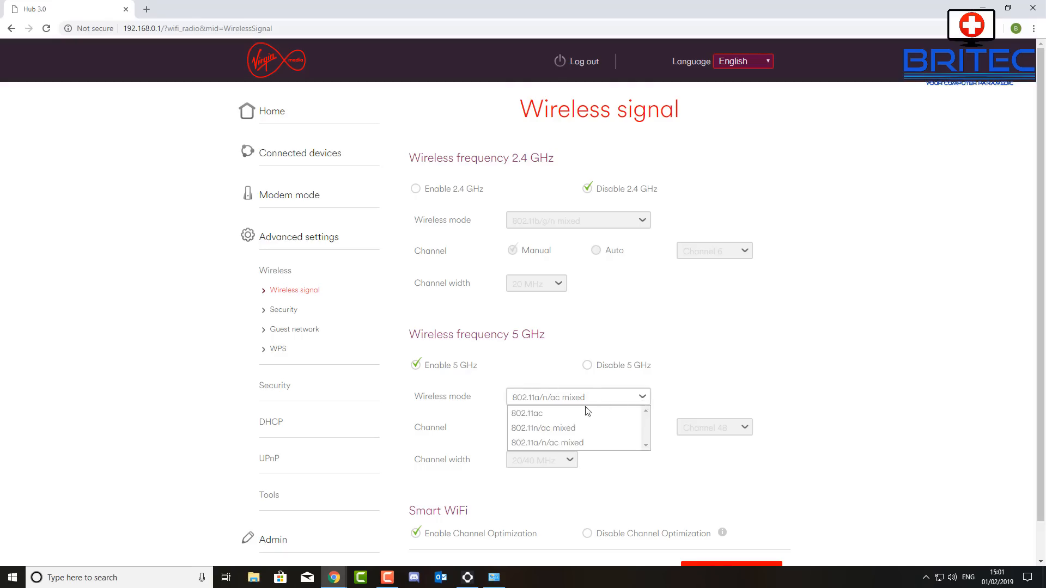
click(527, 414)
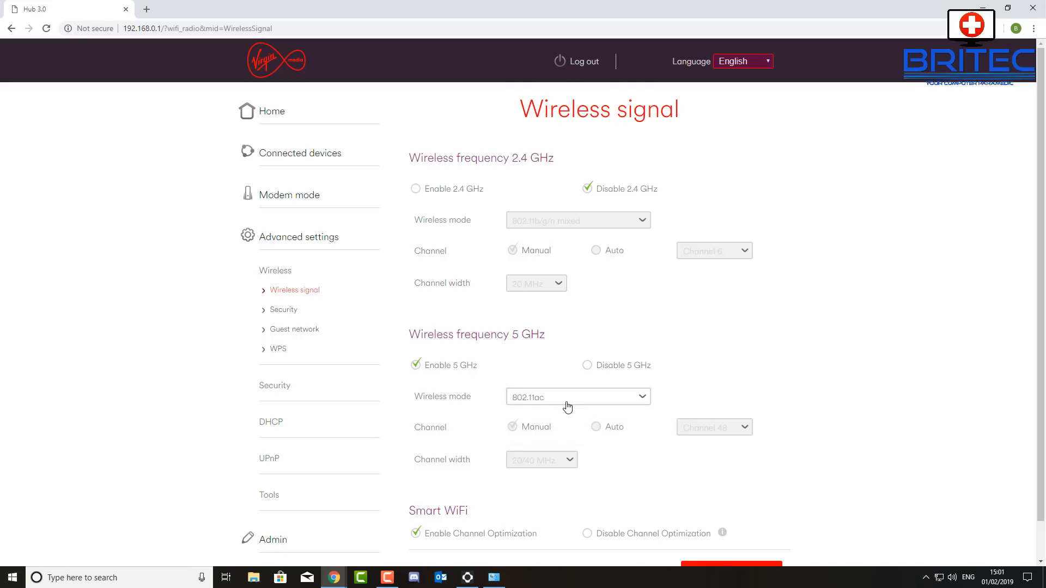
mouse_move(537, 404)
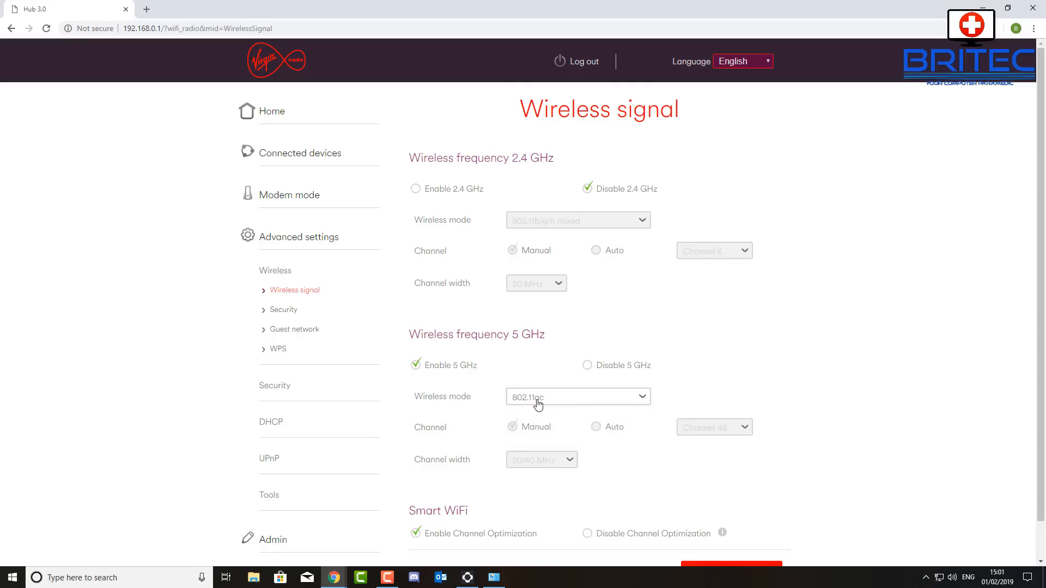
mouse_move(518, 407)
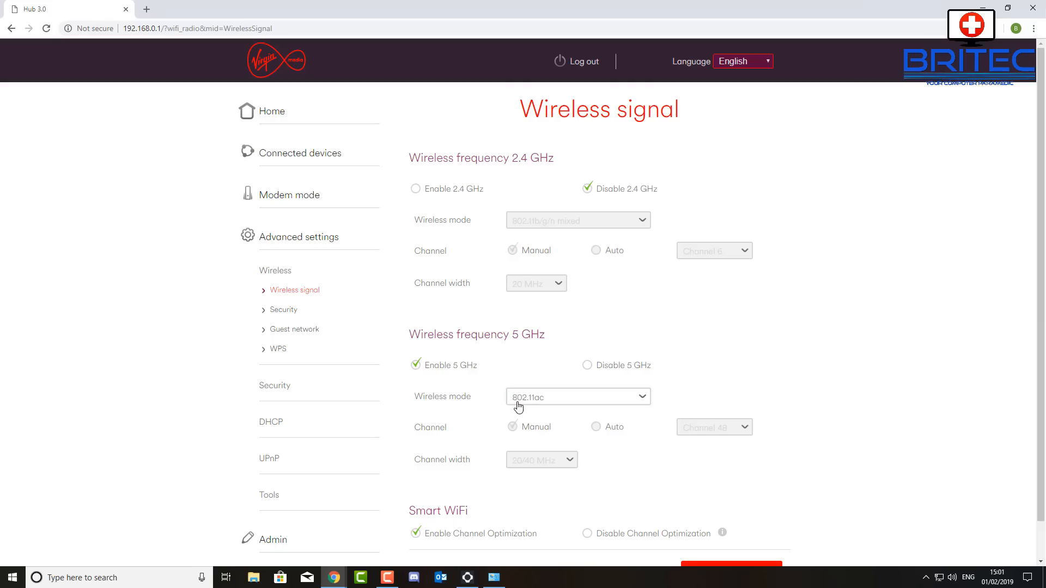
mouse_move(529, 405)
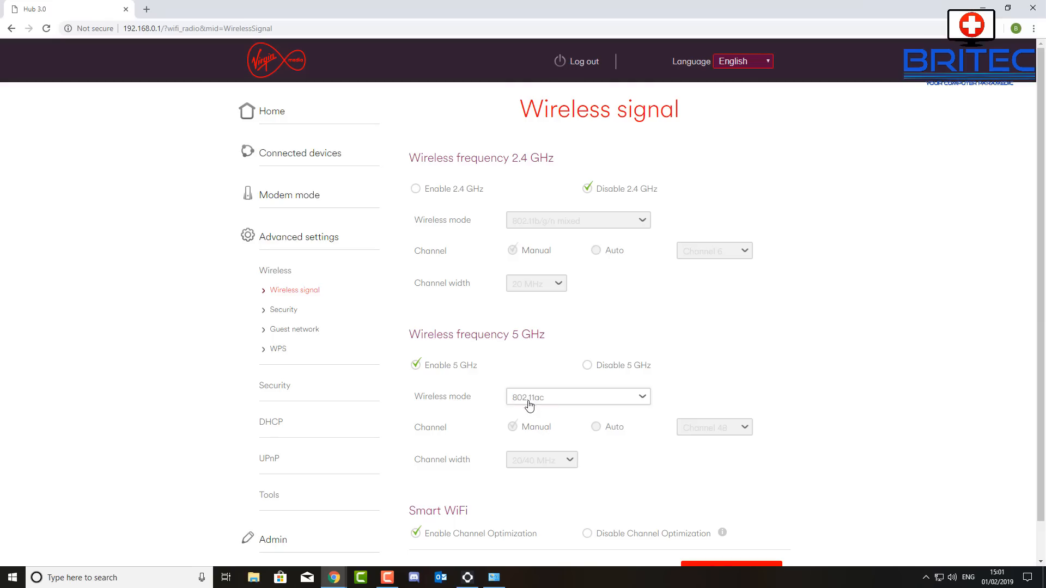
mouse_move(526, 404)
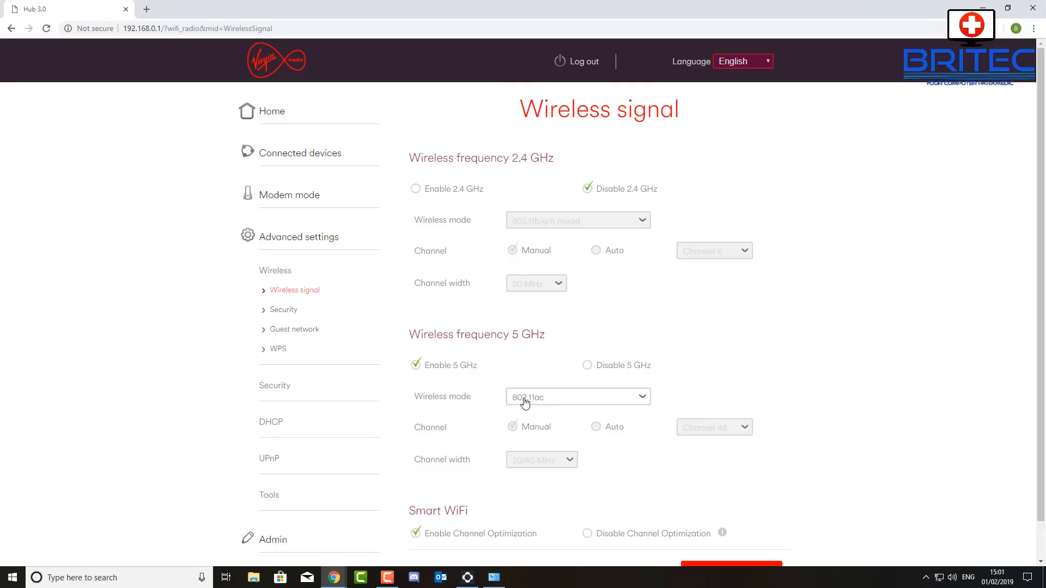
mouse_move(664, 457)
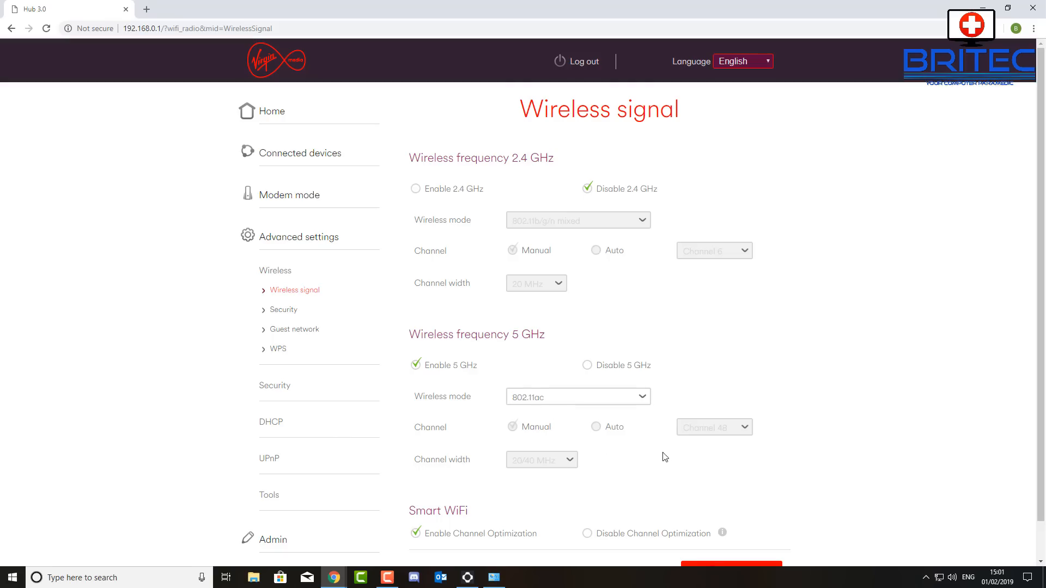
scroll(down, 3)
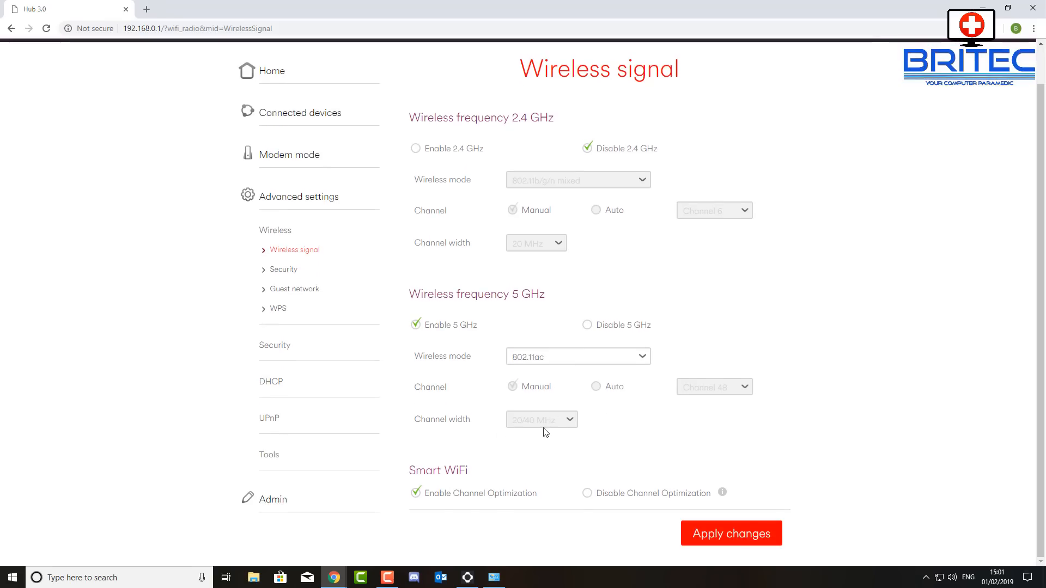
mouse_move(537, 421)
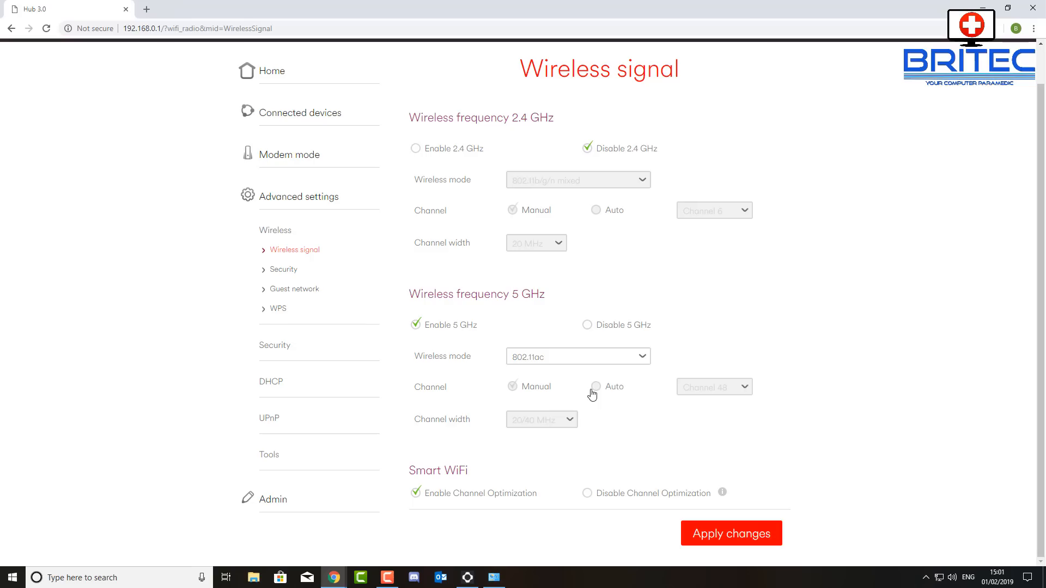
mouse_move(592, 359)
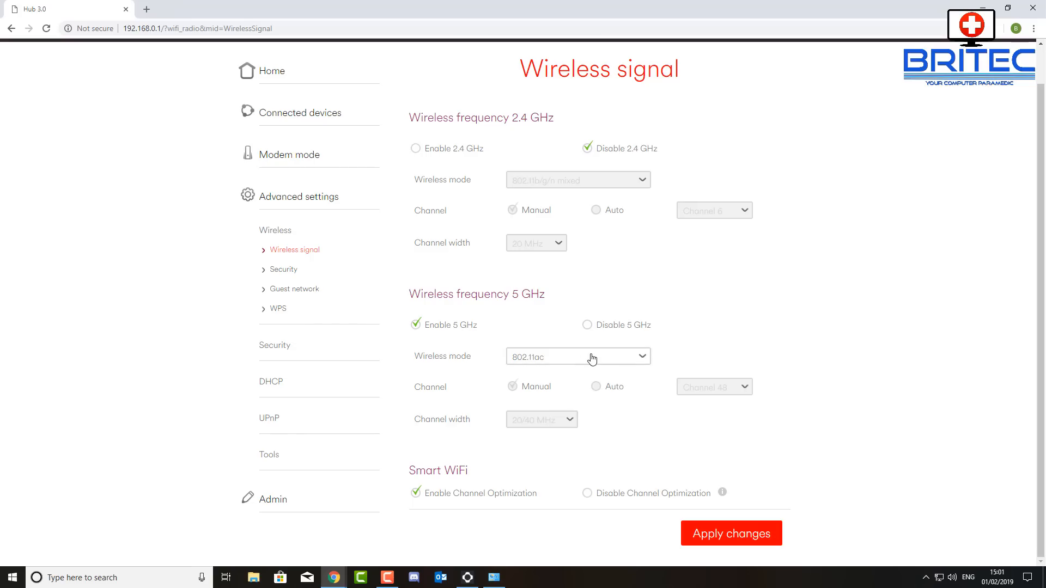
mouse_move(497, 464)
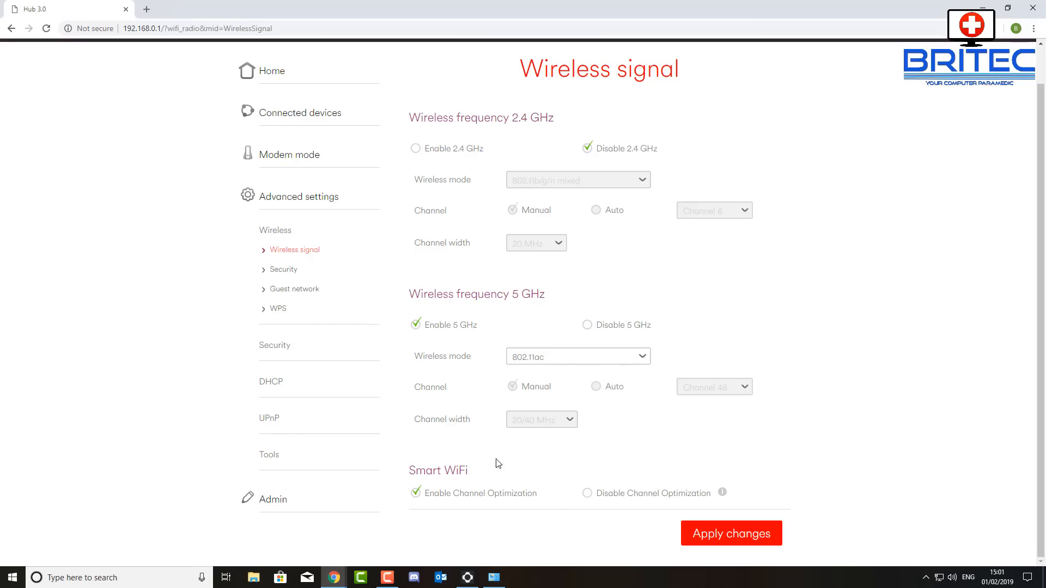
mouse_move(437, 464)
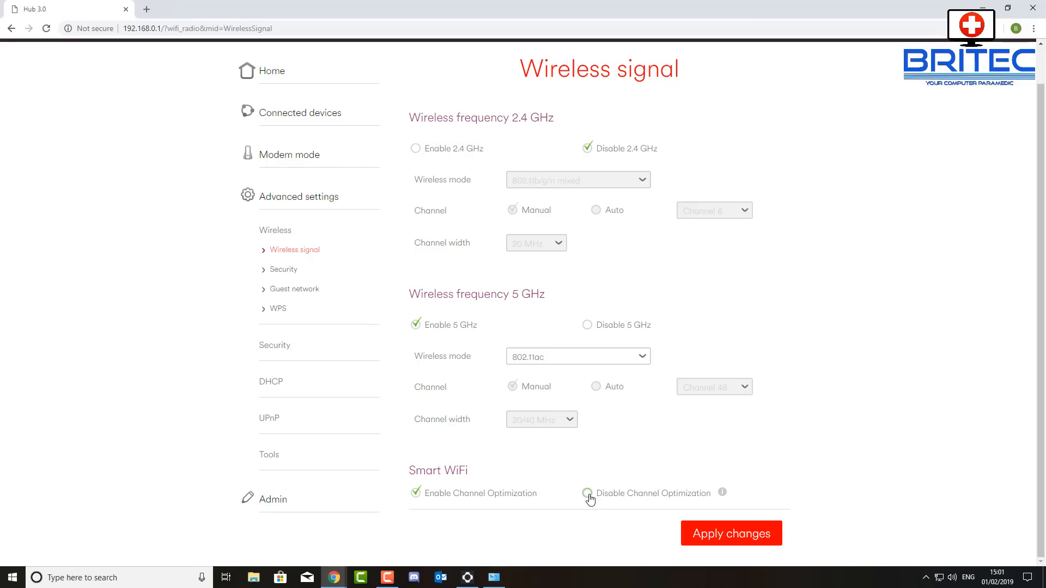
Disable Smart WiFi optimization and set the 5 GHz channel width to 20/40/80 MHz
click(587, 492)
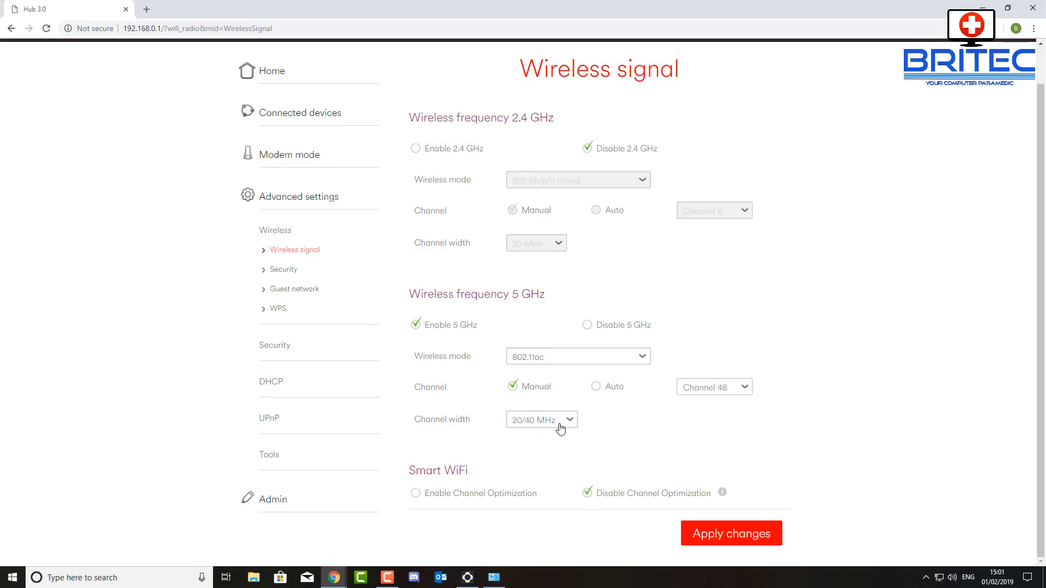
click(540, 420)
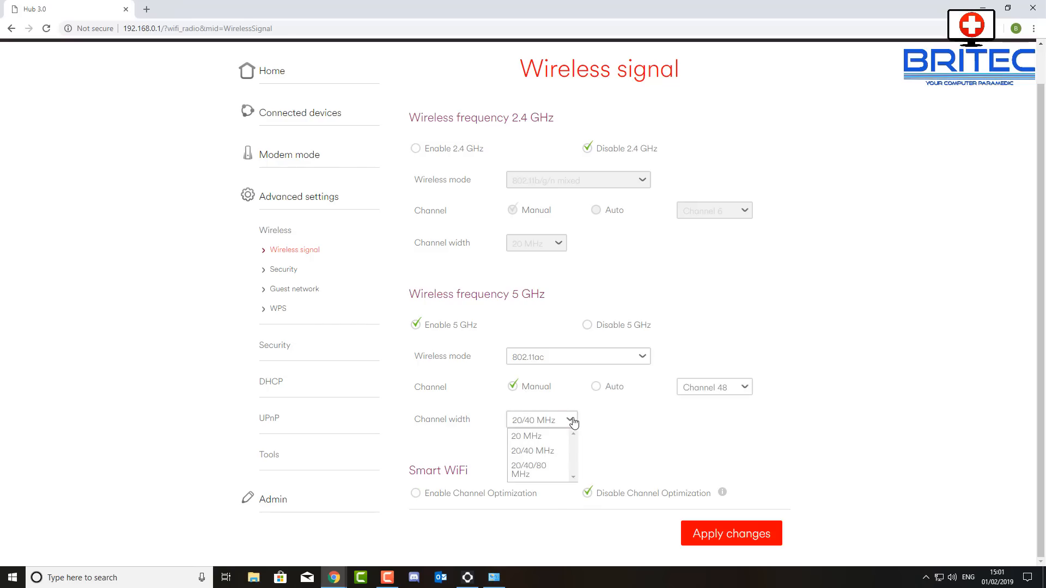
mouse_move(568, 461)
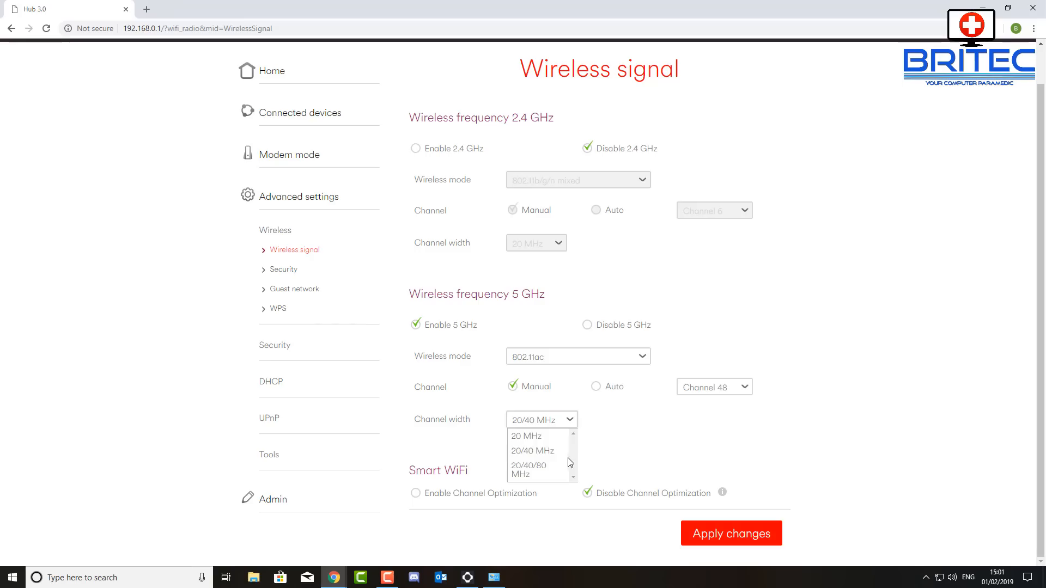
click(532, 451)
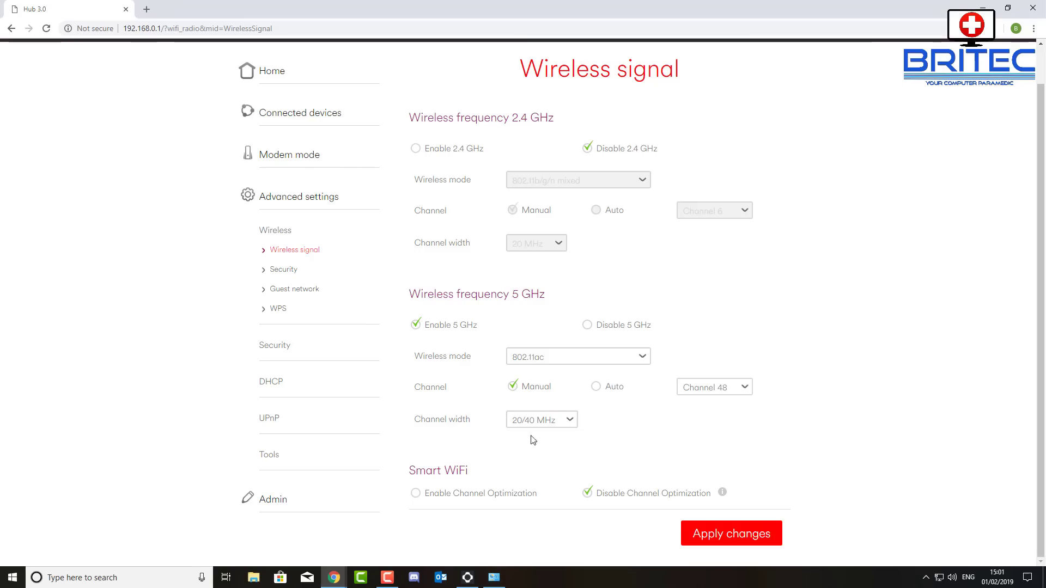
click(541, 419)
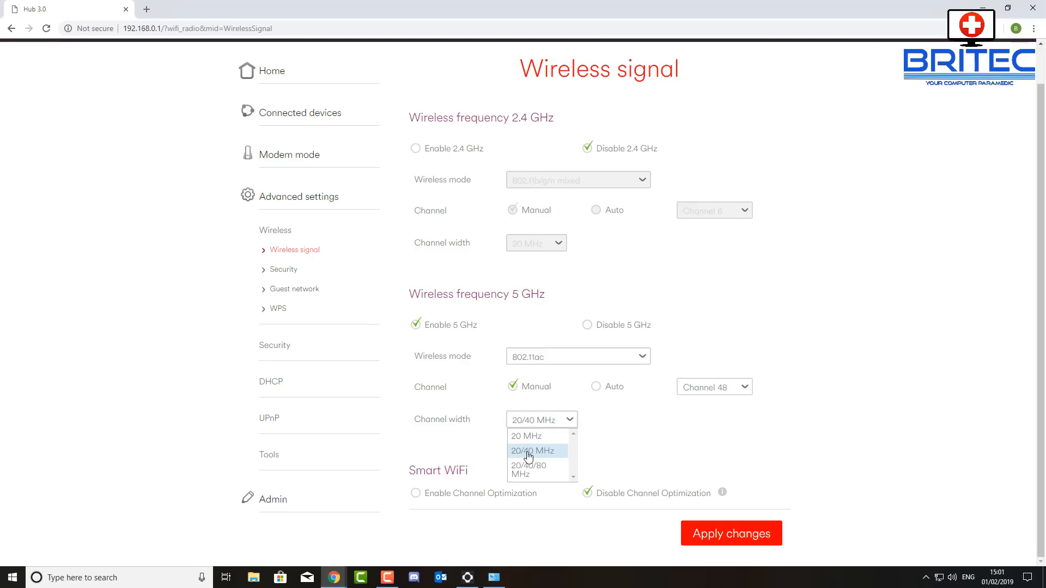
mouse_move(529, 469)
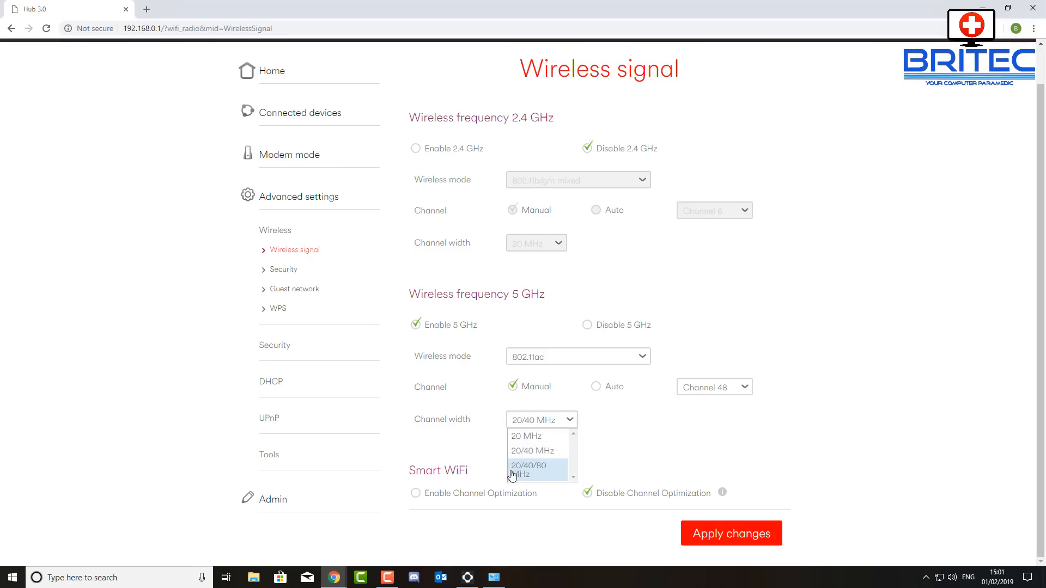
mouse_move(556, 464)
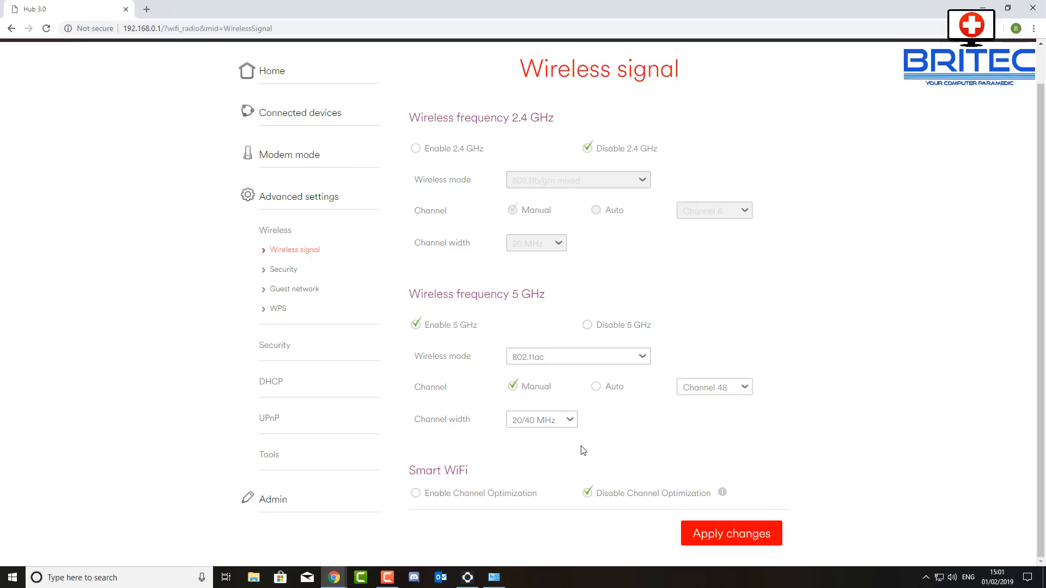
mouse_move(574, 420)
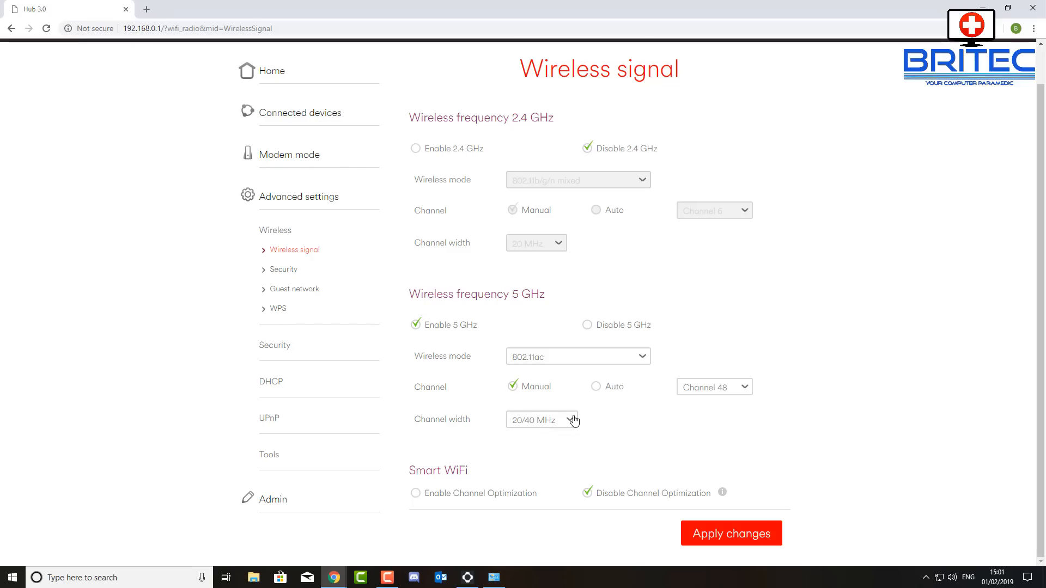
mouse_move(565, 425)
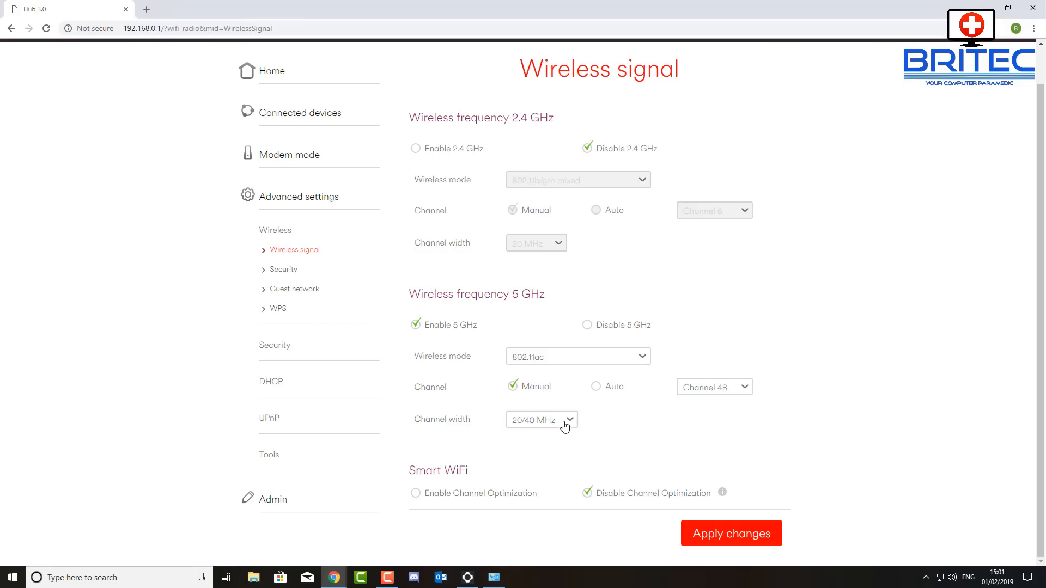
click(540, 419)
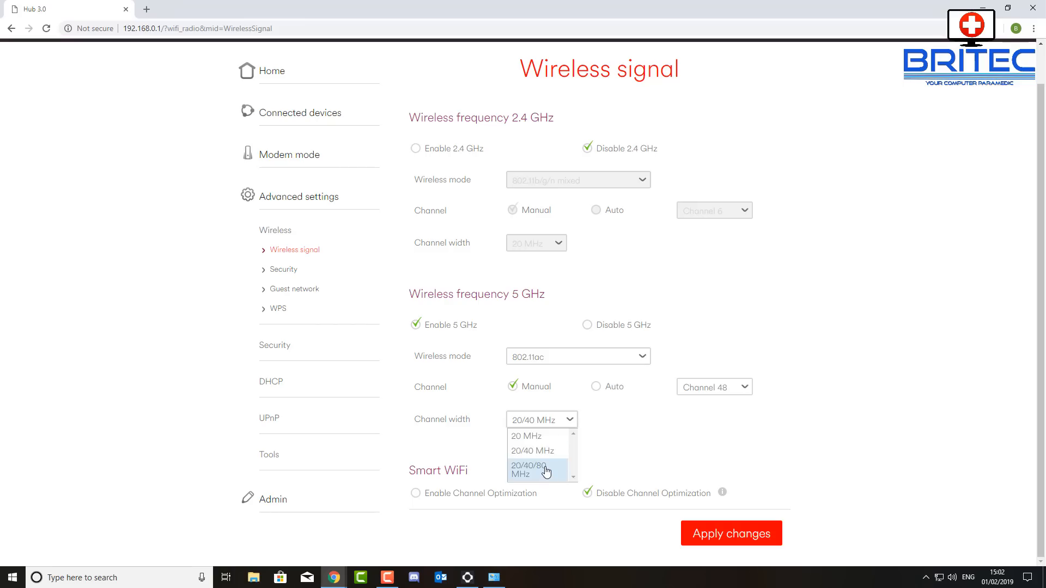
click(531, 469)
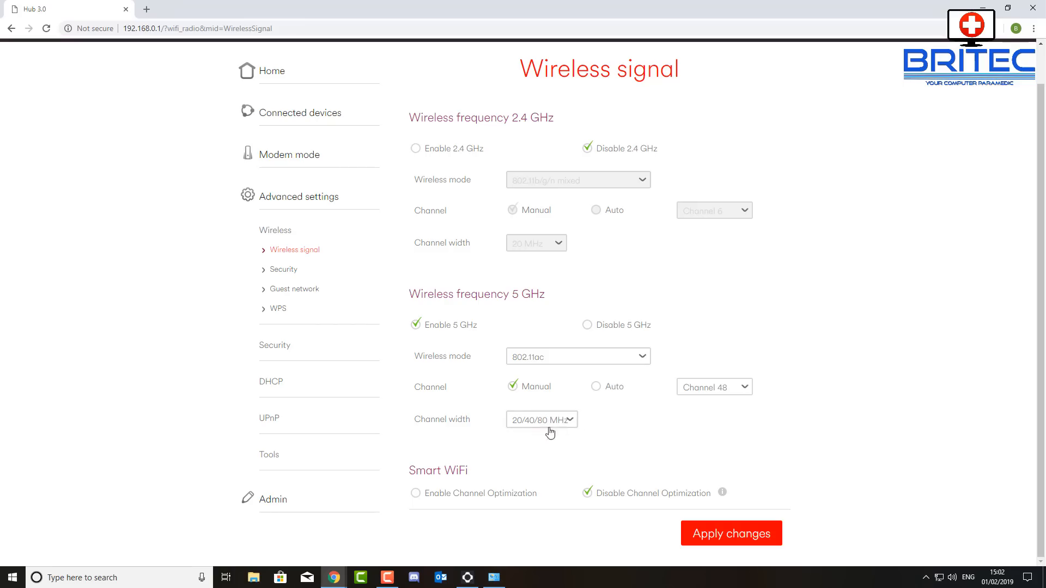
mouse_move(538, 368)
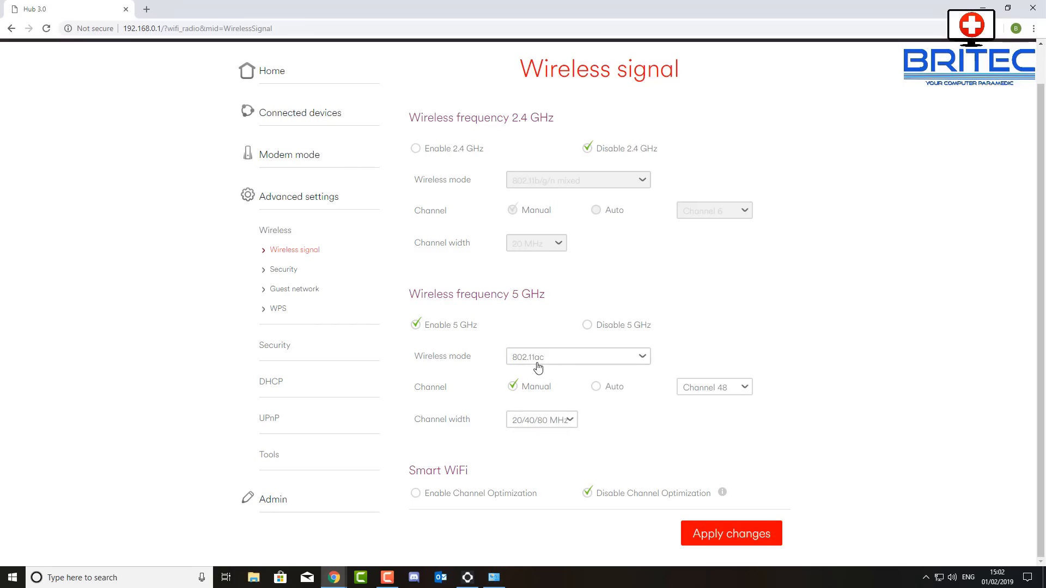
mouse_move(574, 421)
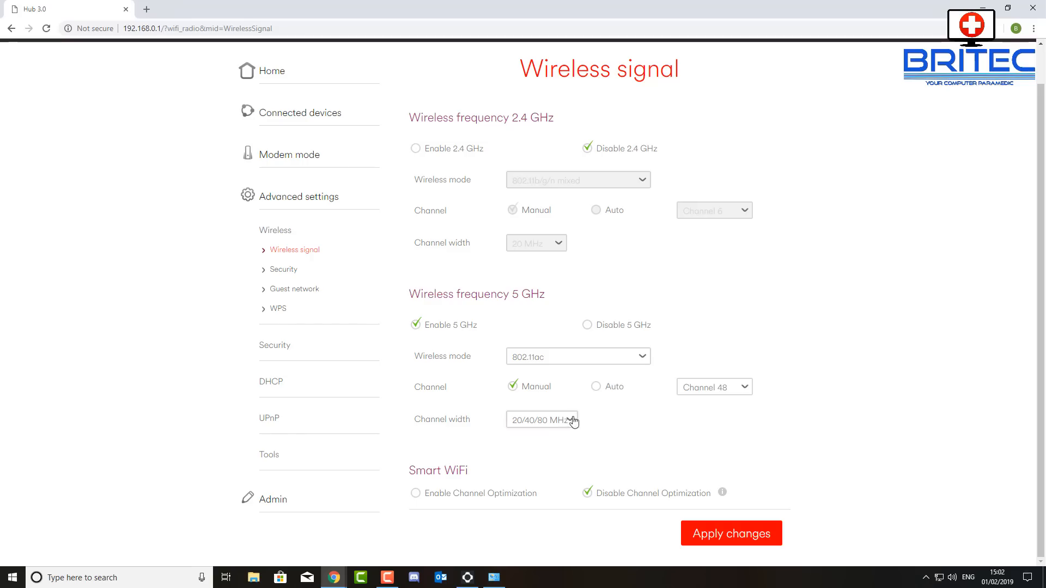
mouse_move(572, 425)
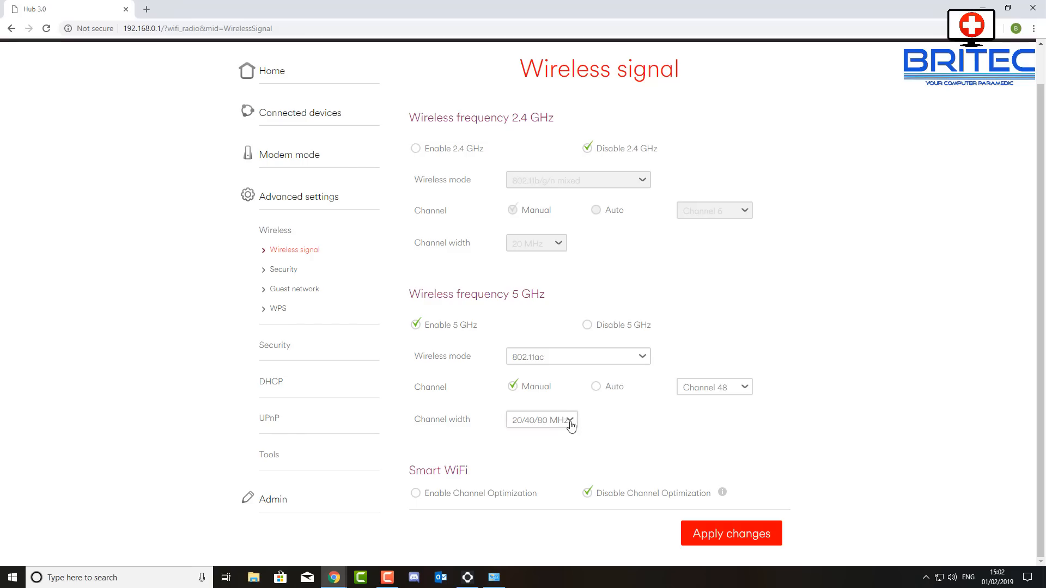
mouse_move(623, 419)
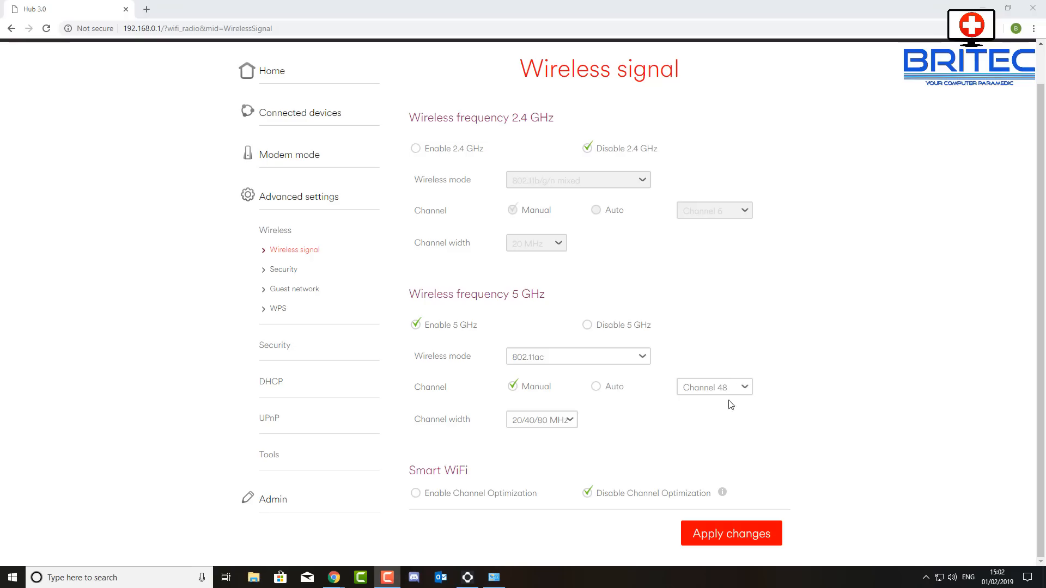
click(713, 387)
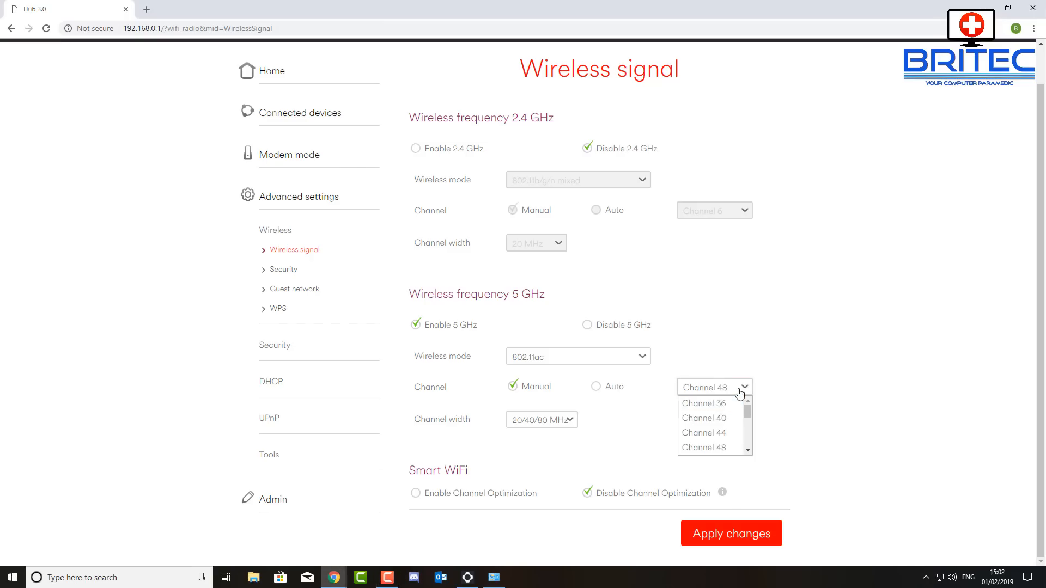
mouse_move(743, 392)
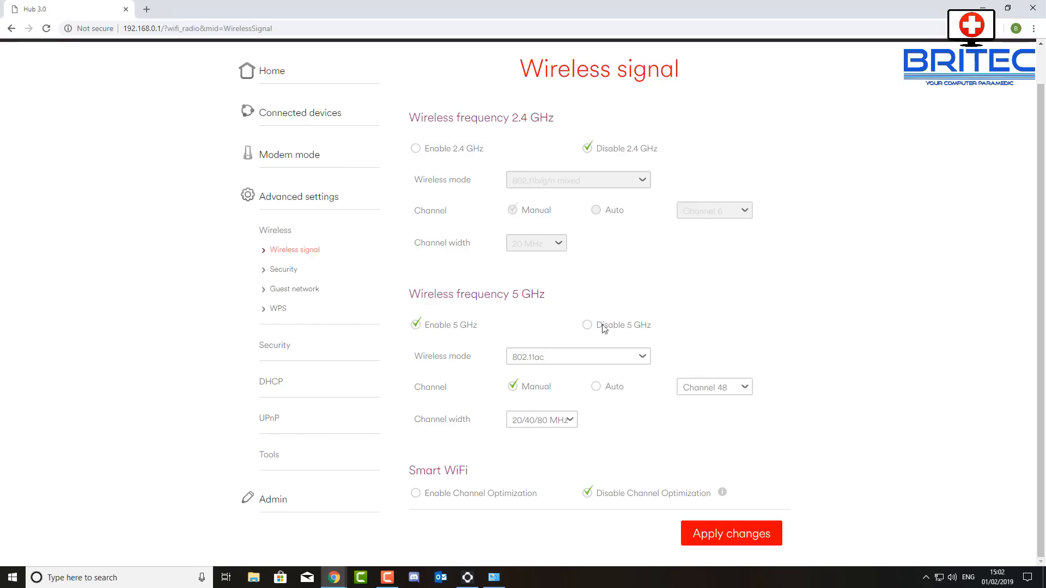
click(712, 386)
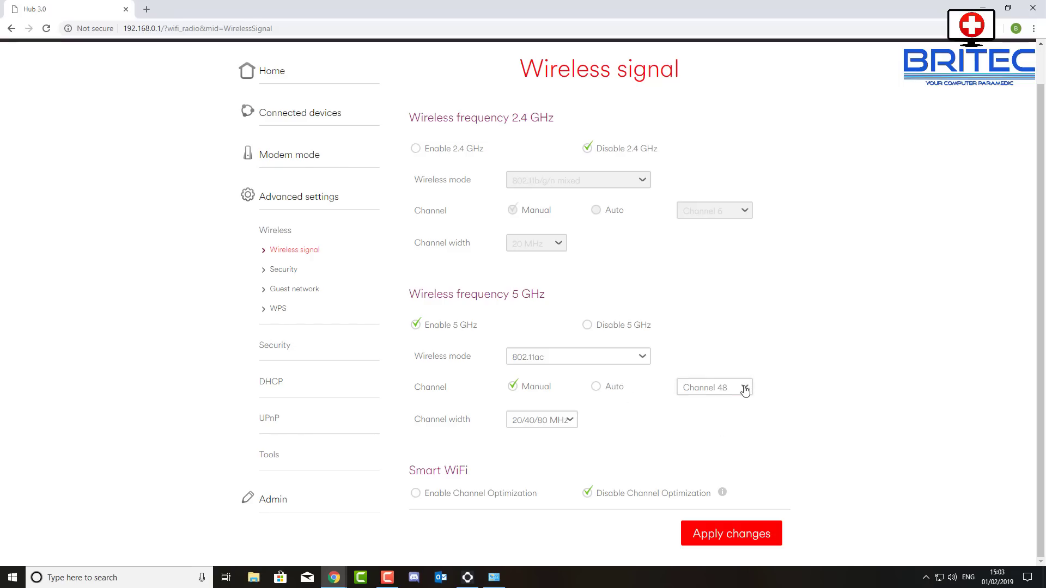
mouse_move(758, 417)
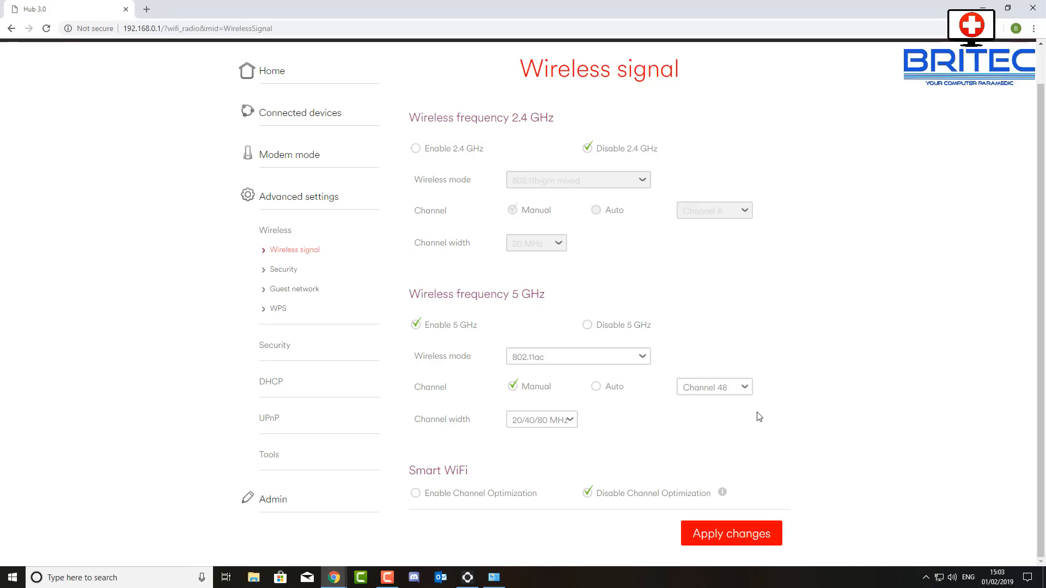
mouse_move(746, 393)
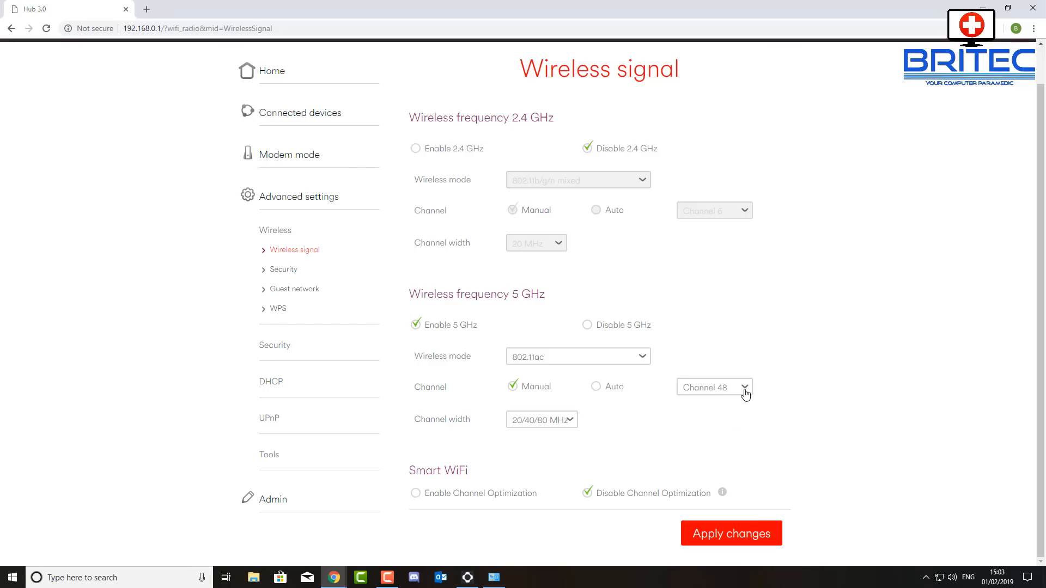
mouse_move(800, 417)
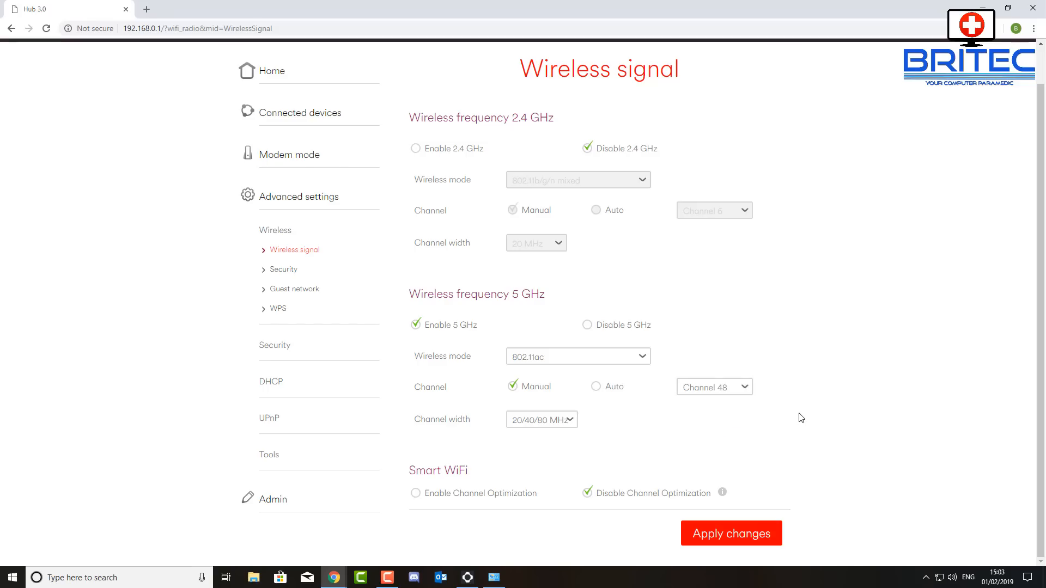
mouse_move(797, 414)
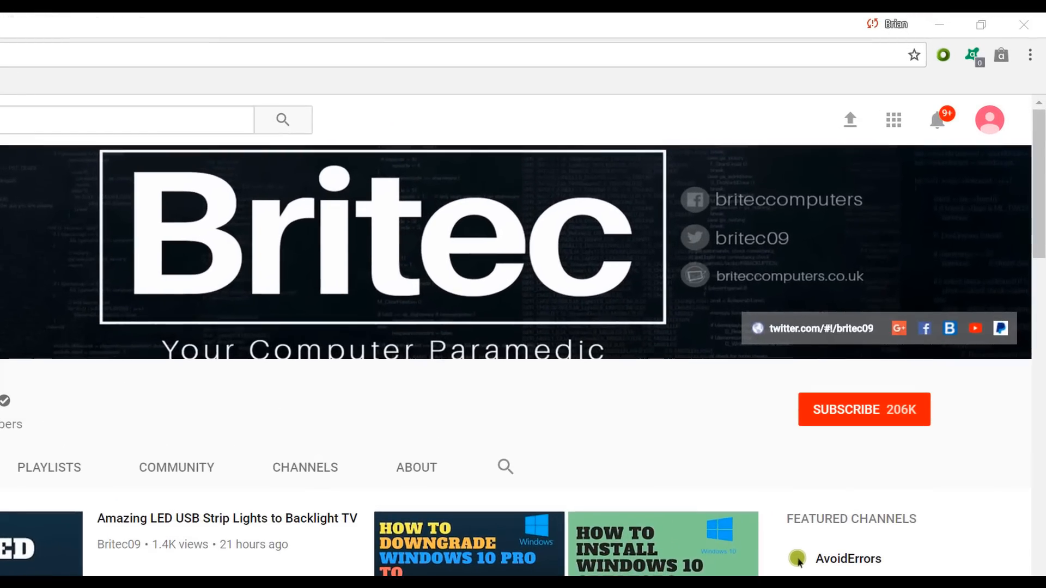
mouse_move(877, 423)
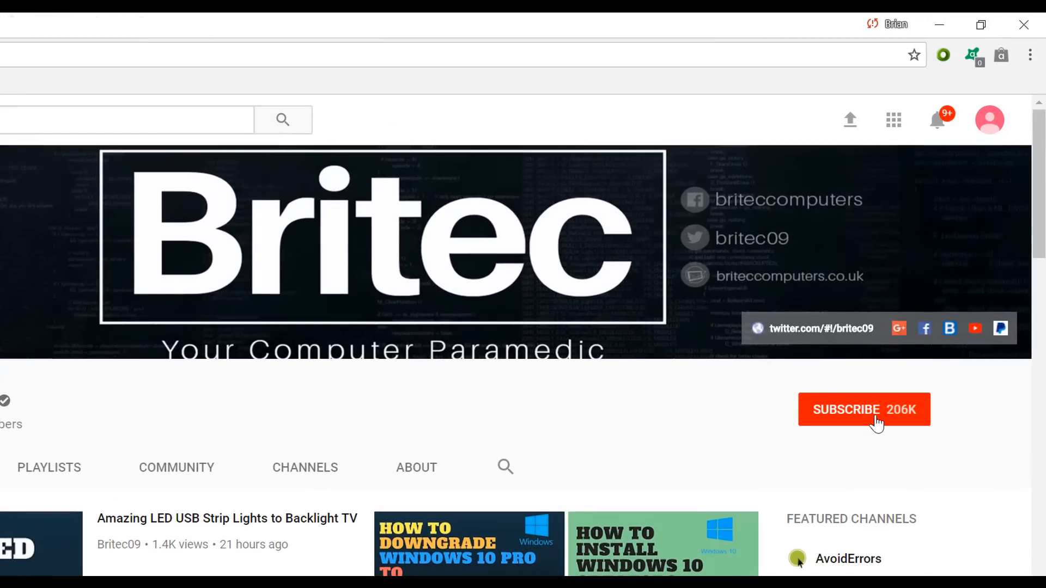
Subscribe to the Britec channel using the red SUBSCRIBE button
click(863, 409)
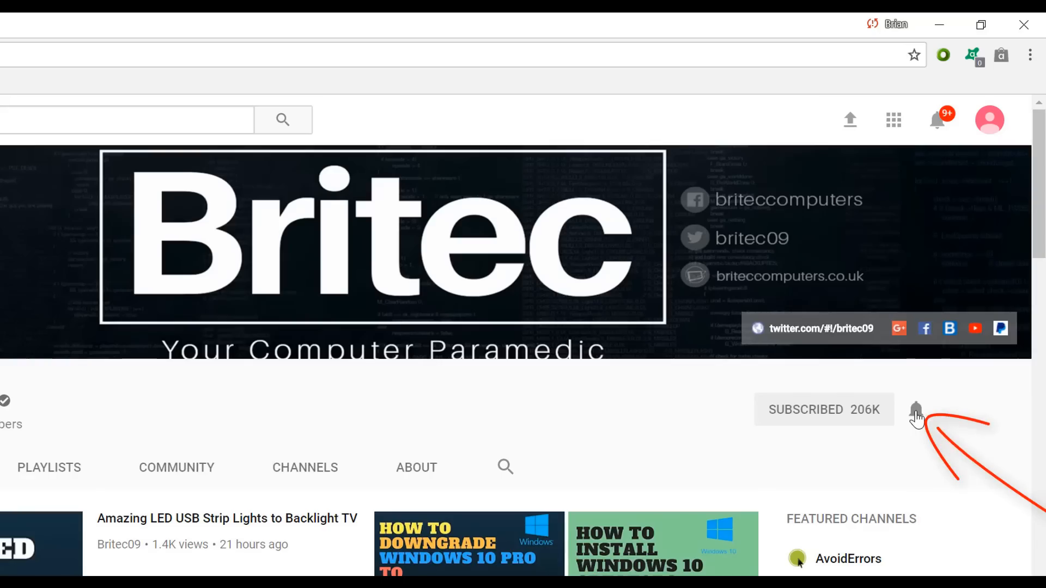
mouse_move(902, 481)
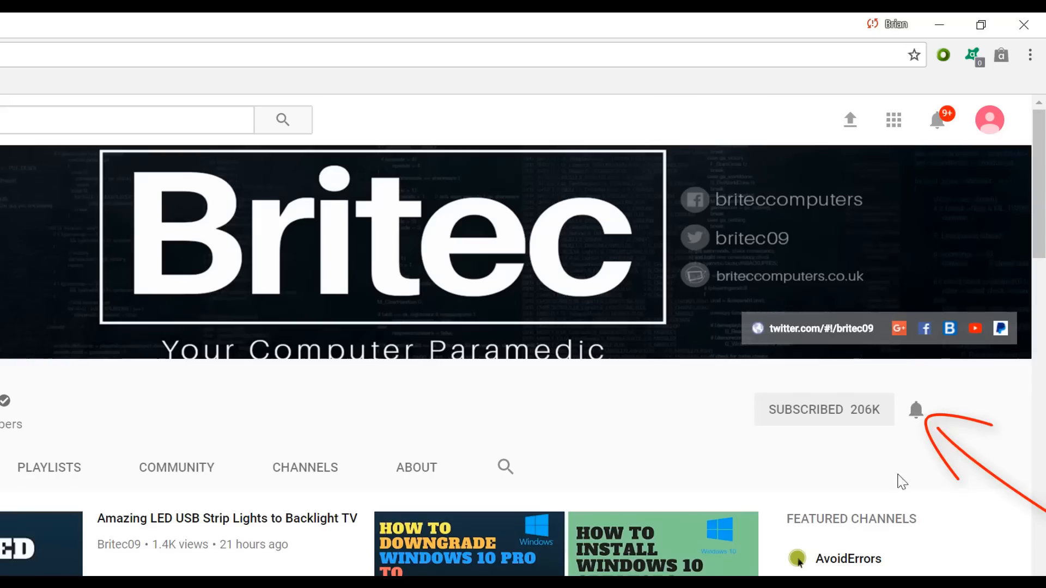
mouse_move(914, 487)
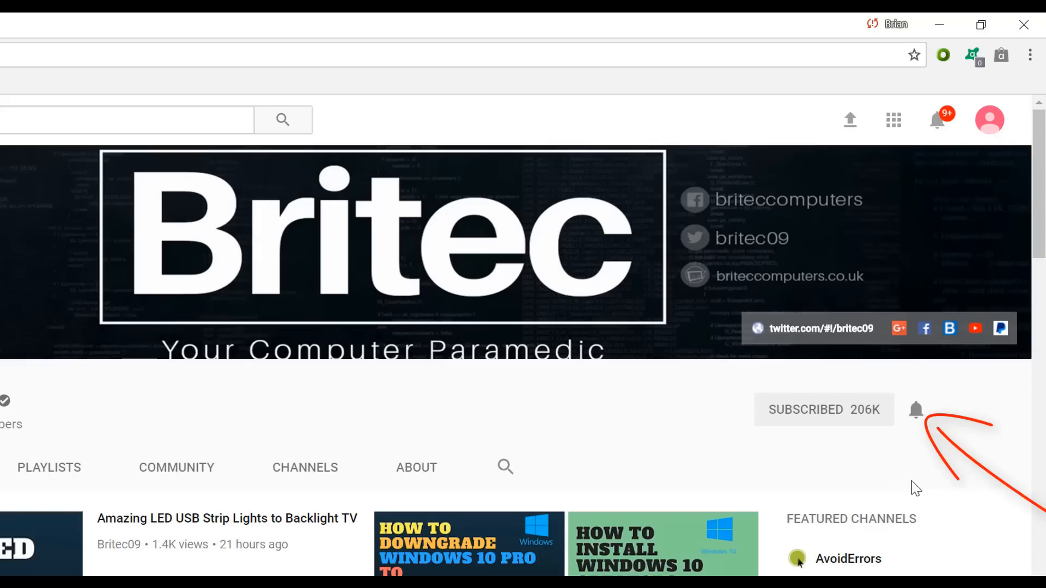